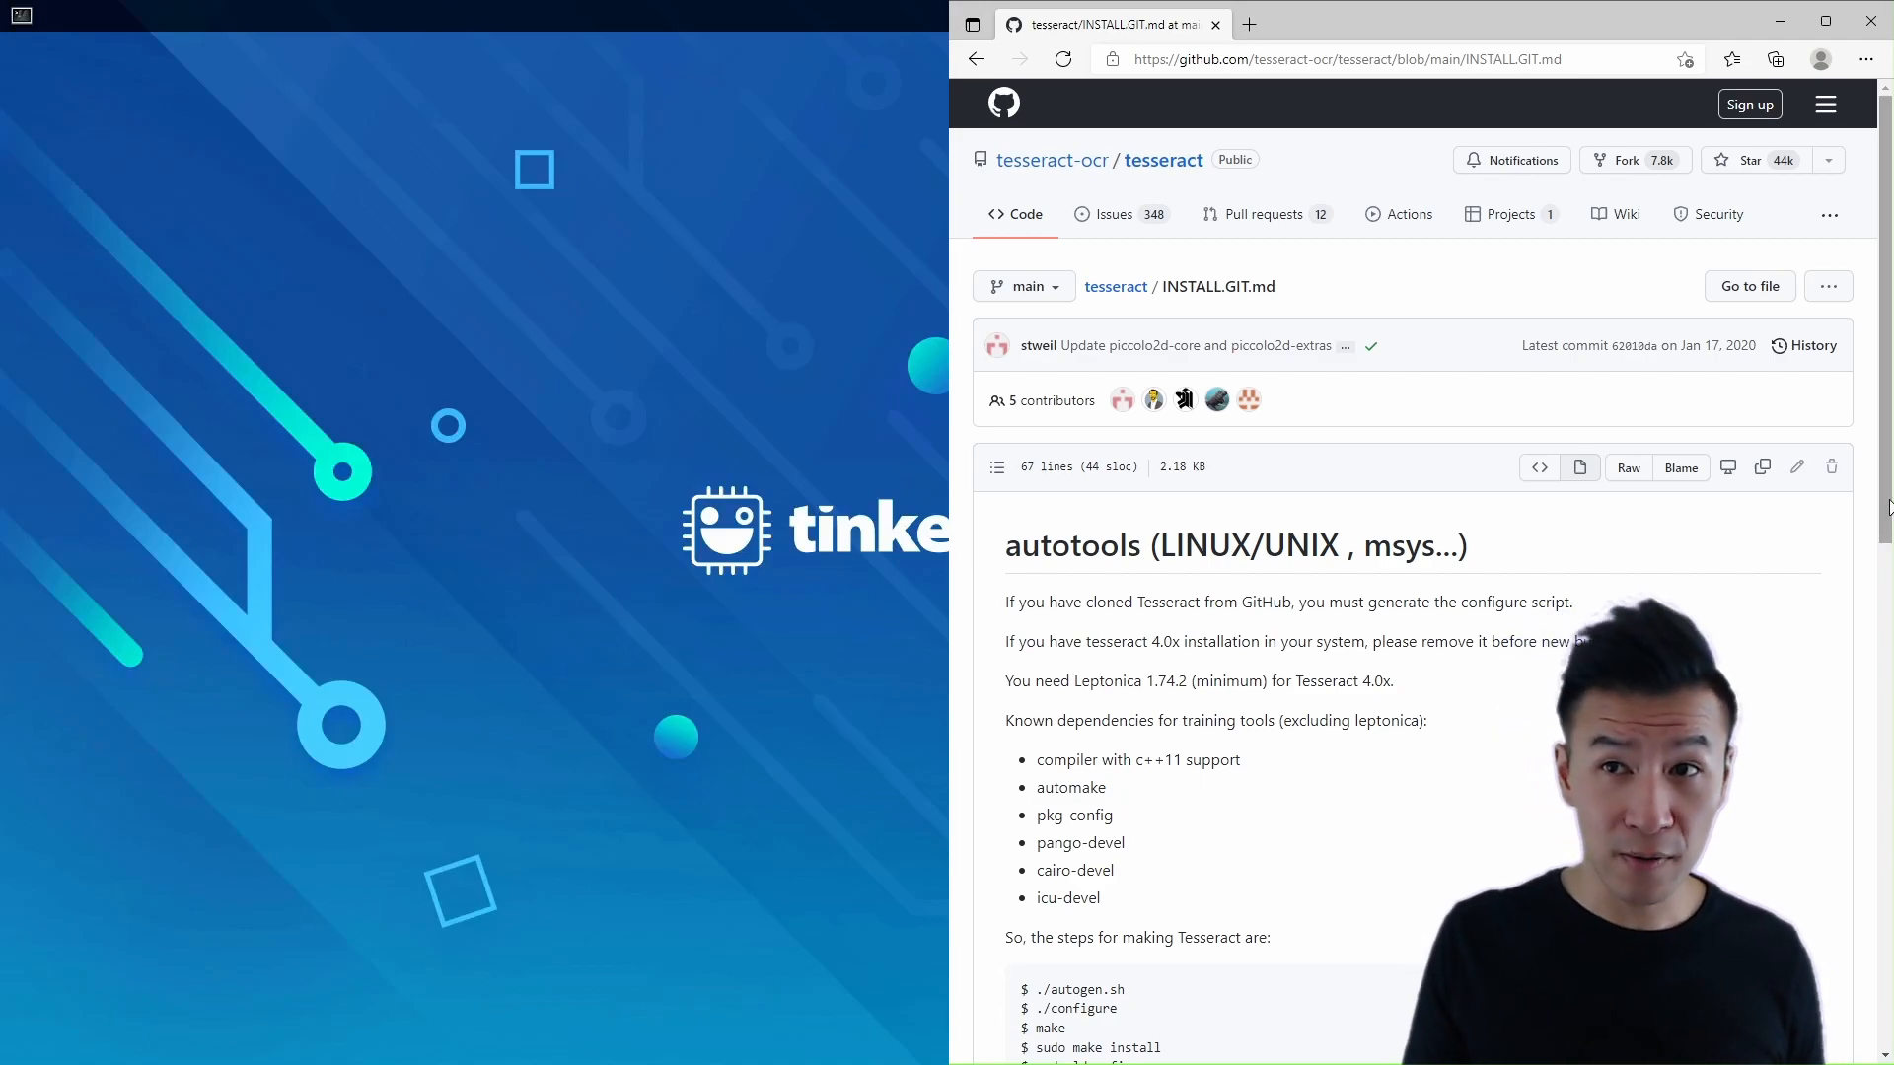
Scroll INSTALL.GIT.md to the autotools steps and bring up the board's terminal
scroll(down, 3)
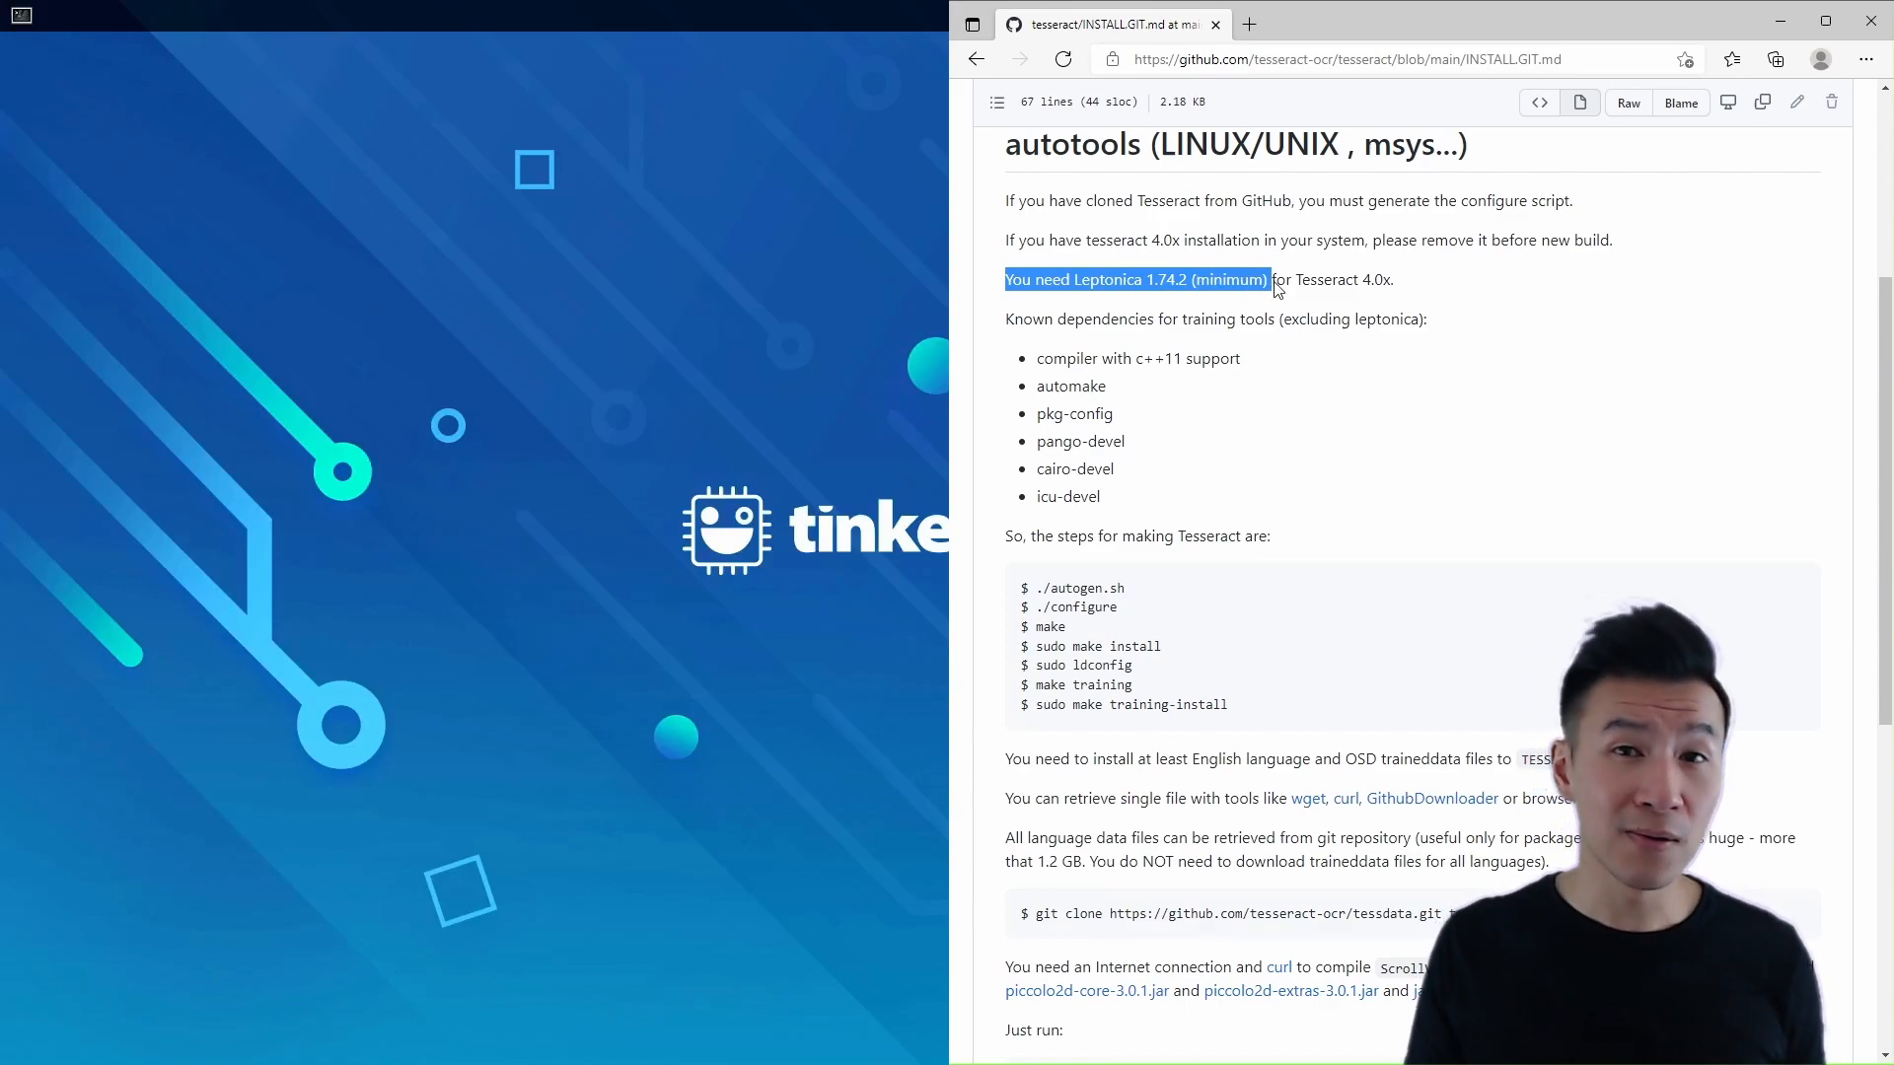
click(1315, 505)
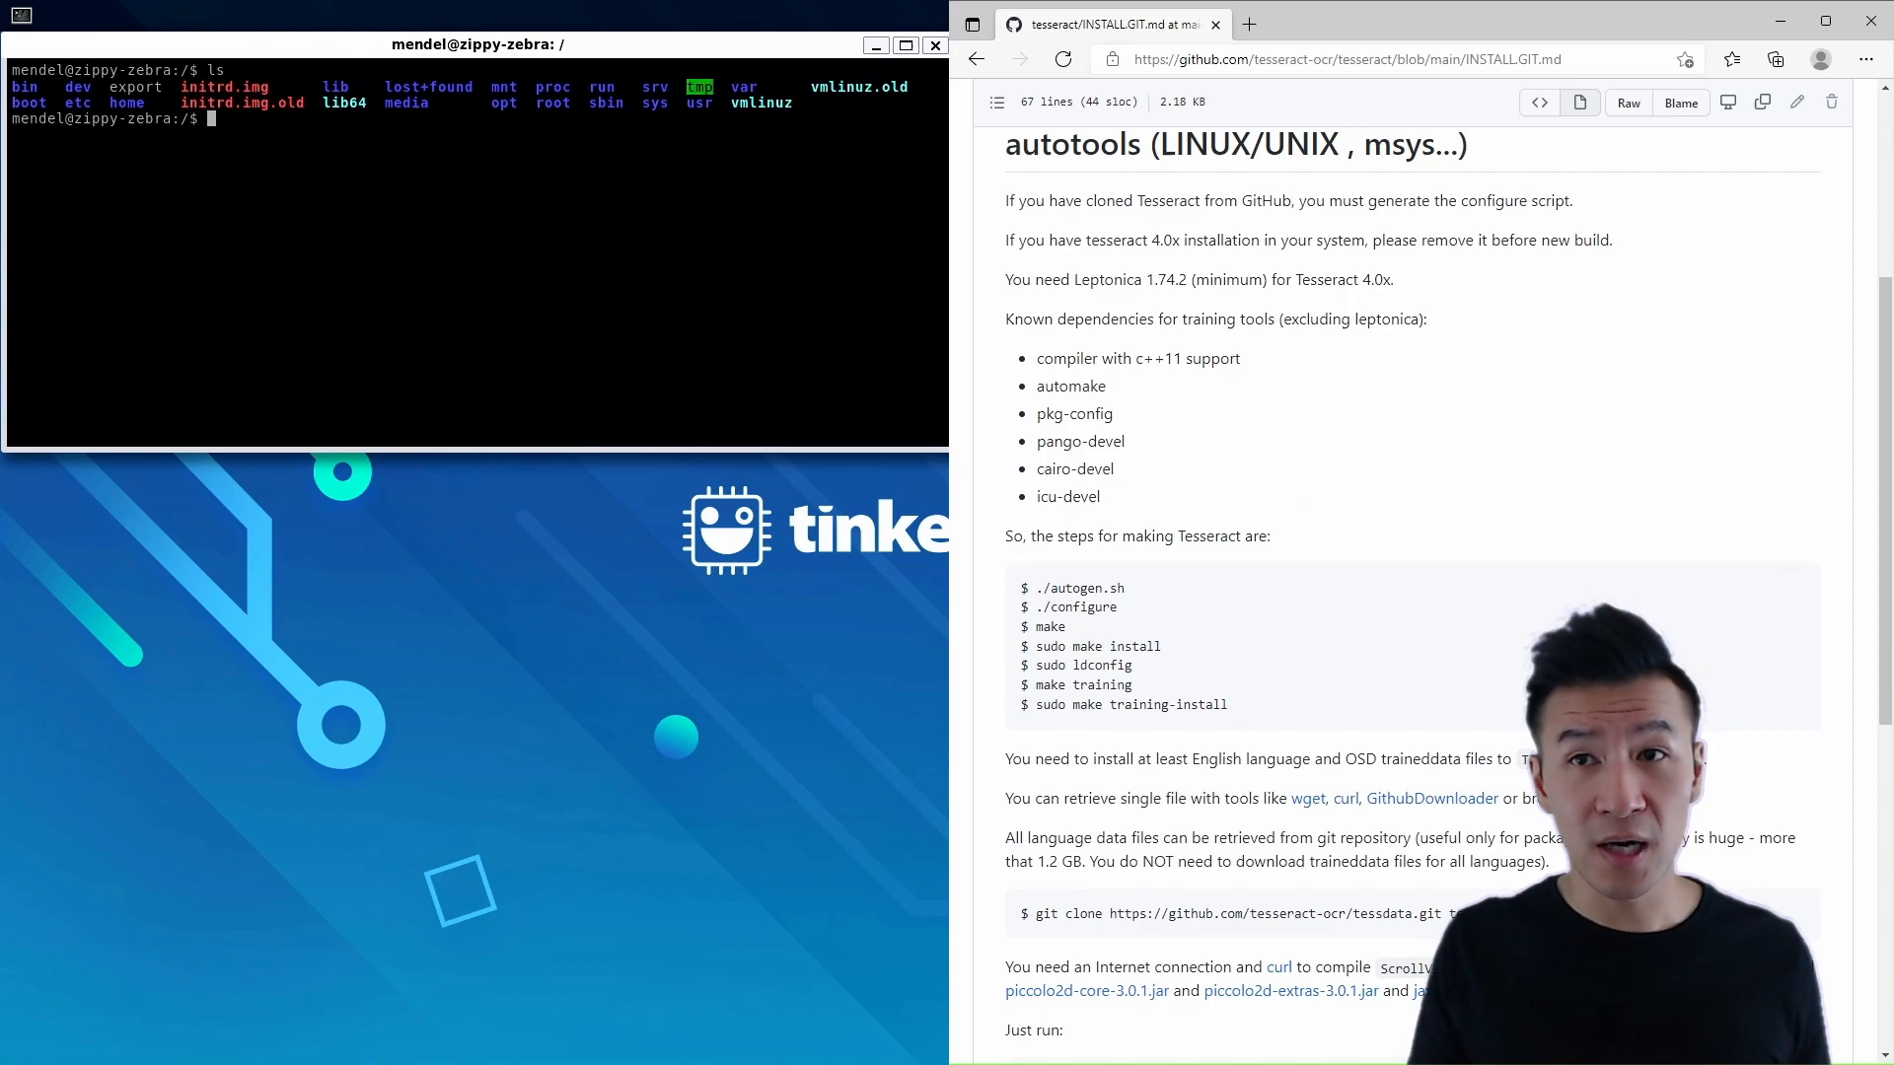
Install the libleptonica-dev package with sudo apt-get
text(sudo apt-get insta)
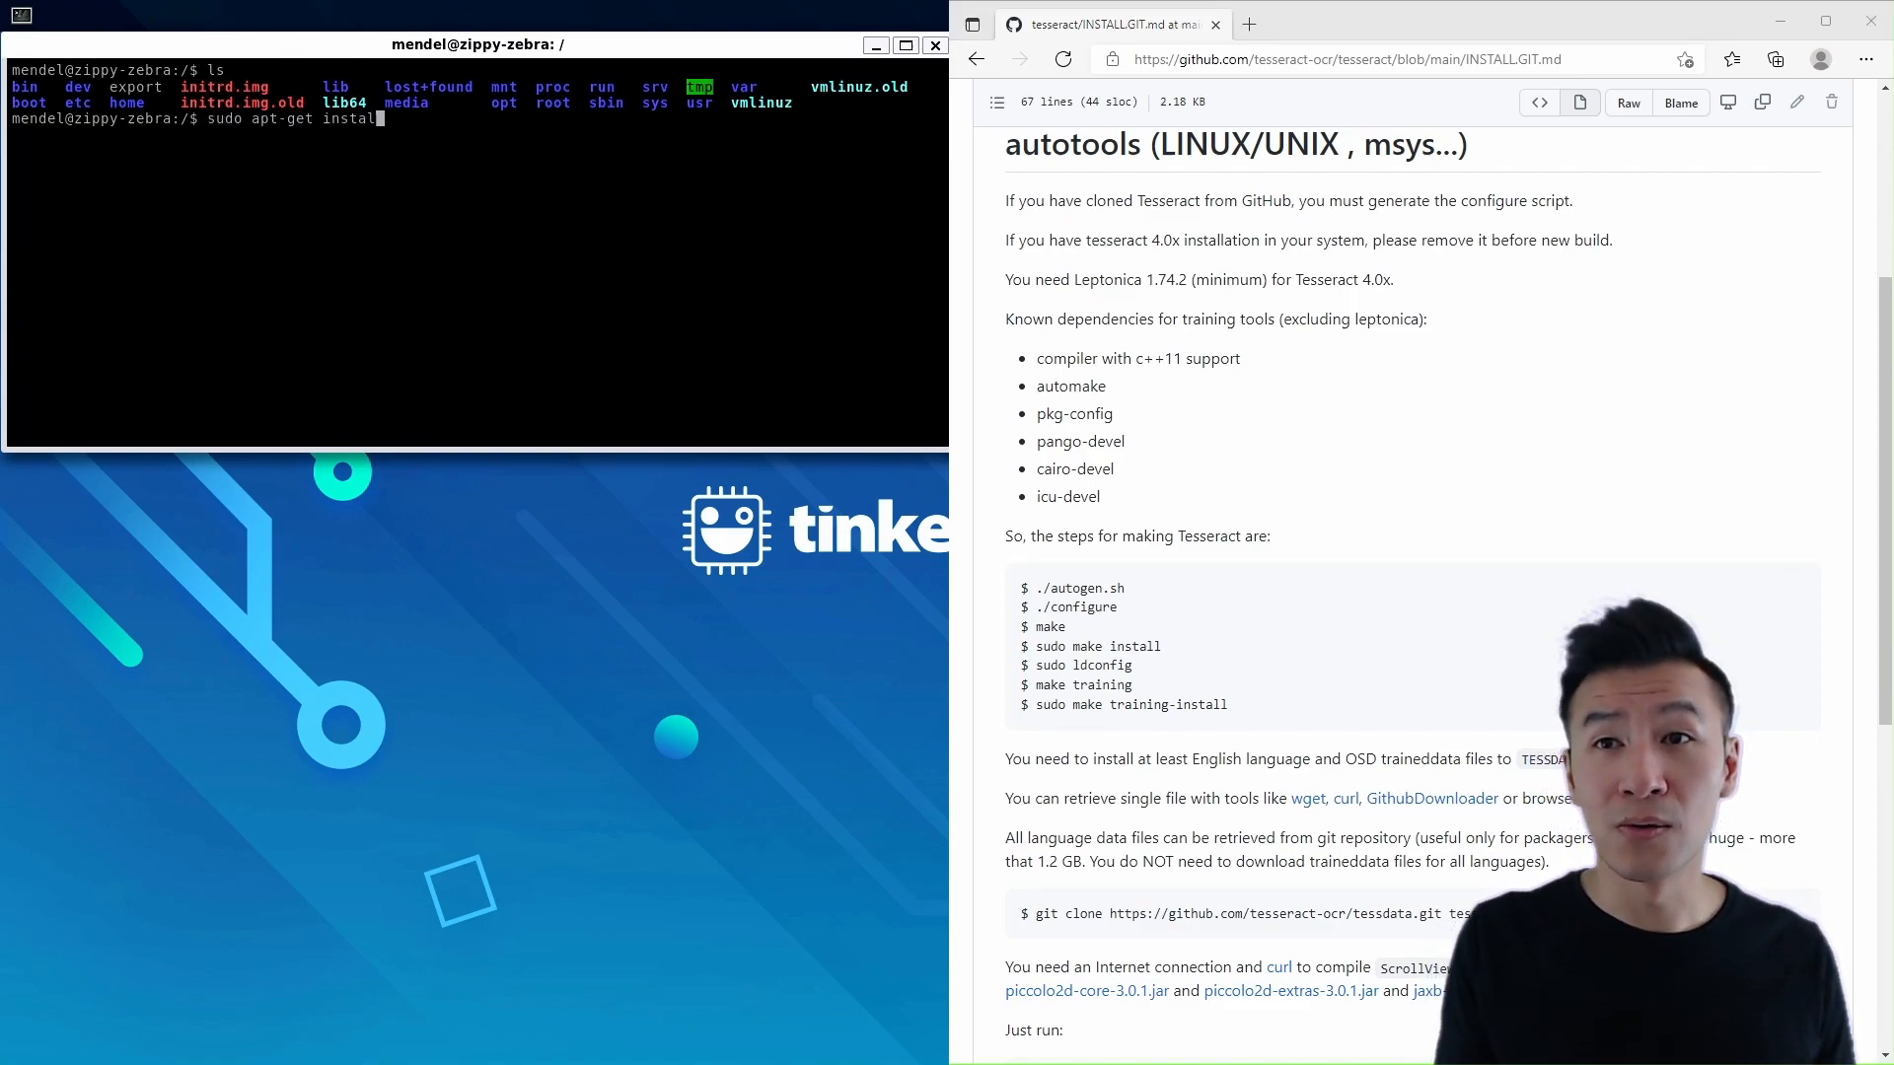
text(libleptonica-d)
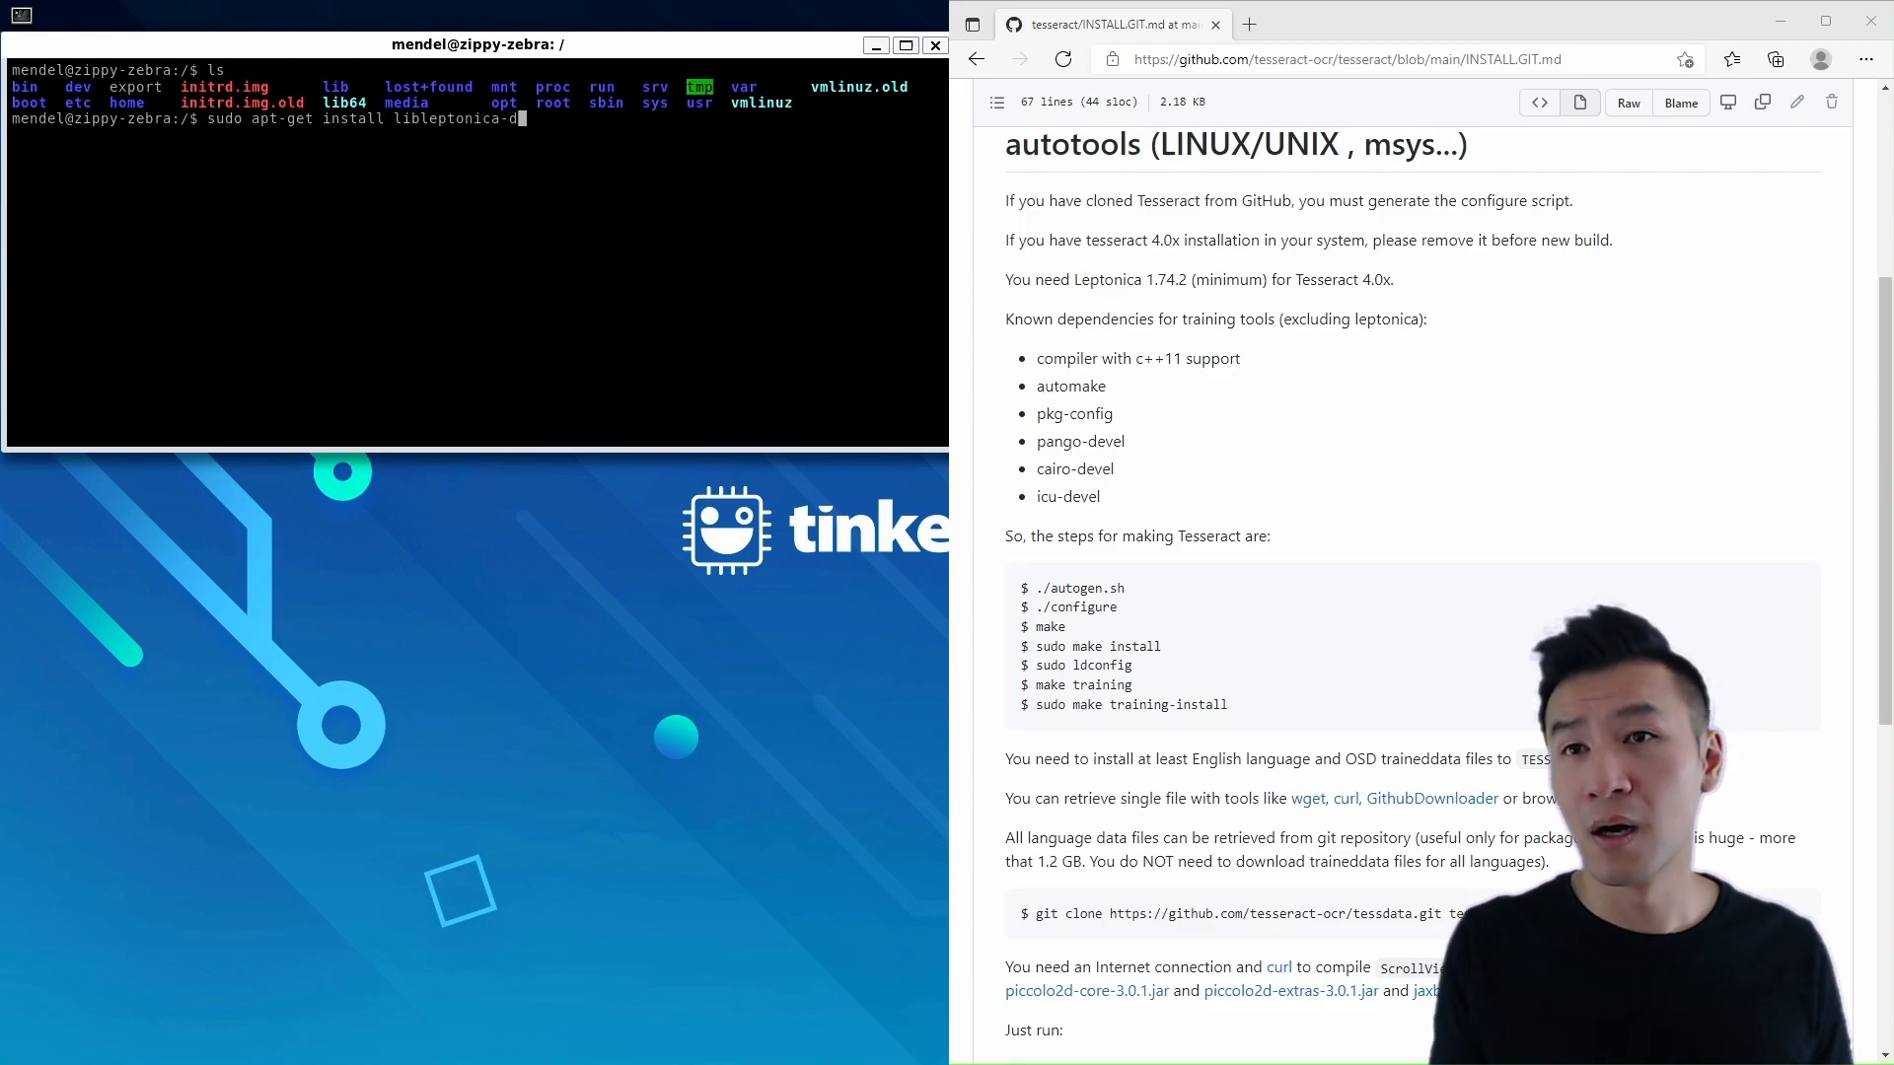
key(Return)
text(y)
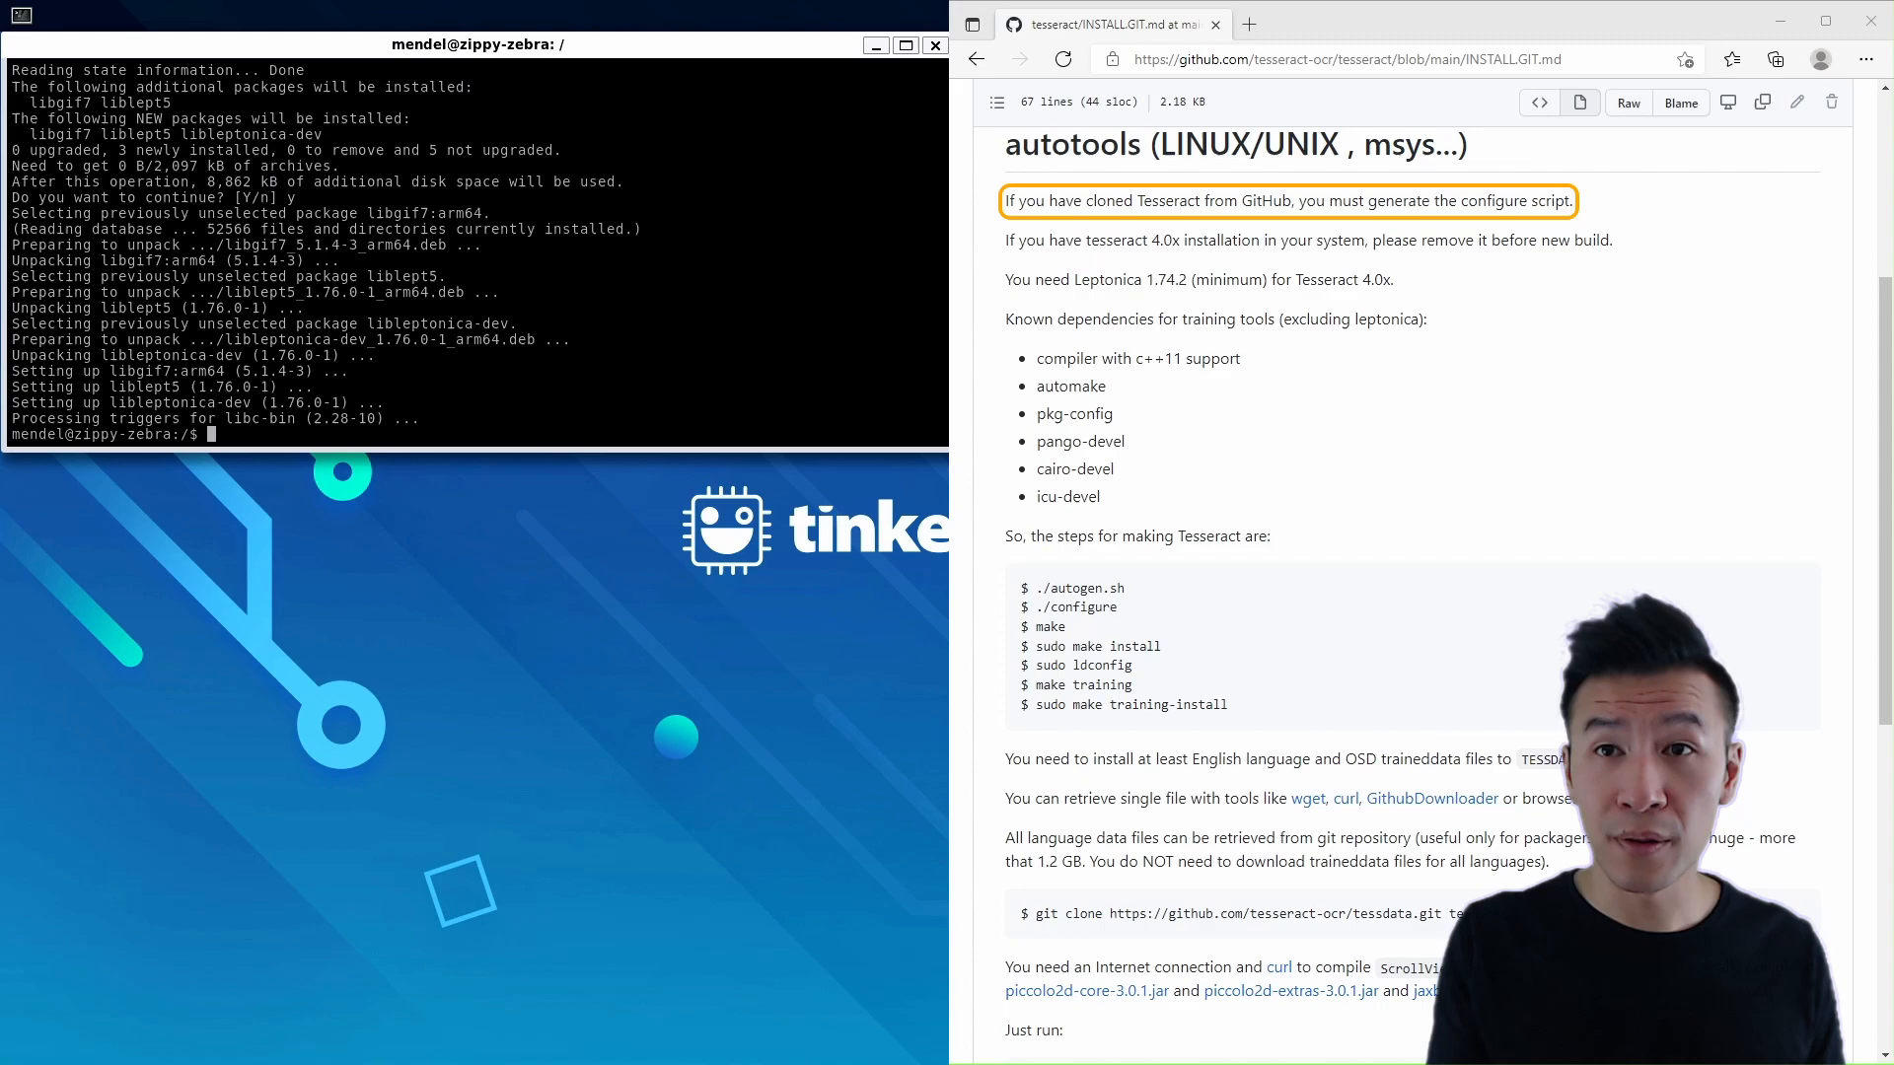
text(sudo git clo)
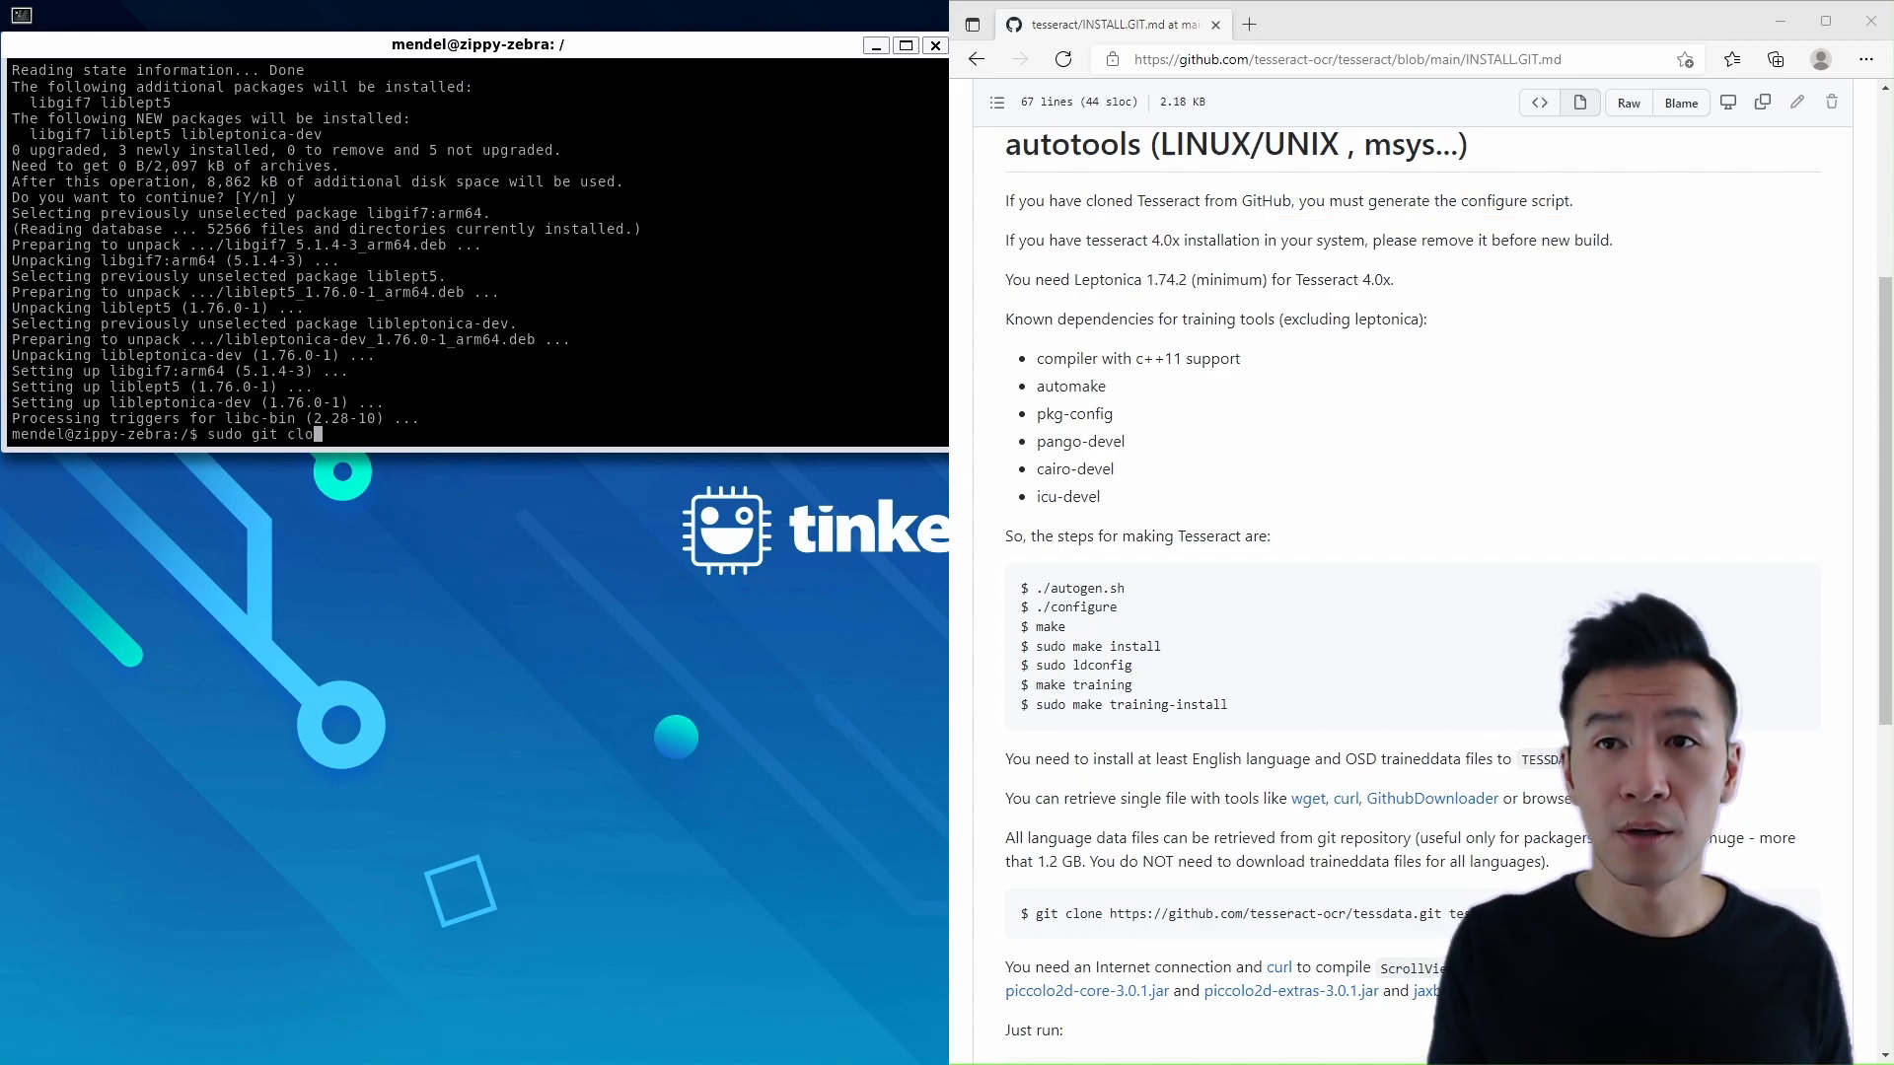
text(ne https:/)
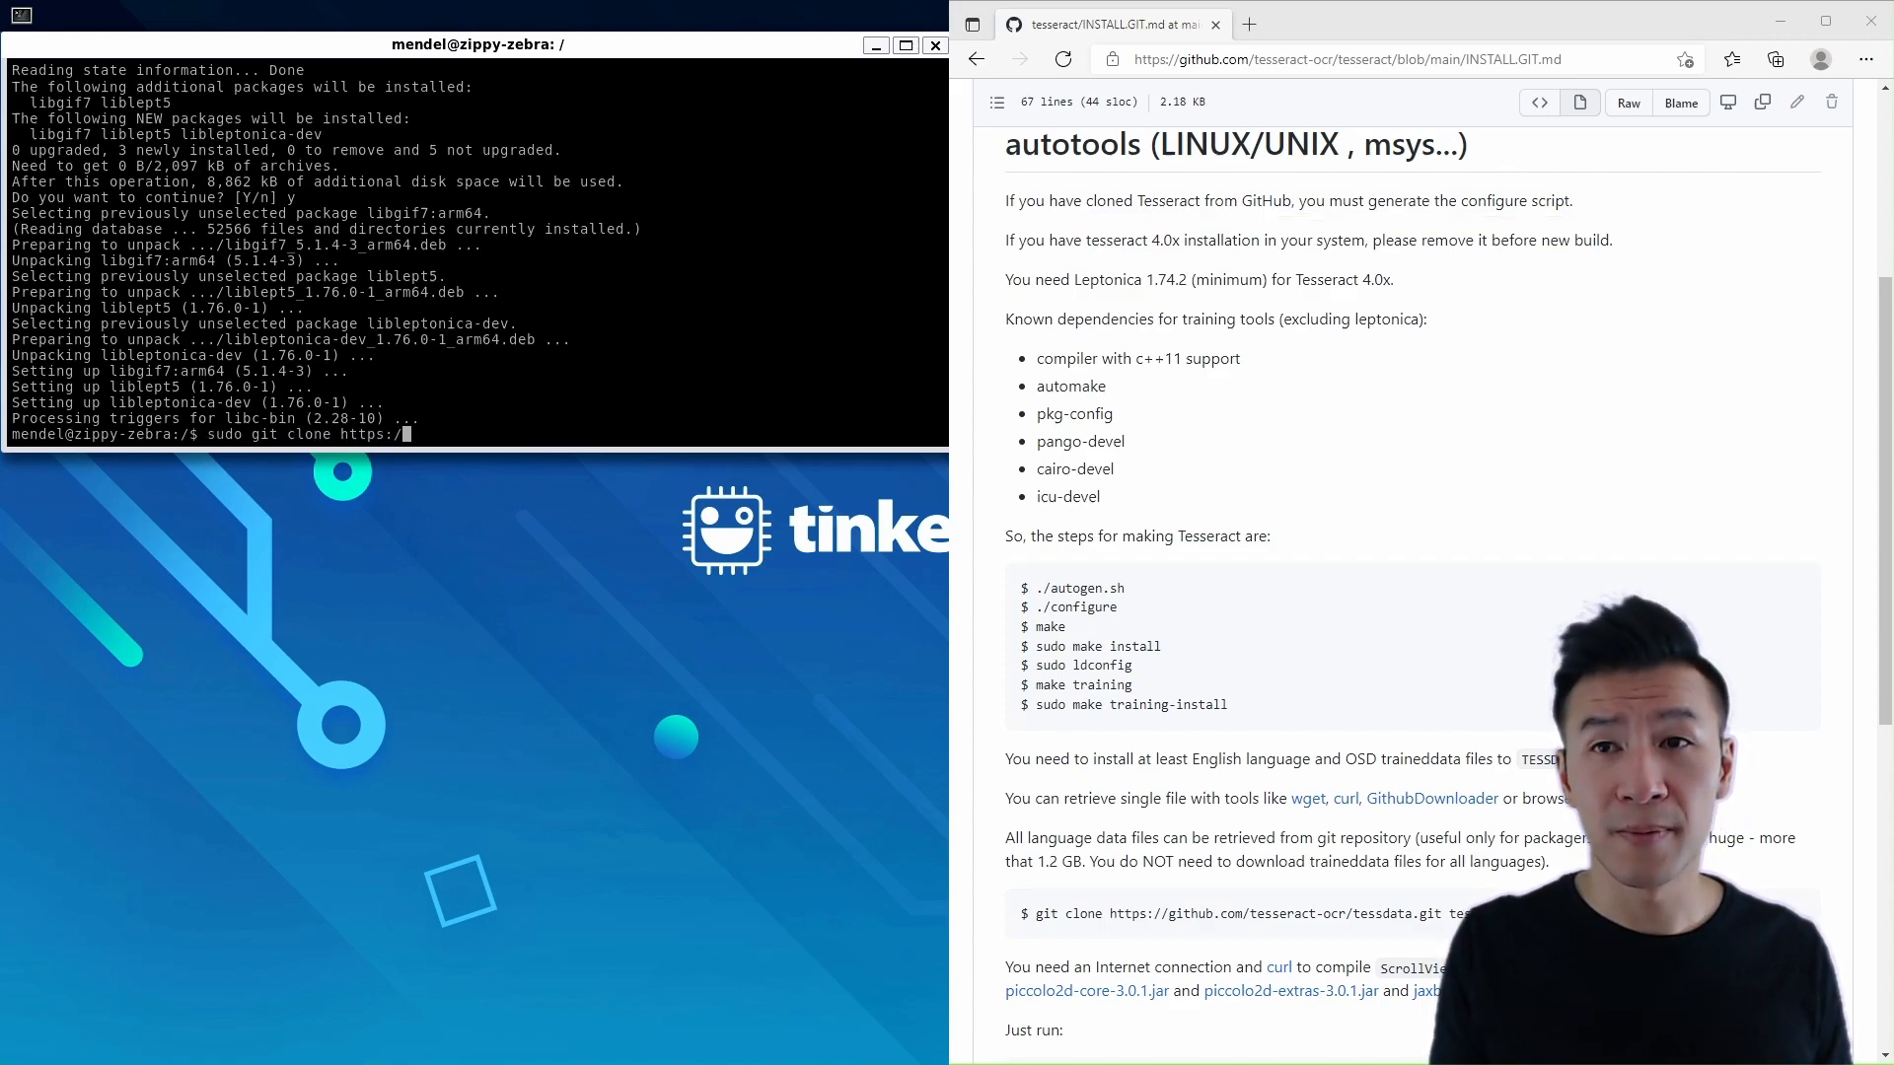
text(github.c)
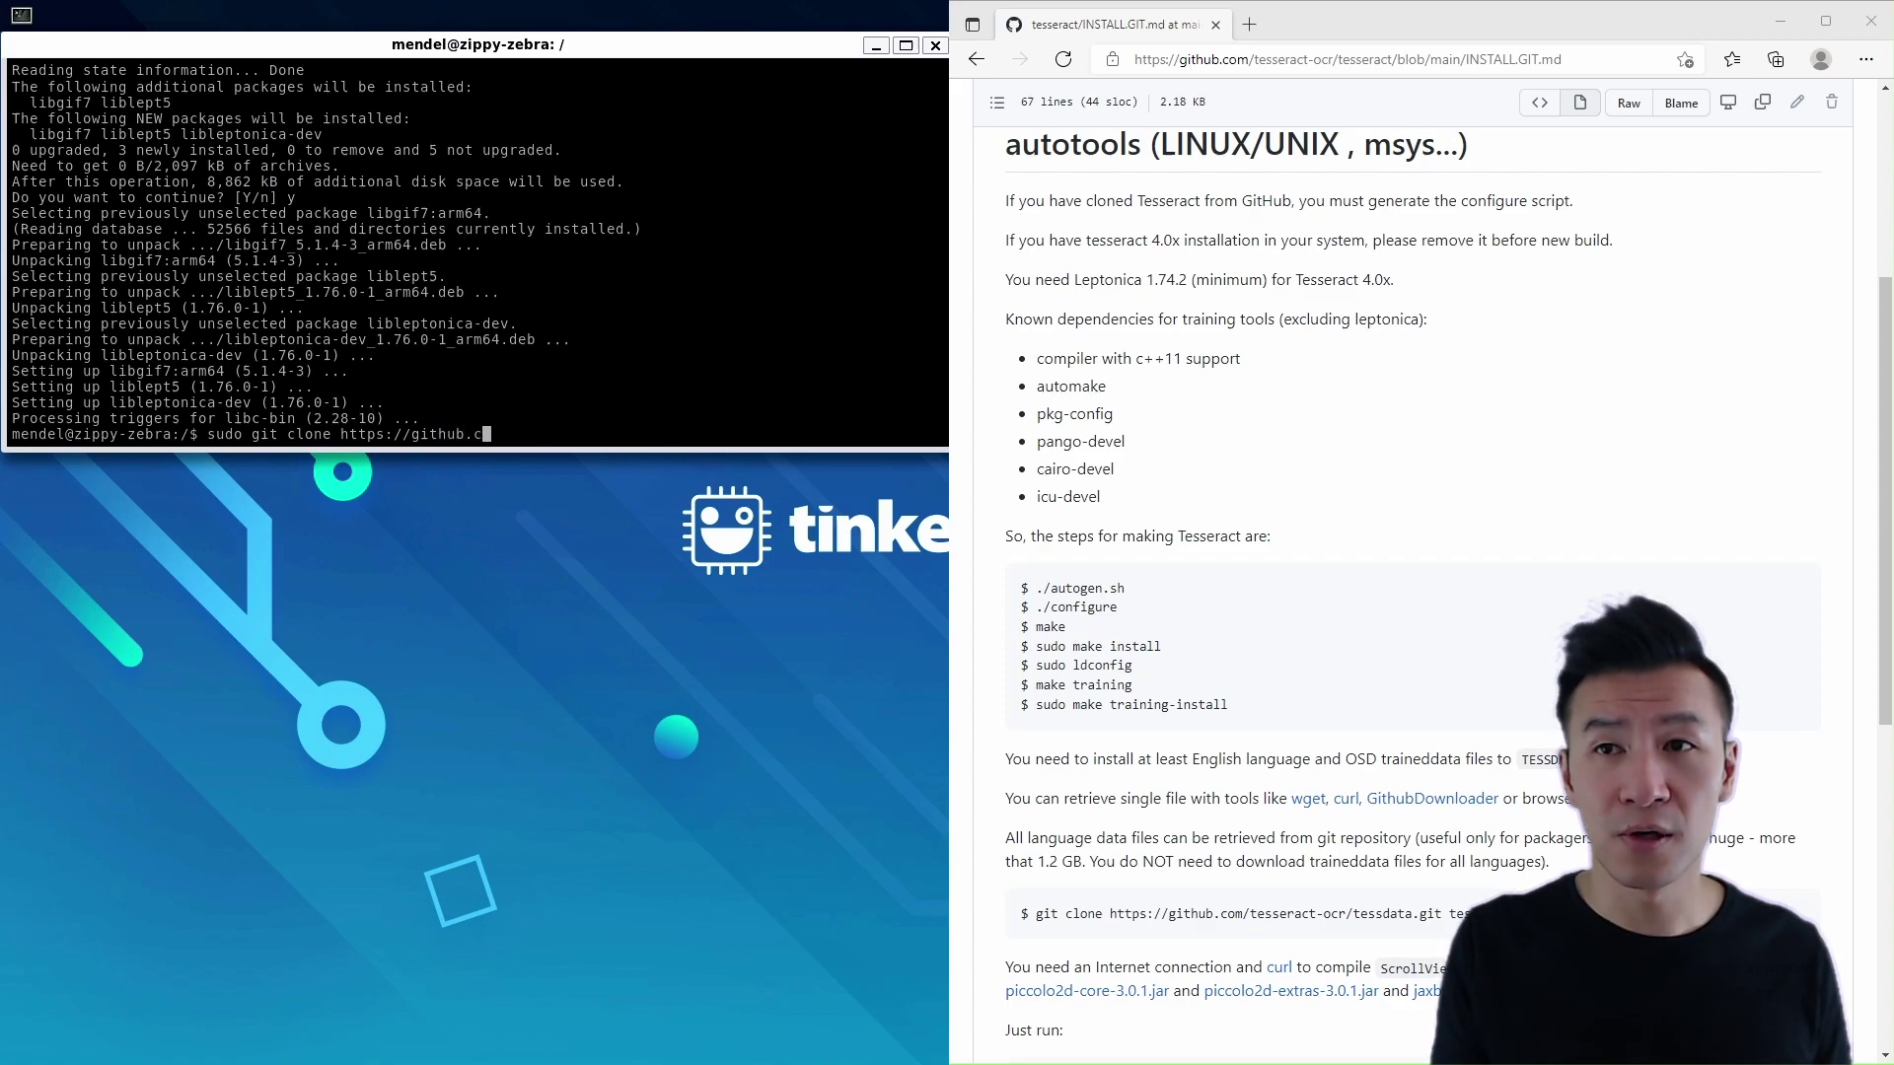
text(om/tesseract-ocr)
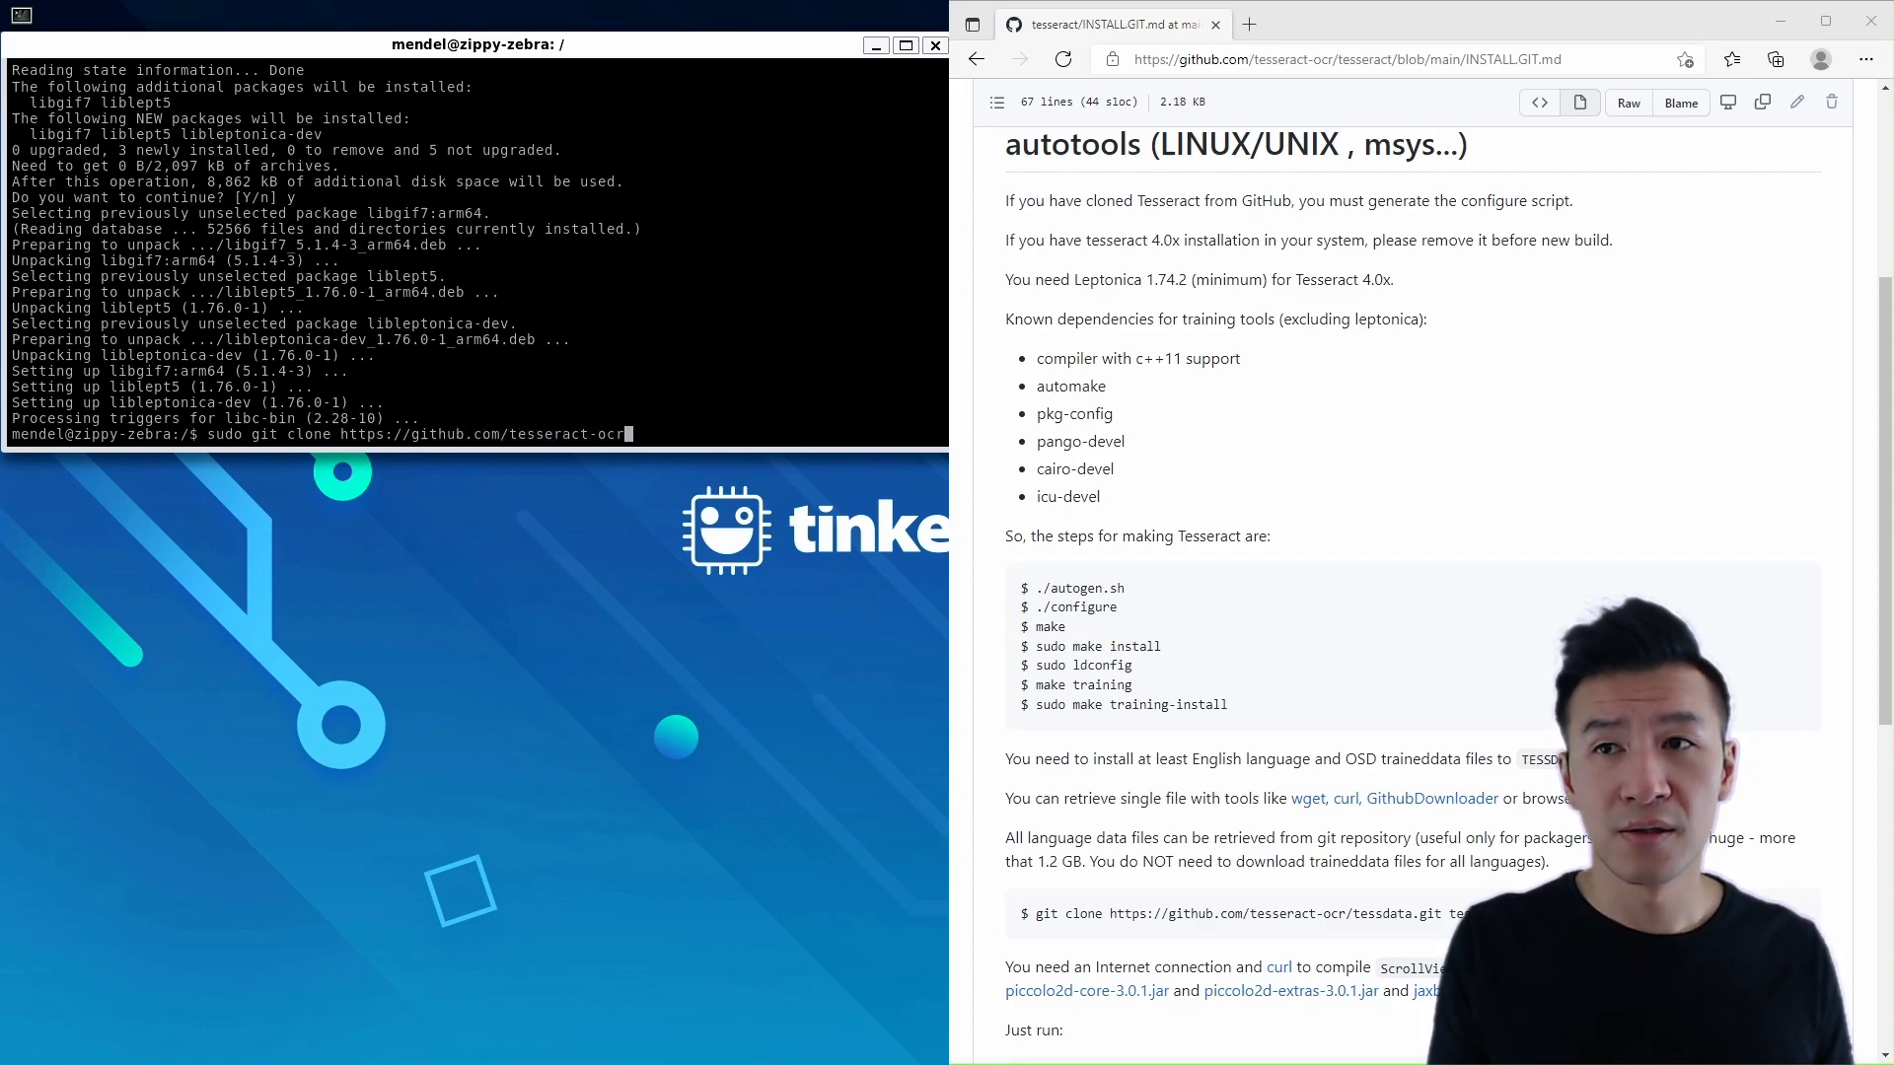
key(Return)
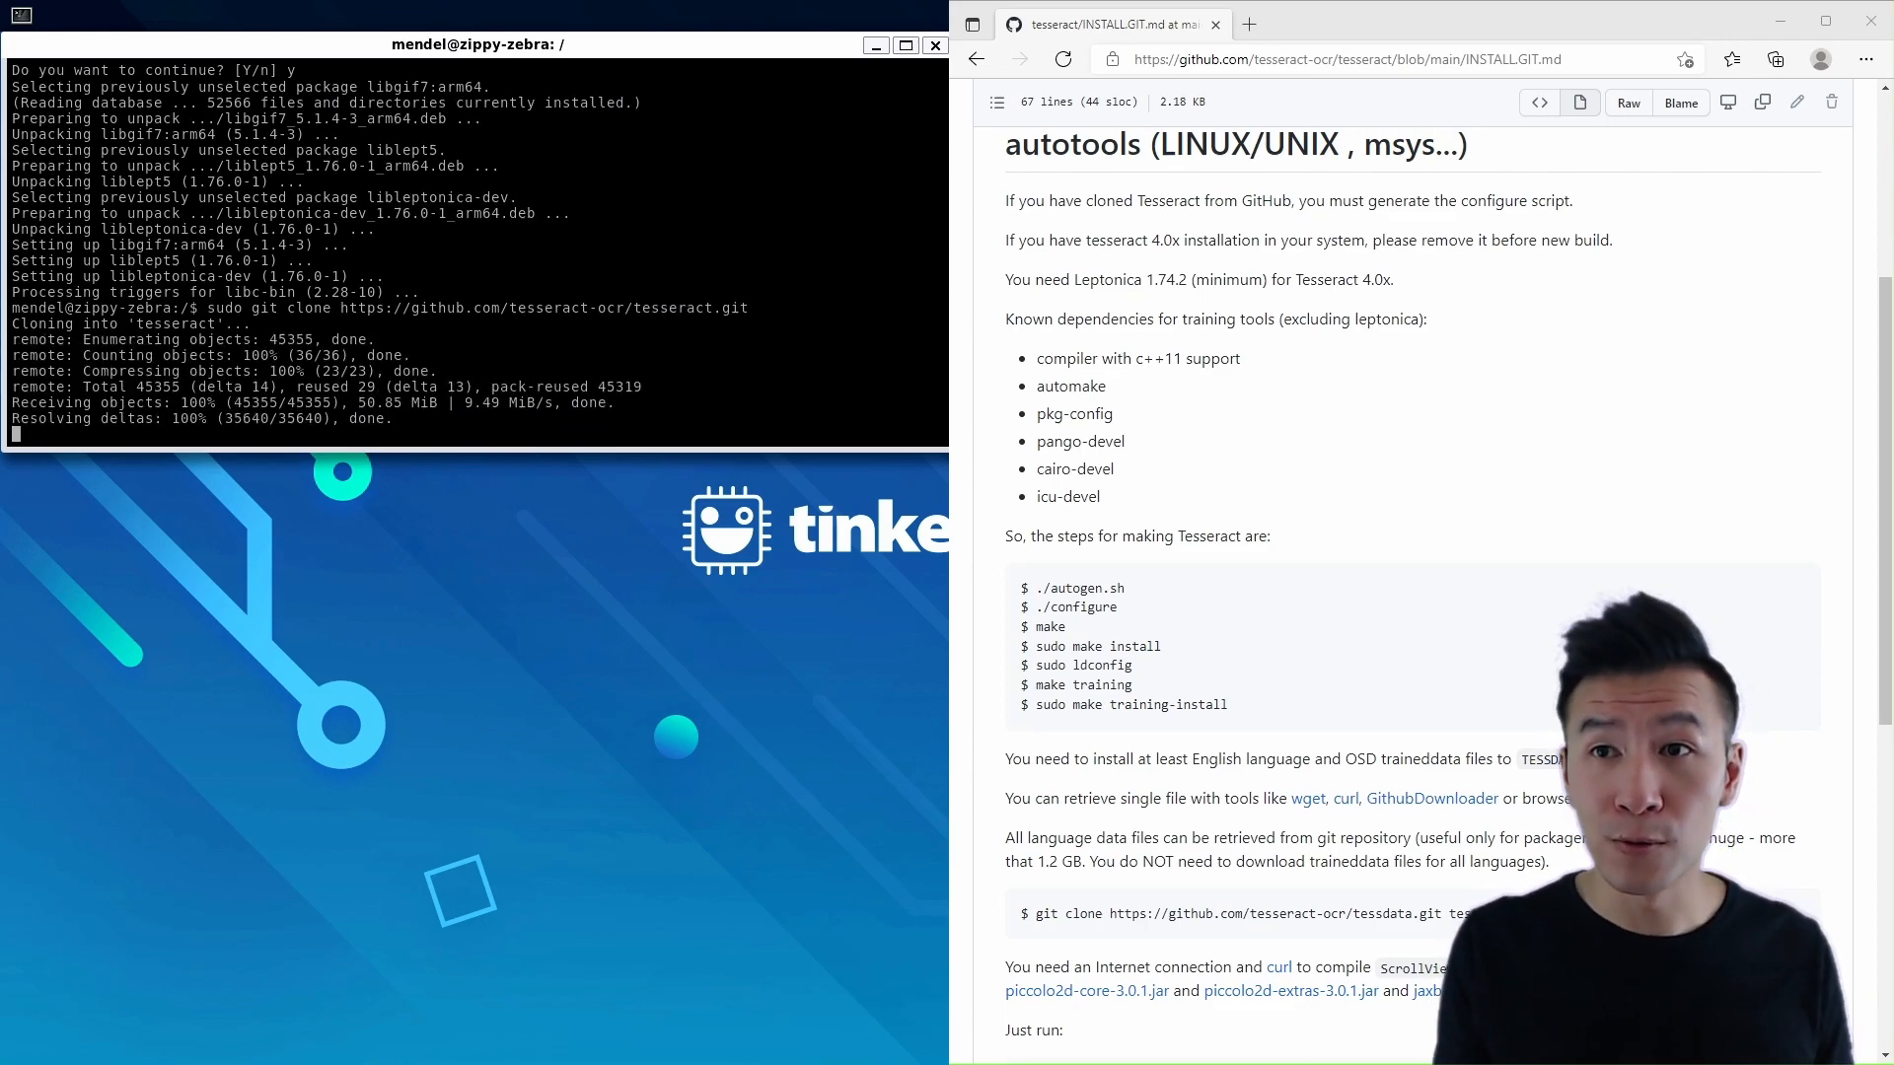
text(cd tes)
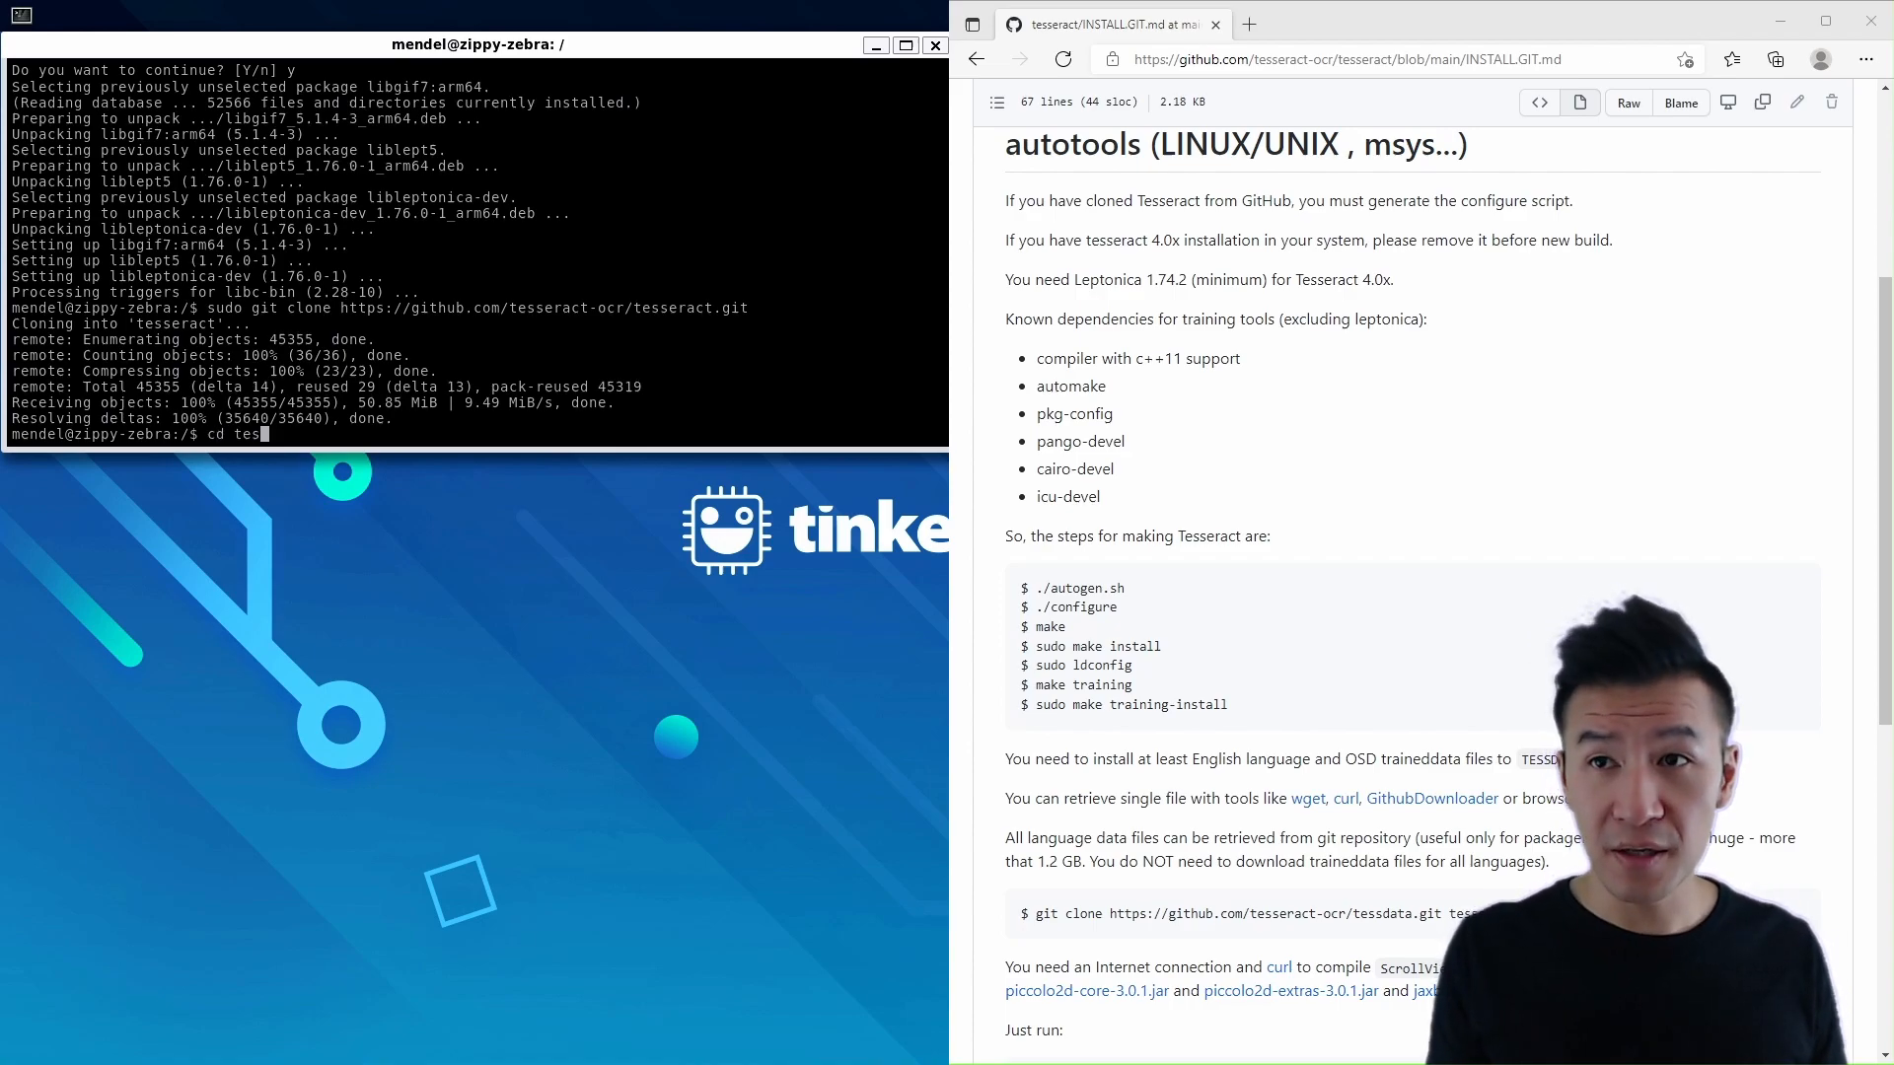
Enter tesseract and run sudo ./autogen.sh, installing automake, autotools-dev and libtool when missing
key(Return)
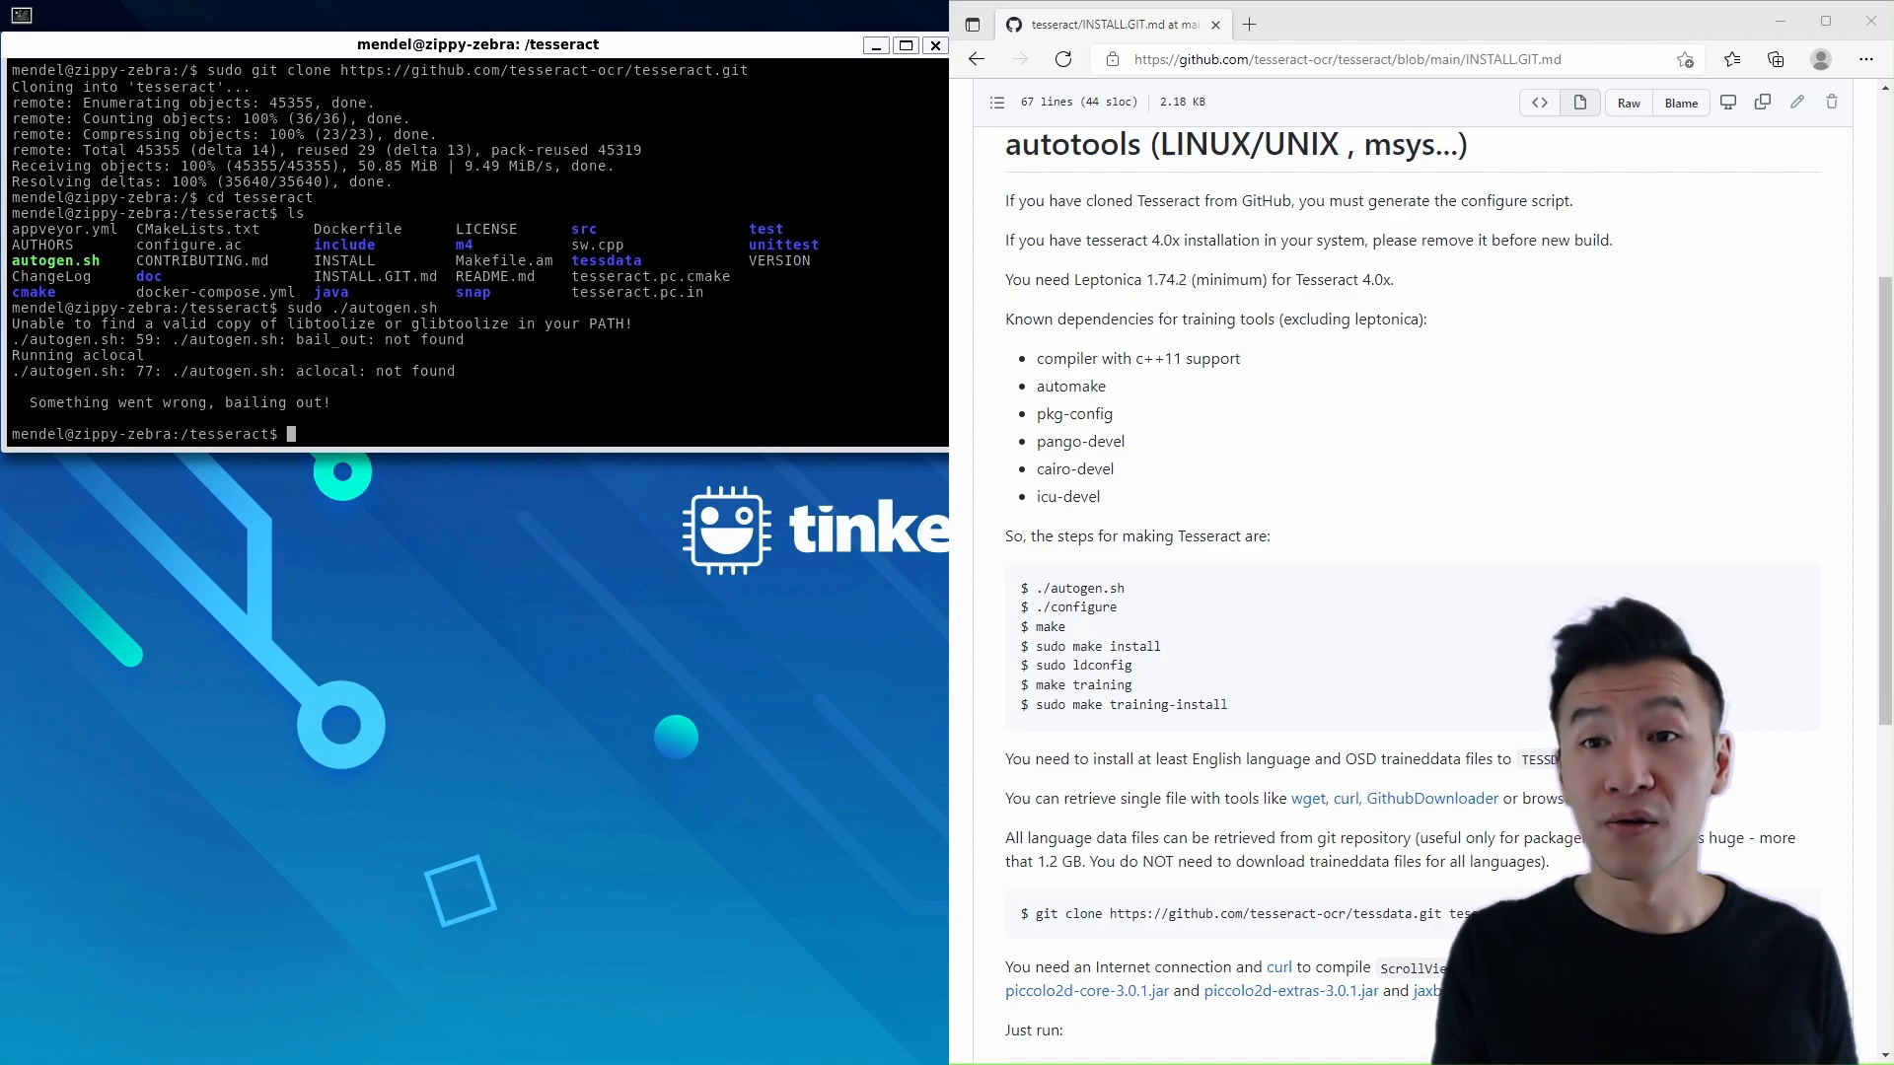
text(su)
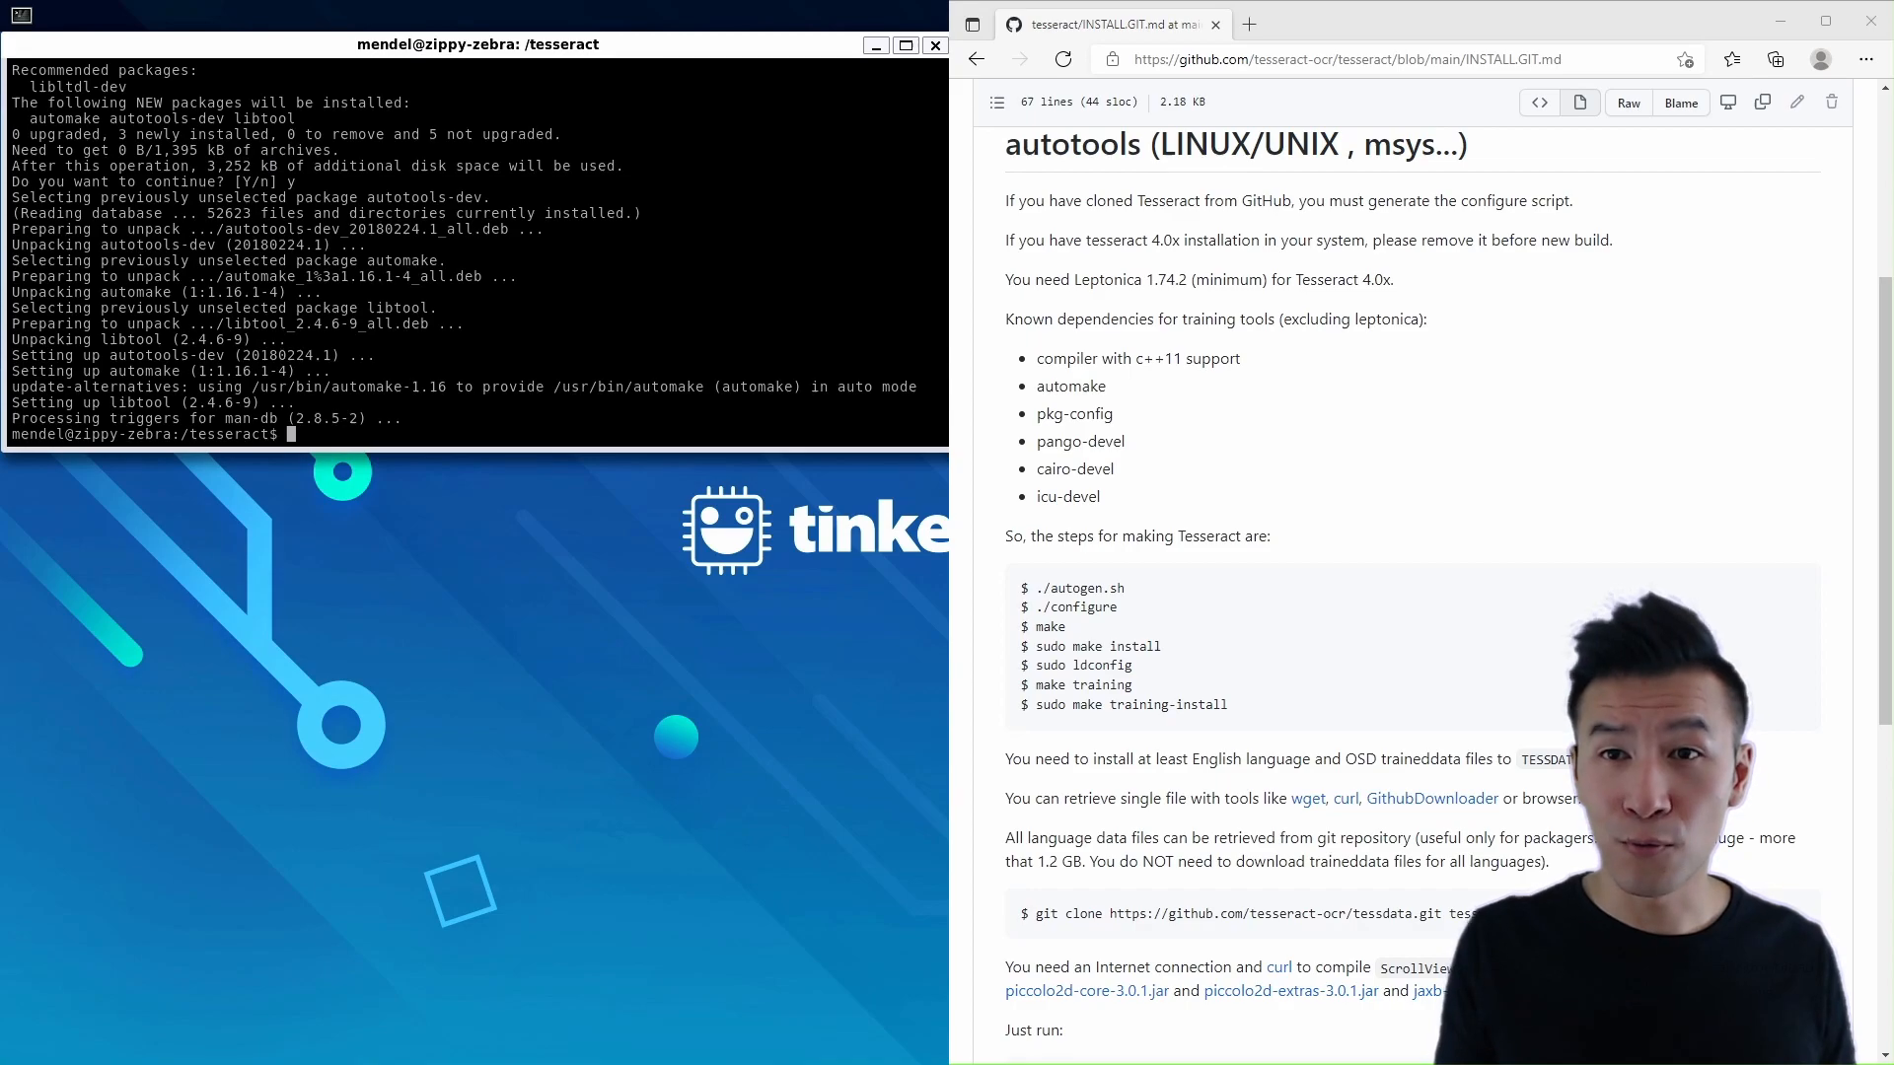
text(sudo)
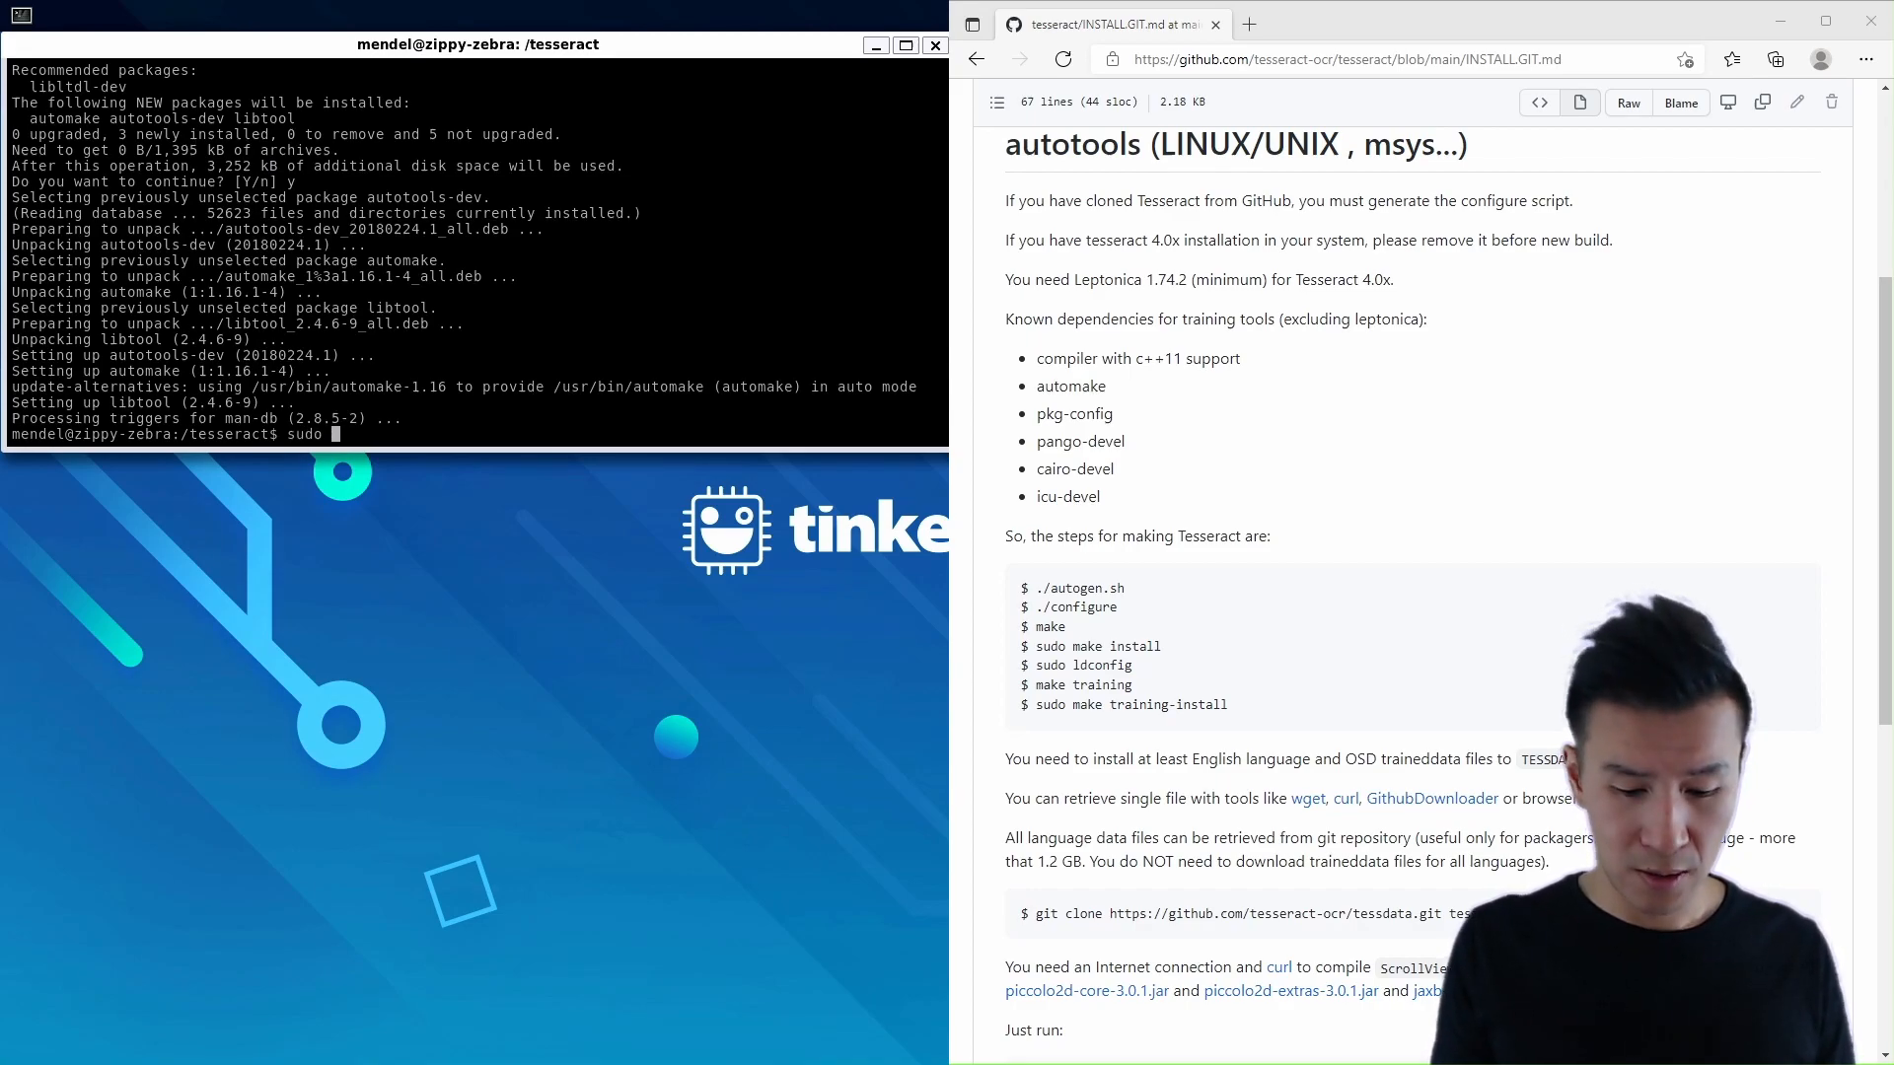
text(./autogen.)
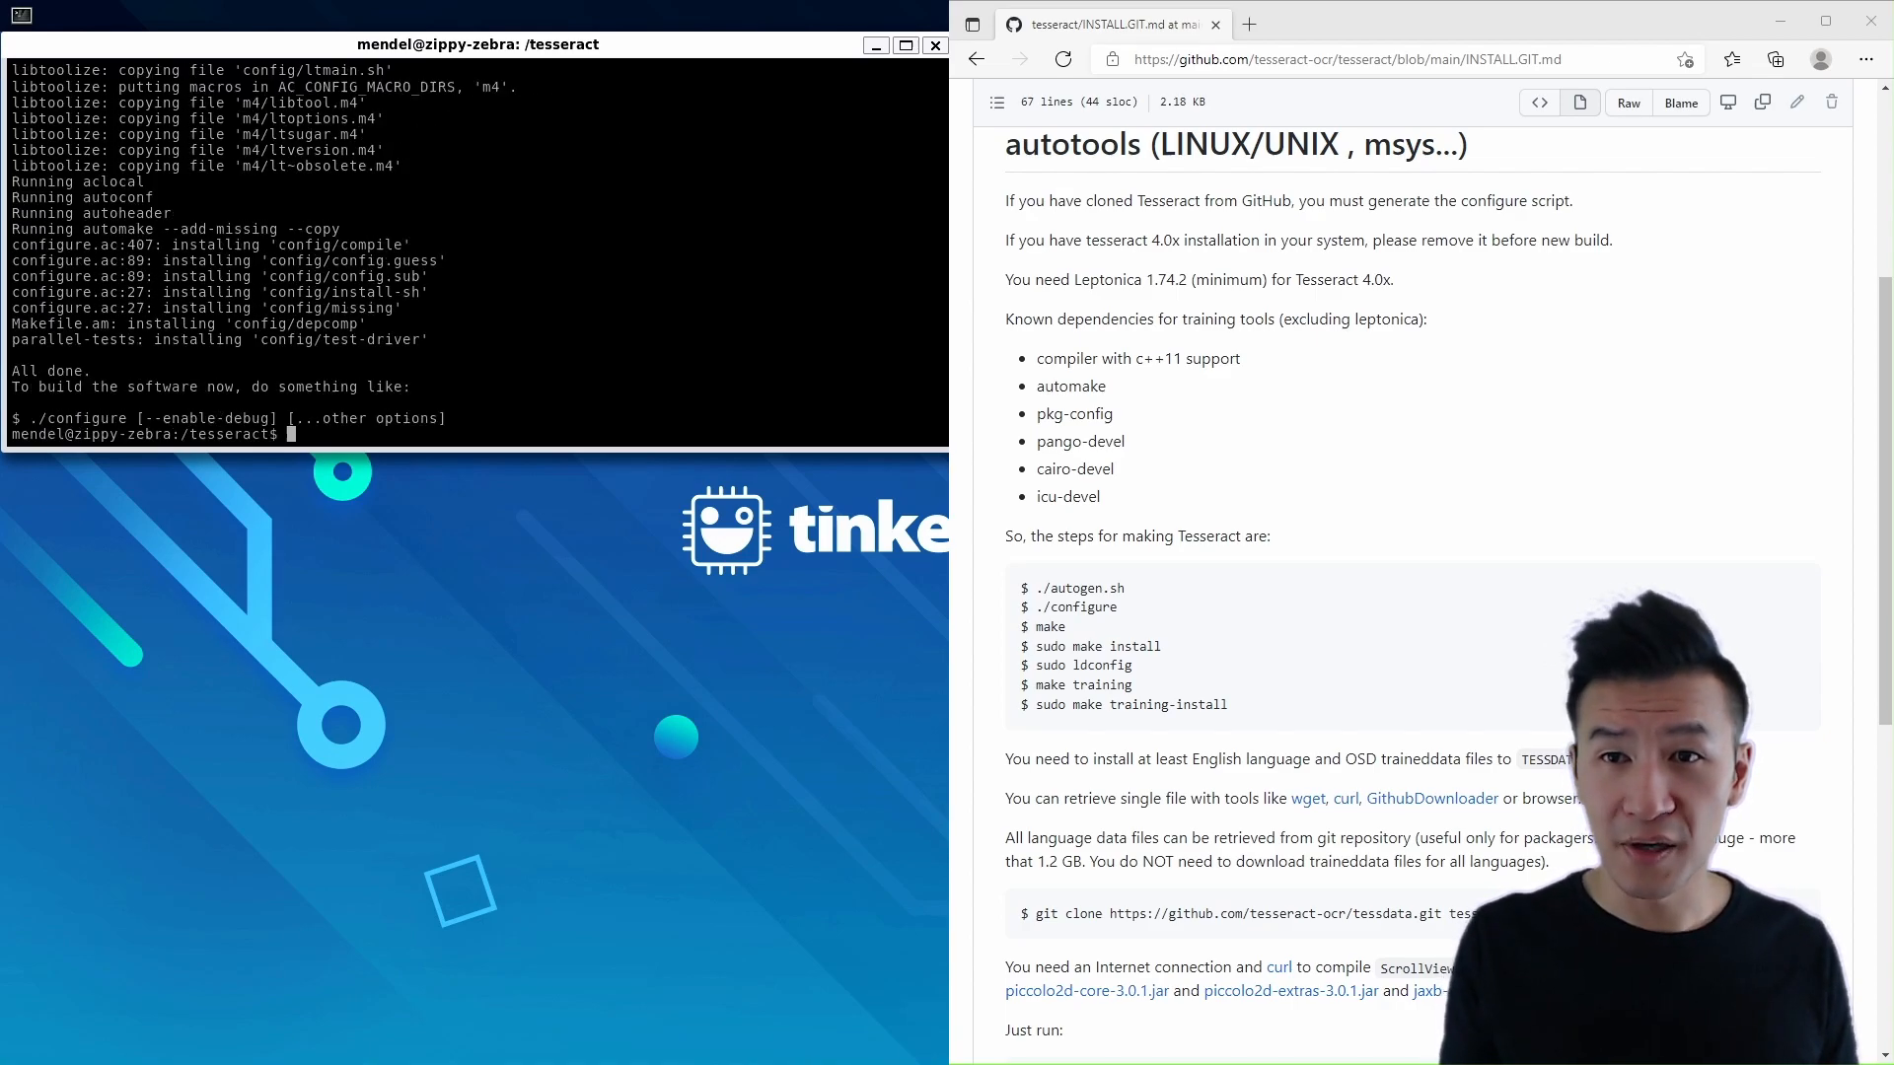
Run configure, make, make install, ldconfig, make training and make training-install
text(sudo)
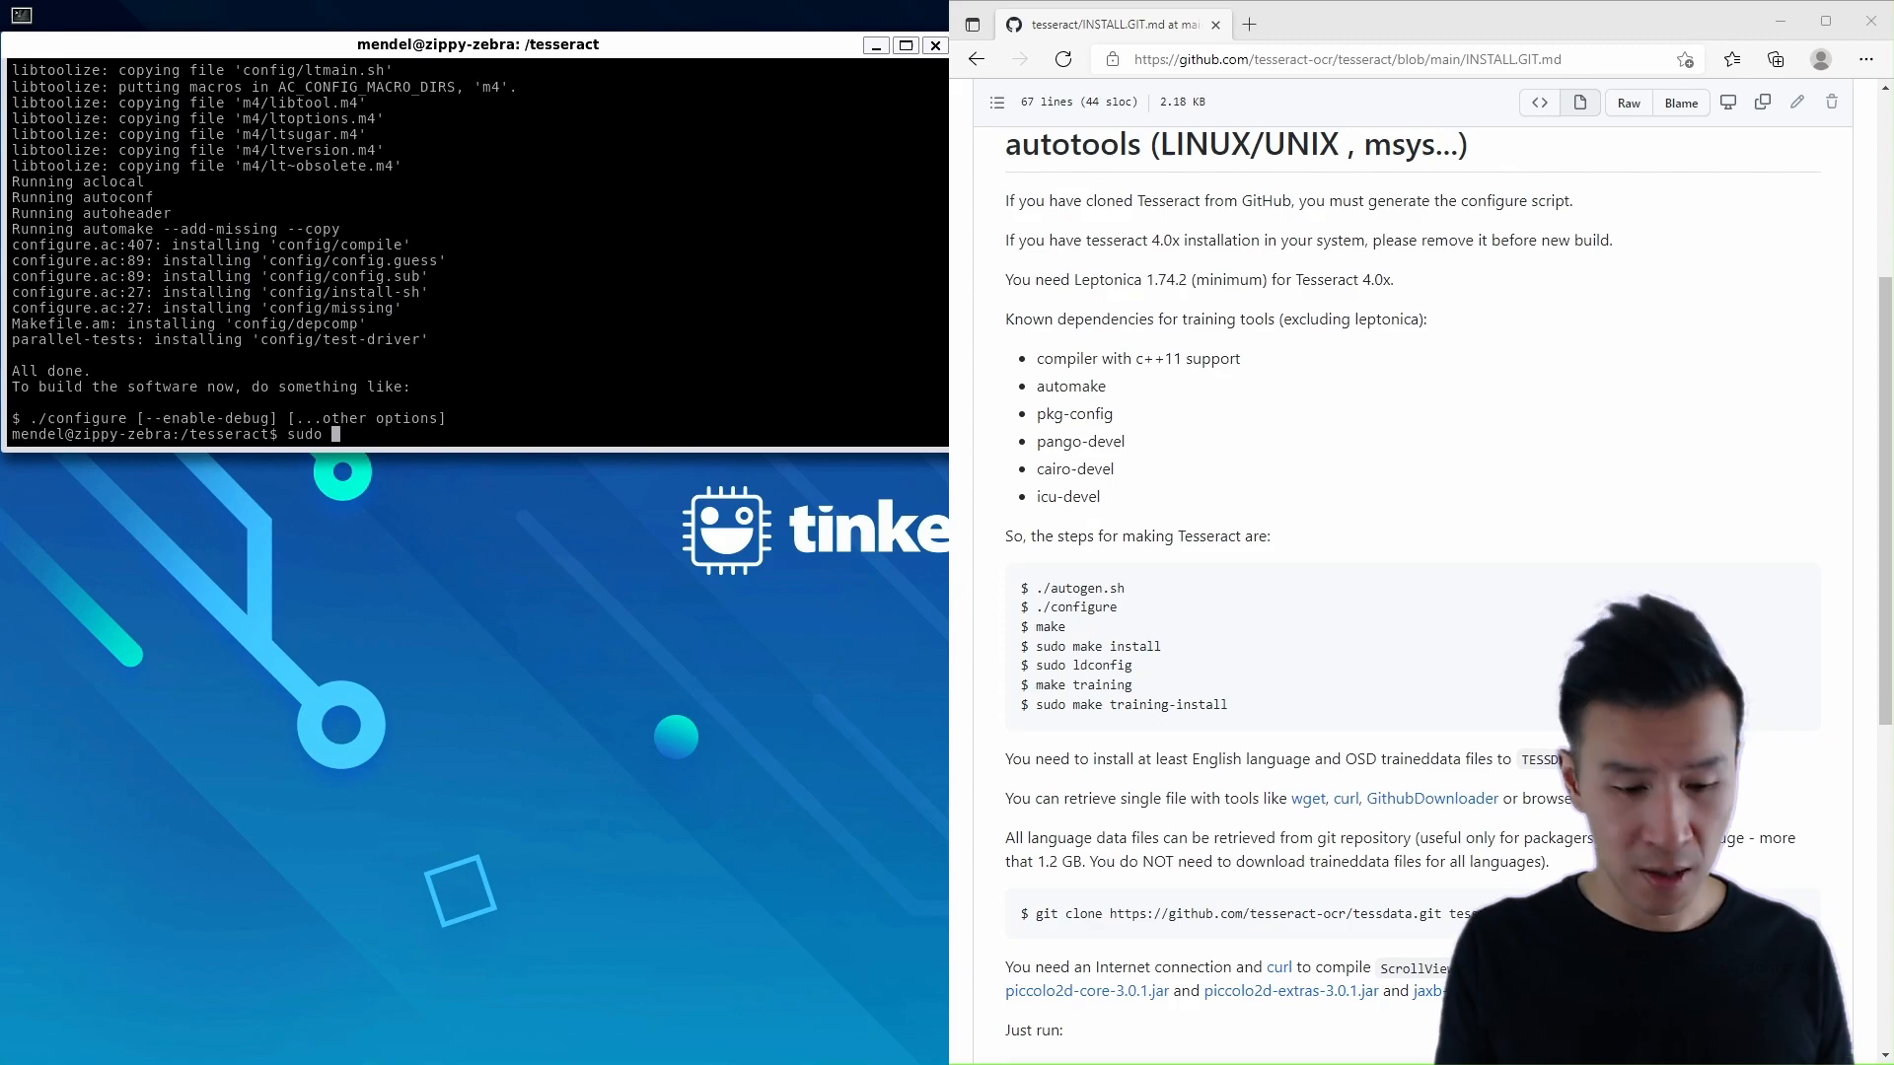
text(./configure)
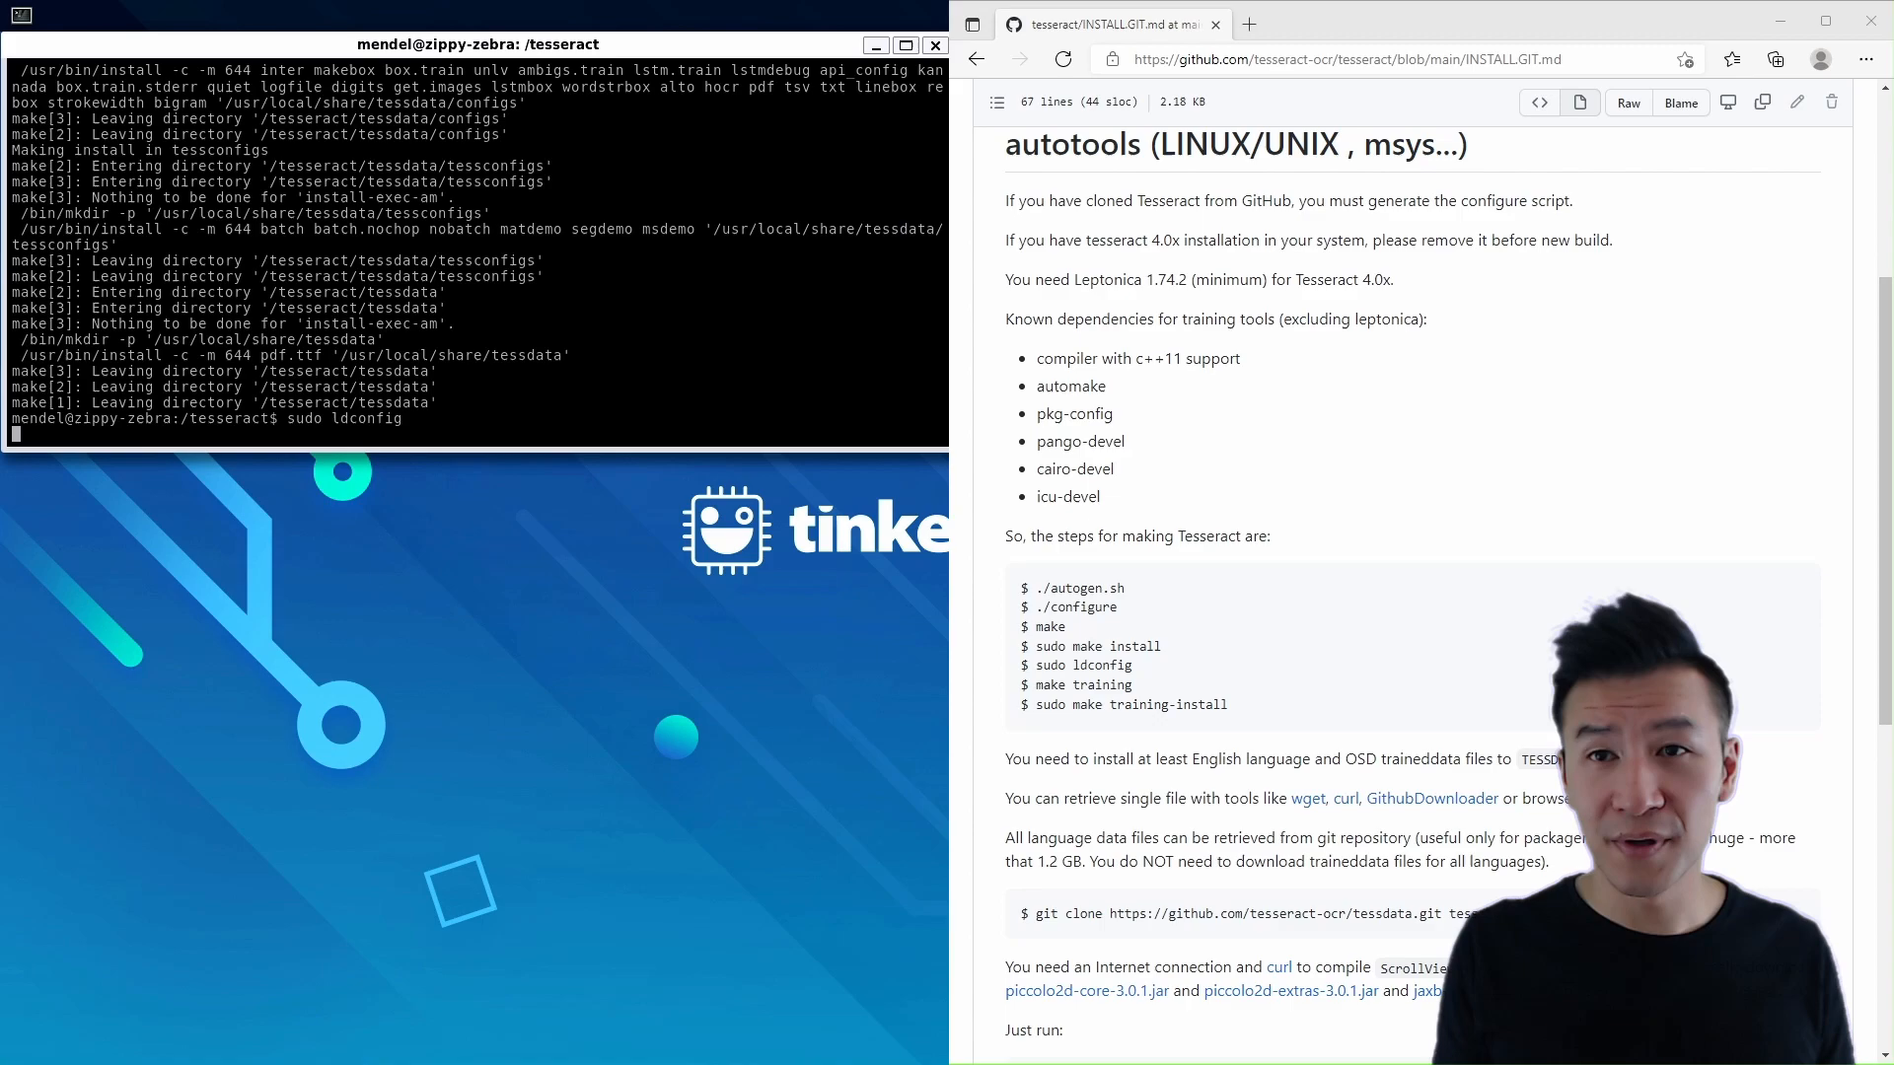
text(sudo make training-install)
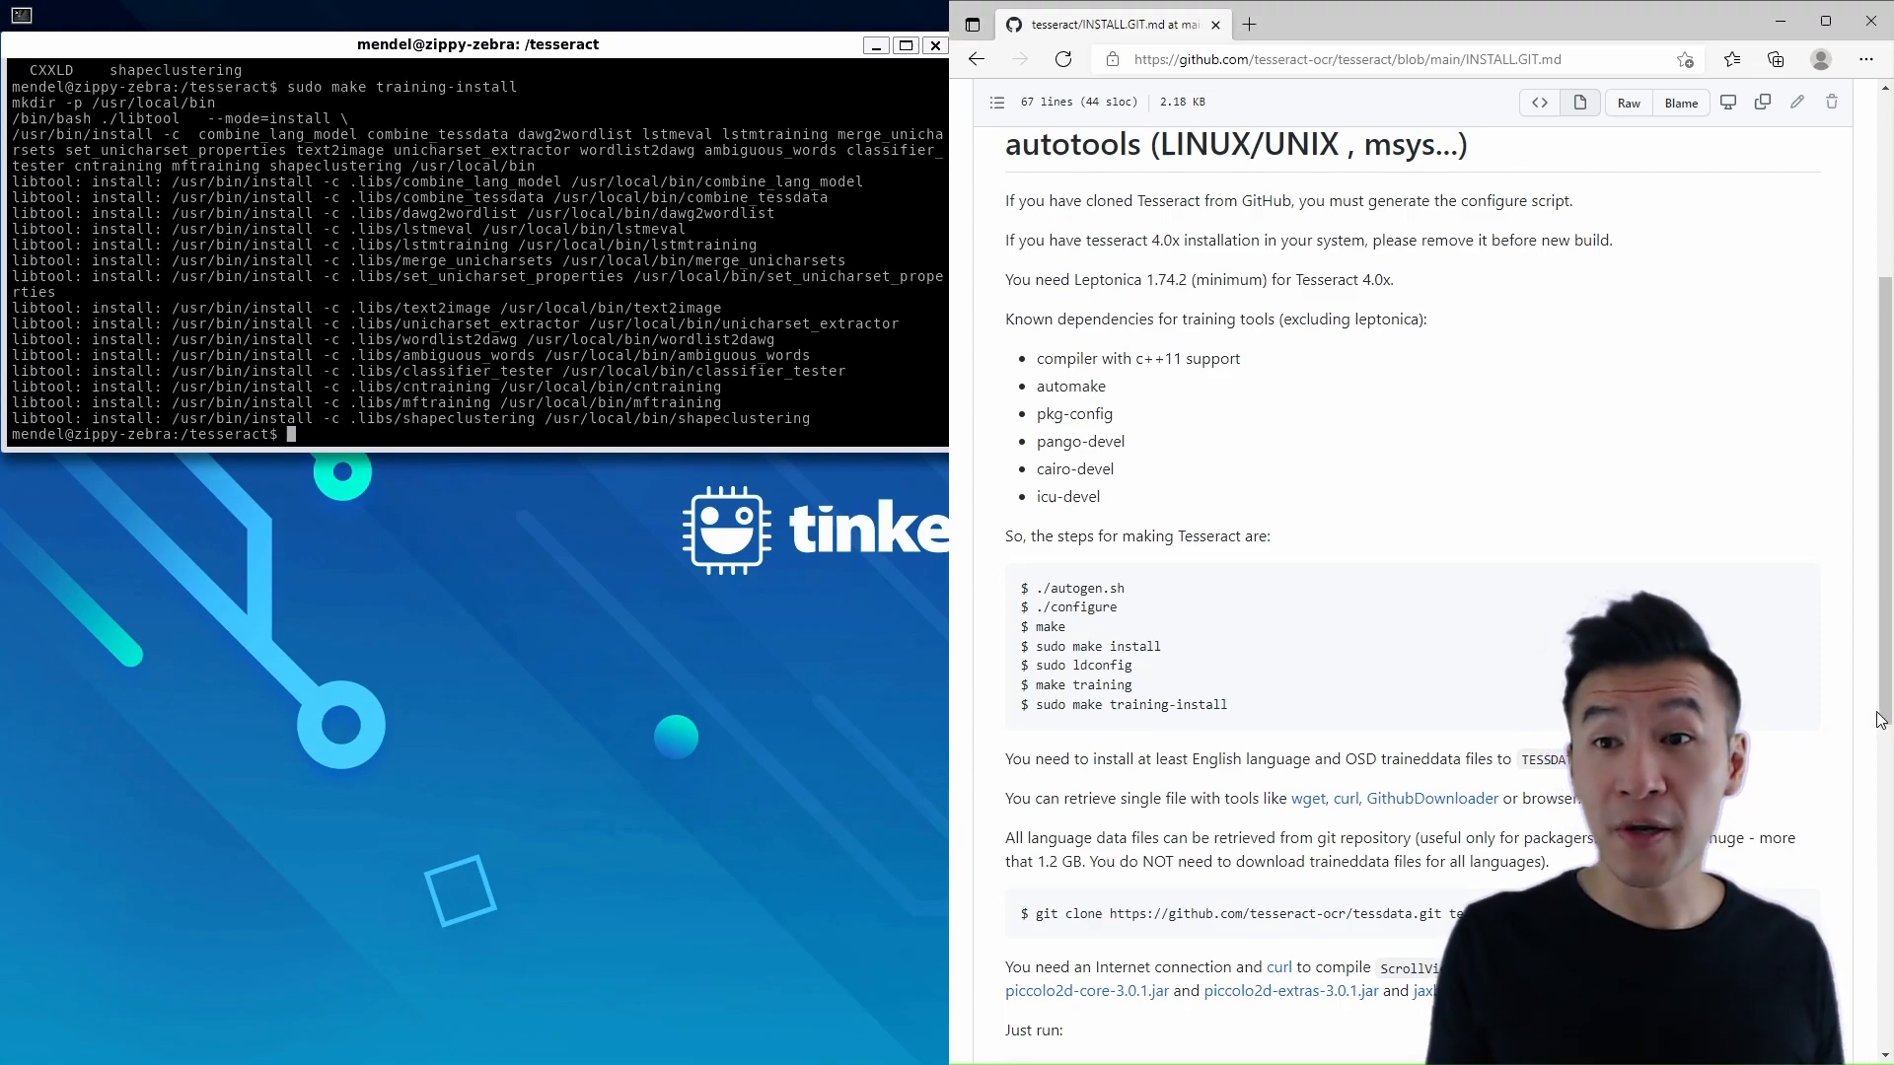
Open the linked tessdata repository and locate eng.traineddata and osd.traineddata
scroll(down, 3)
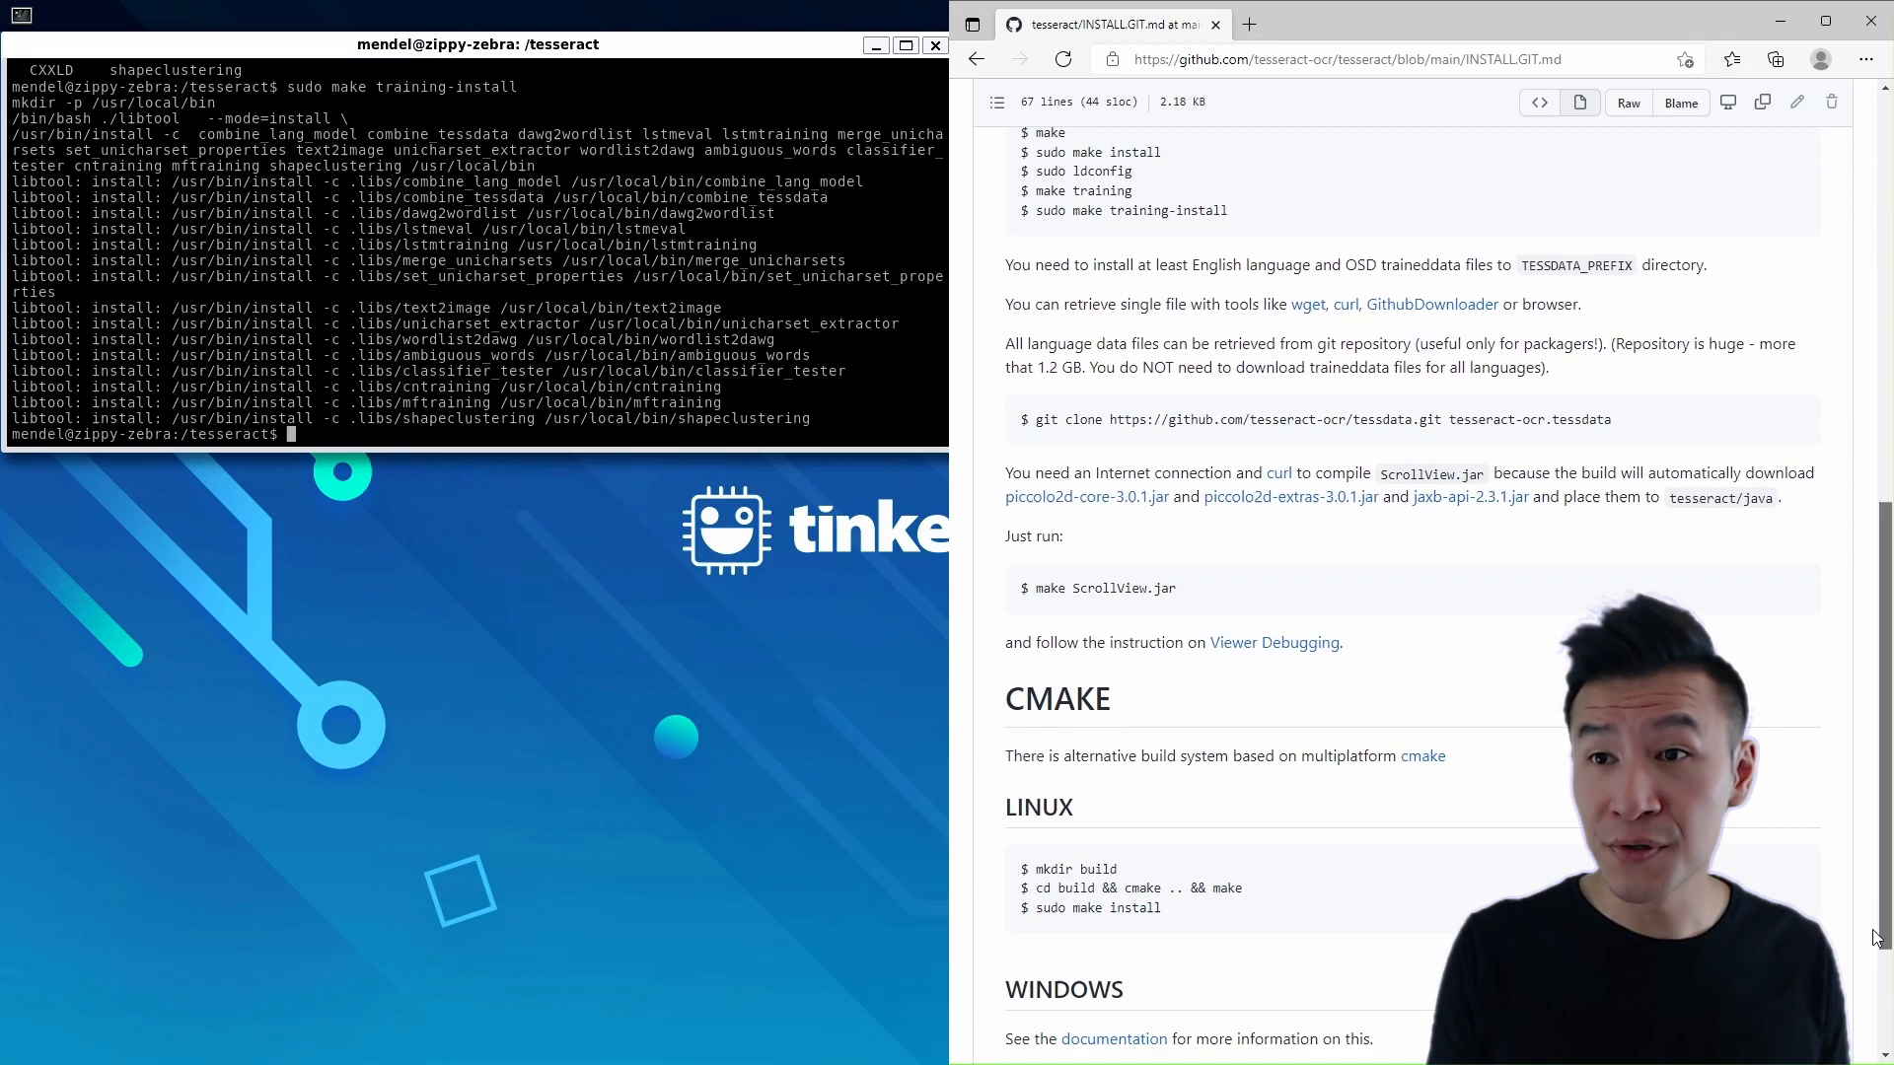
scroll(down, 3)
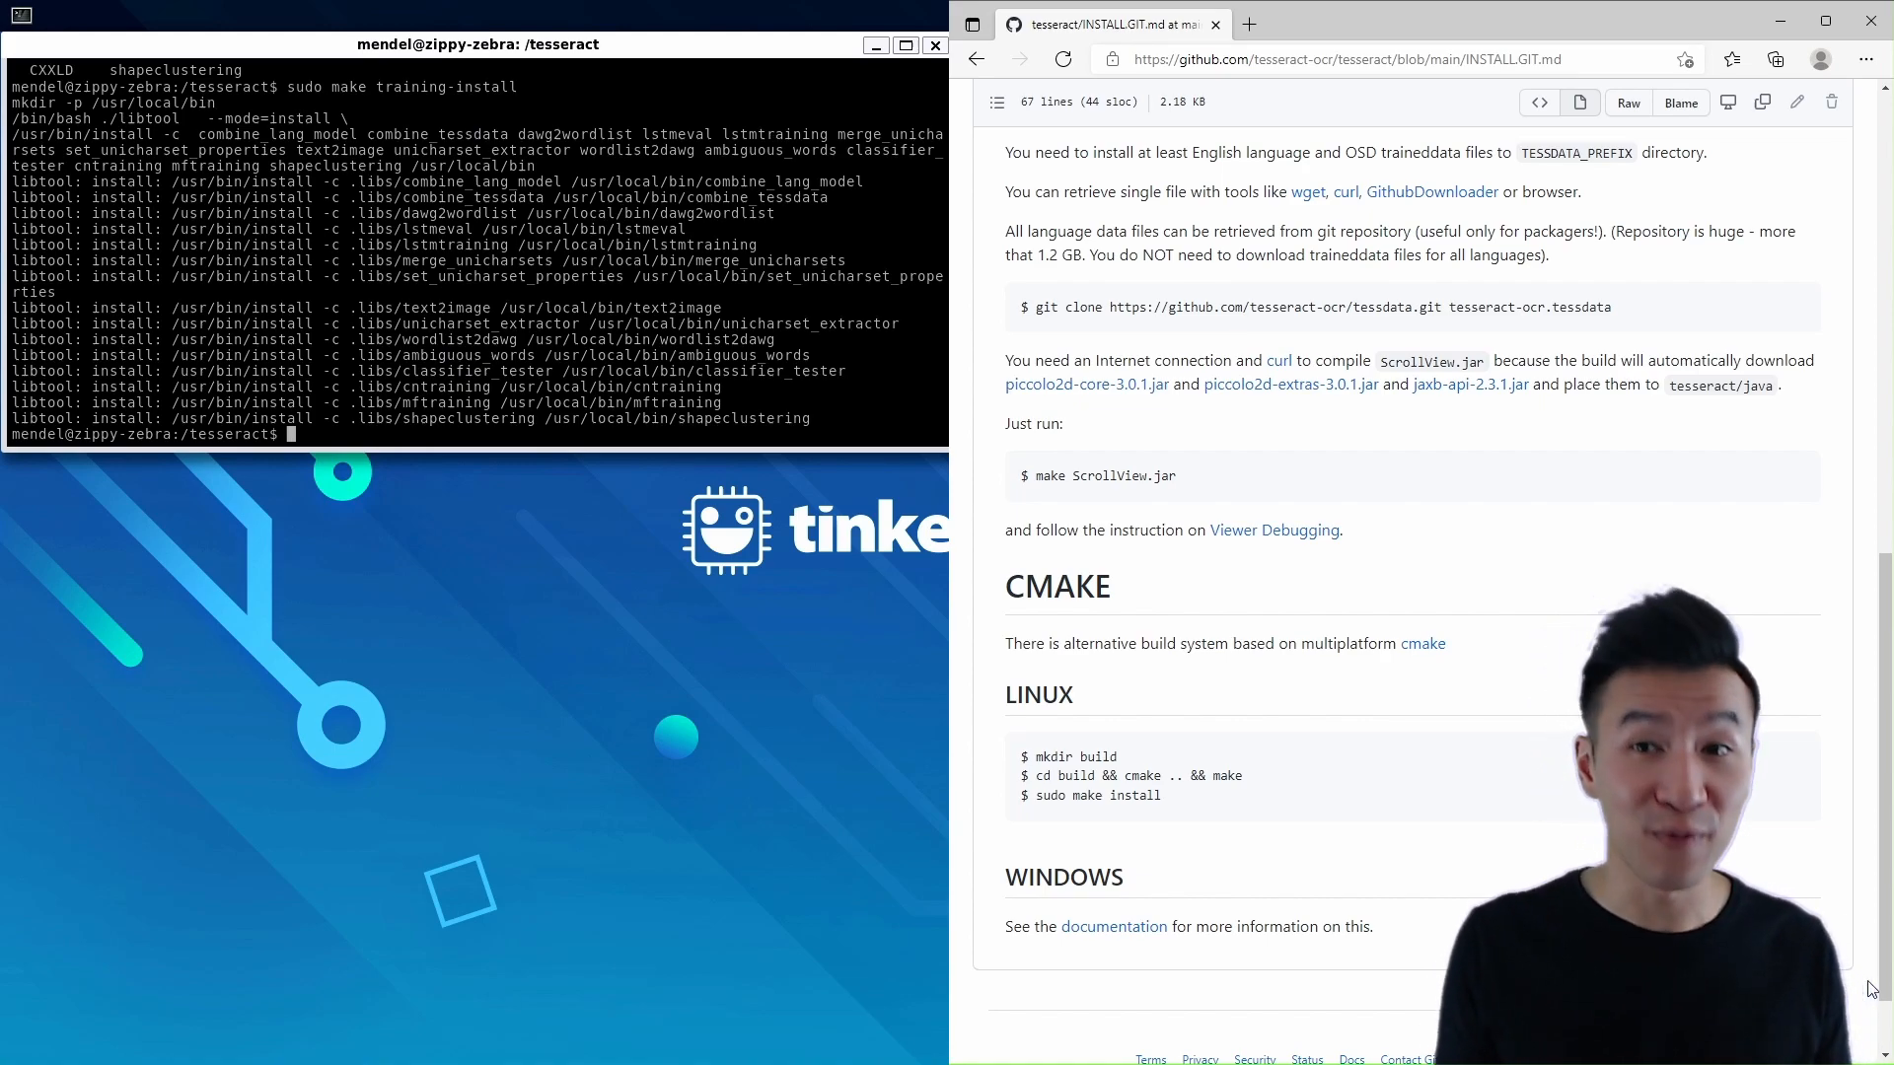
scroll(up, 3)
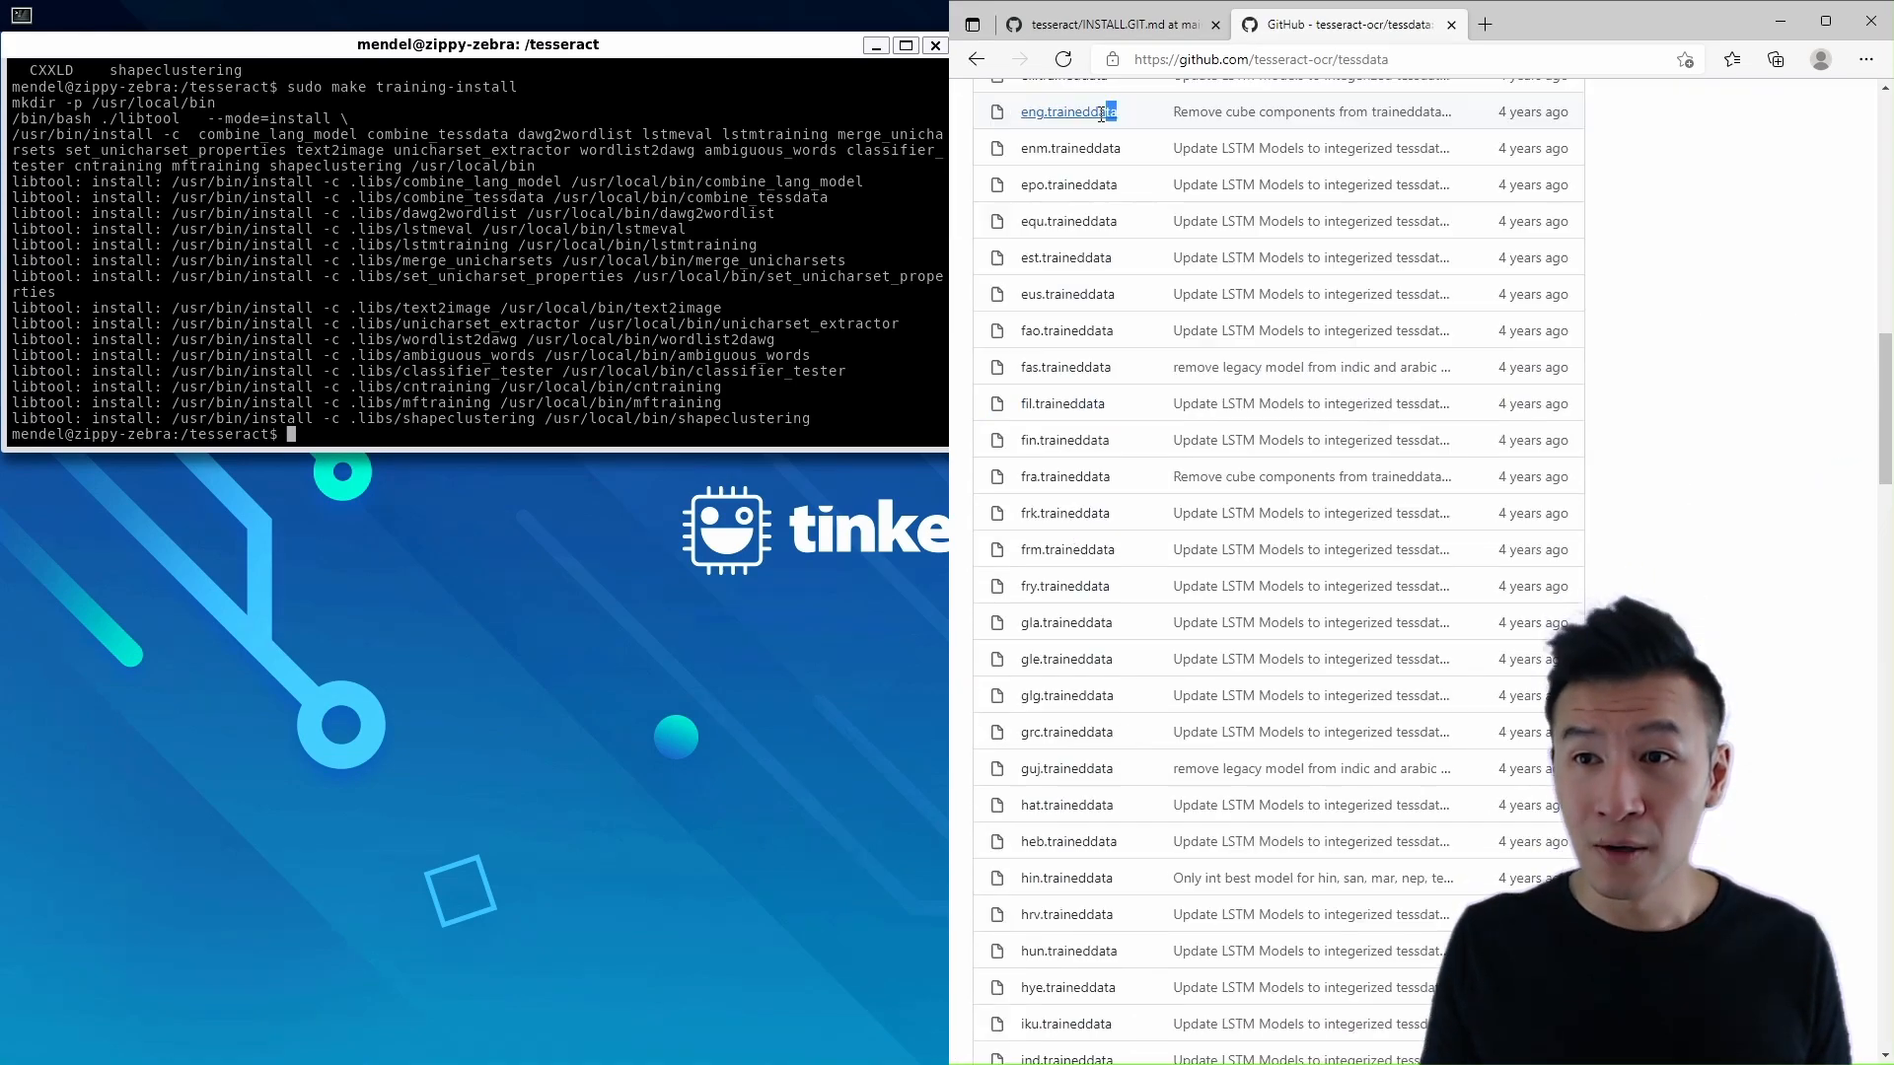
scroll(down, 3)
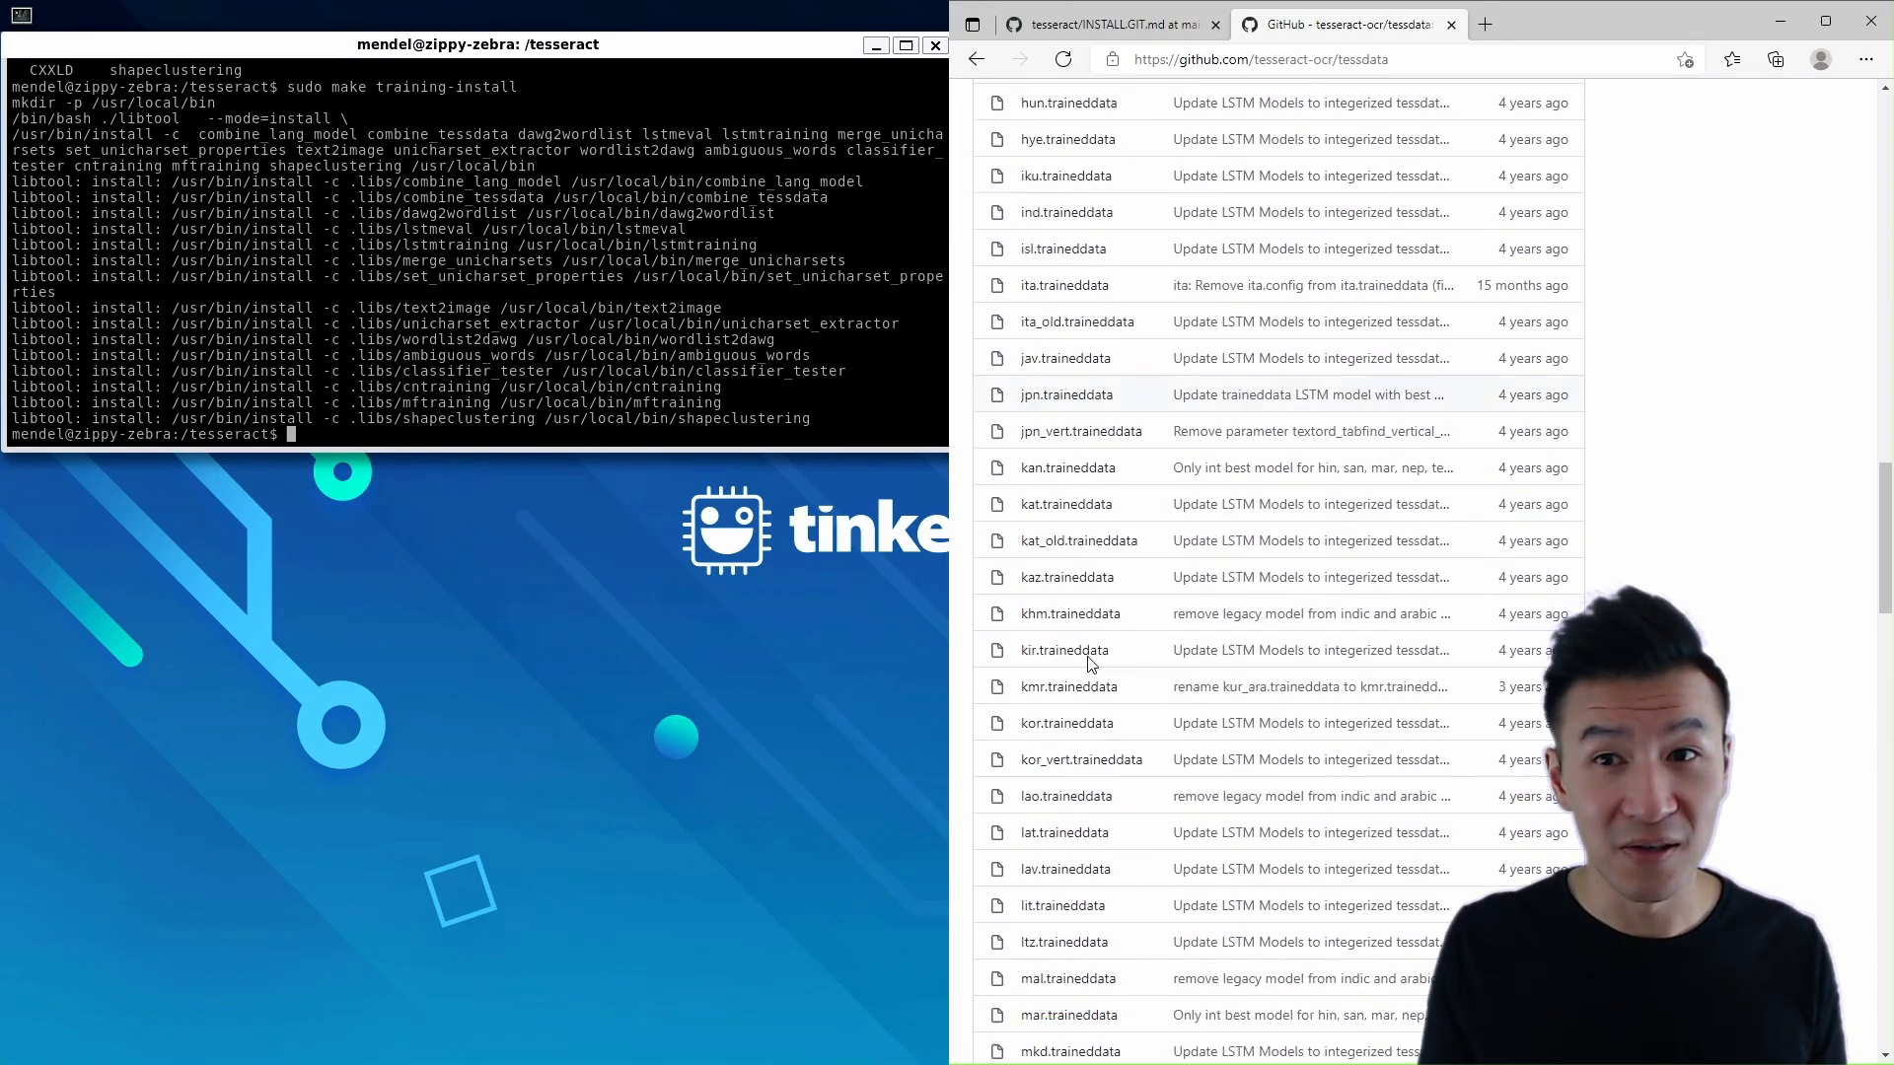
scroll(down, 3)
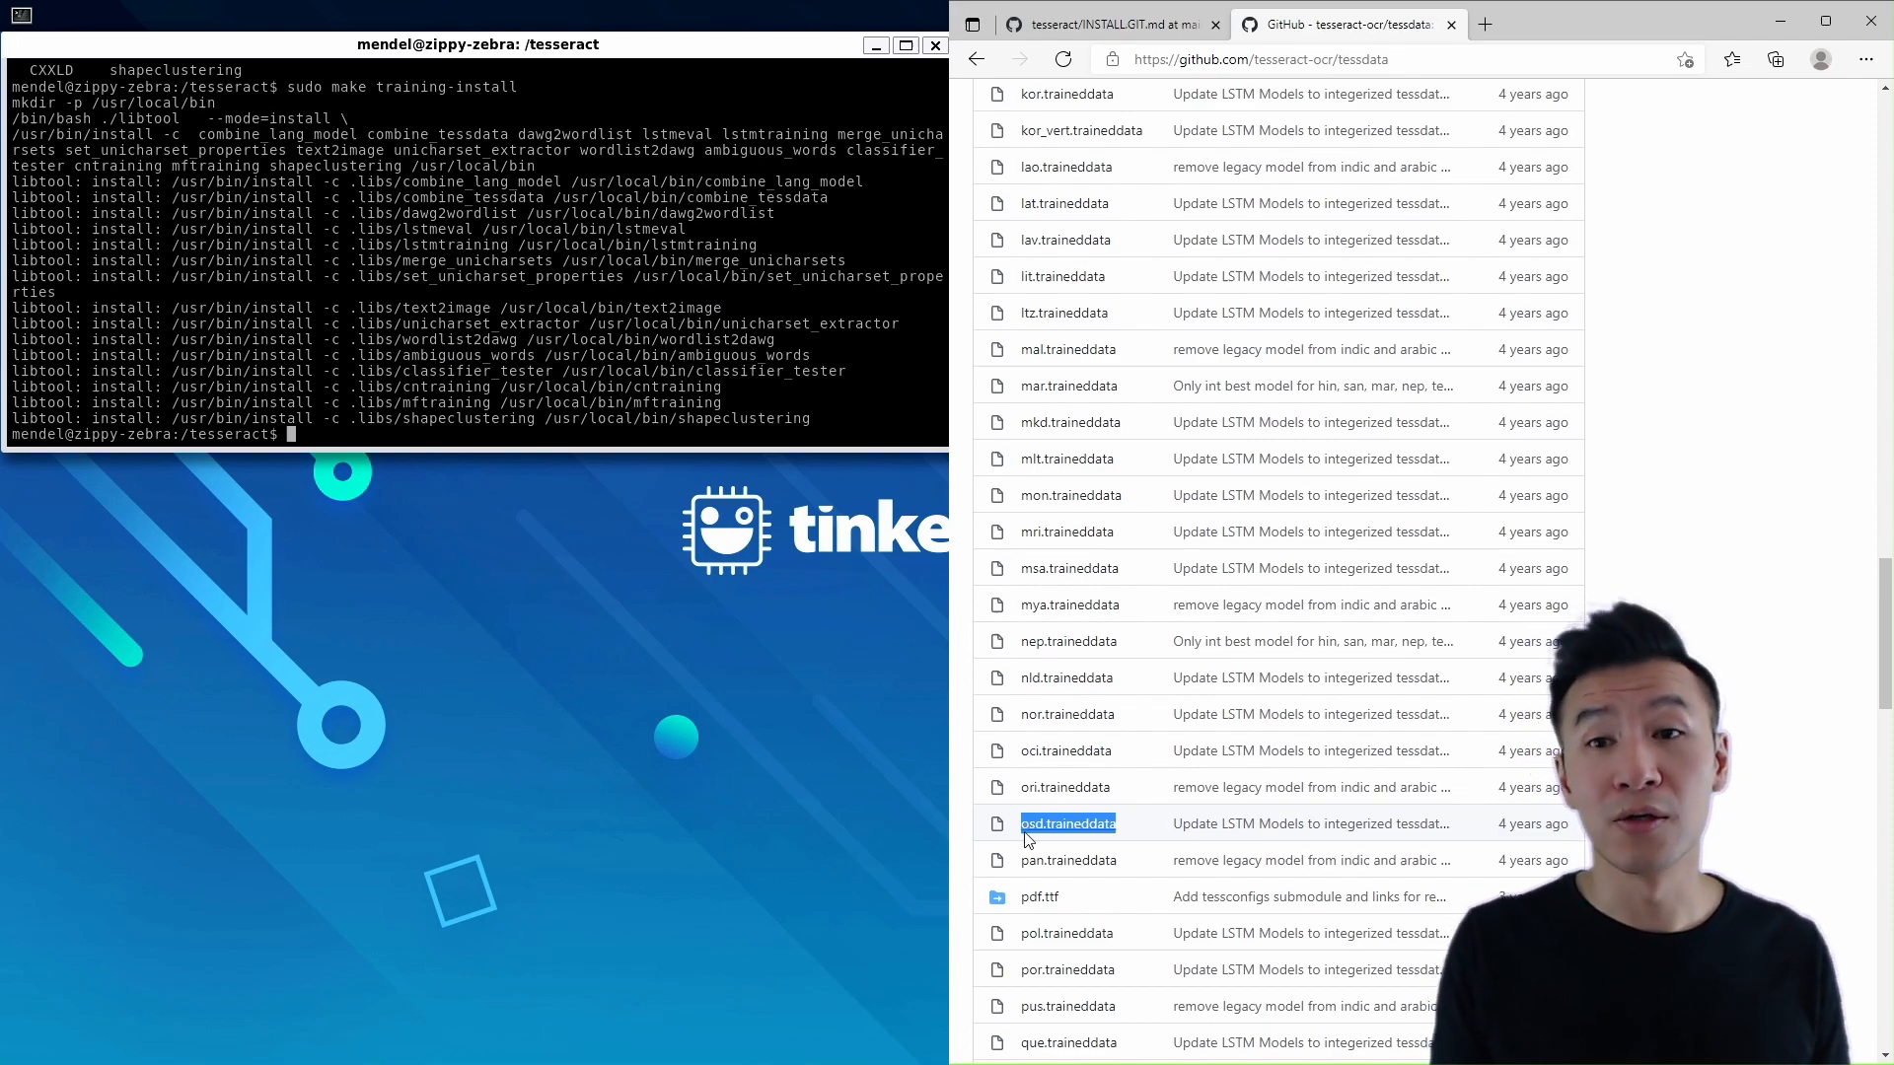
scroll(down, 3)
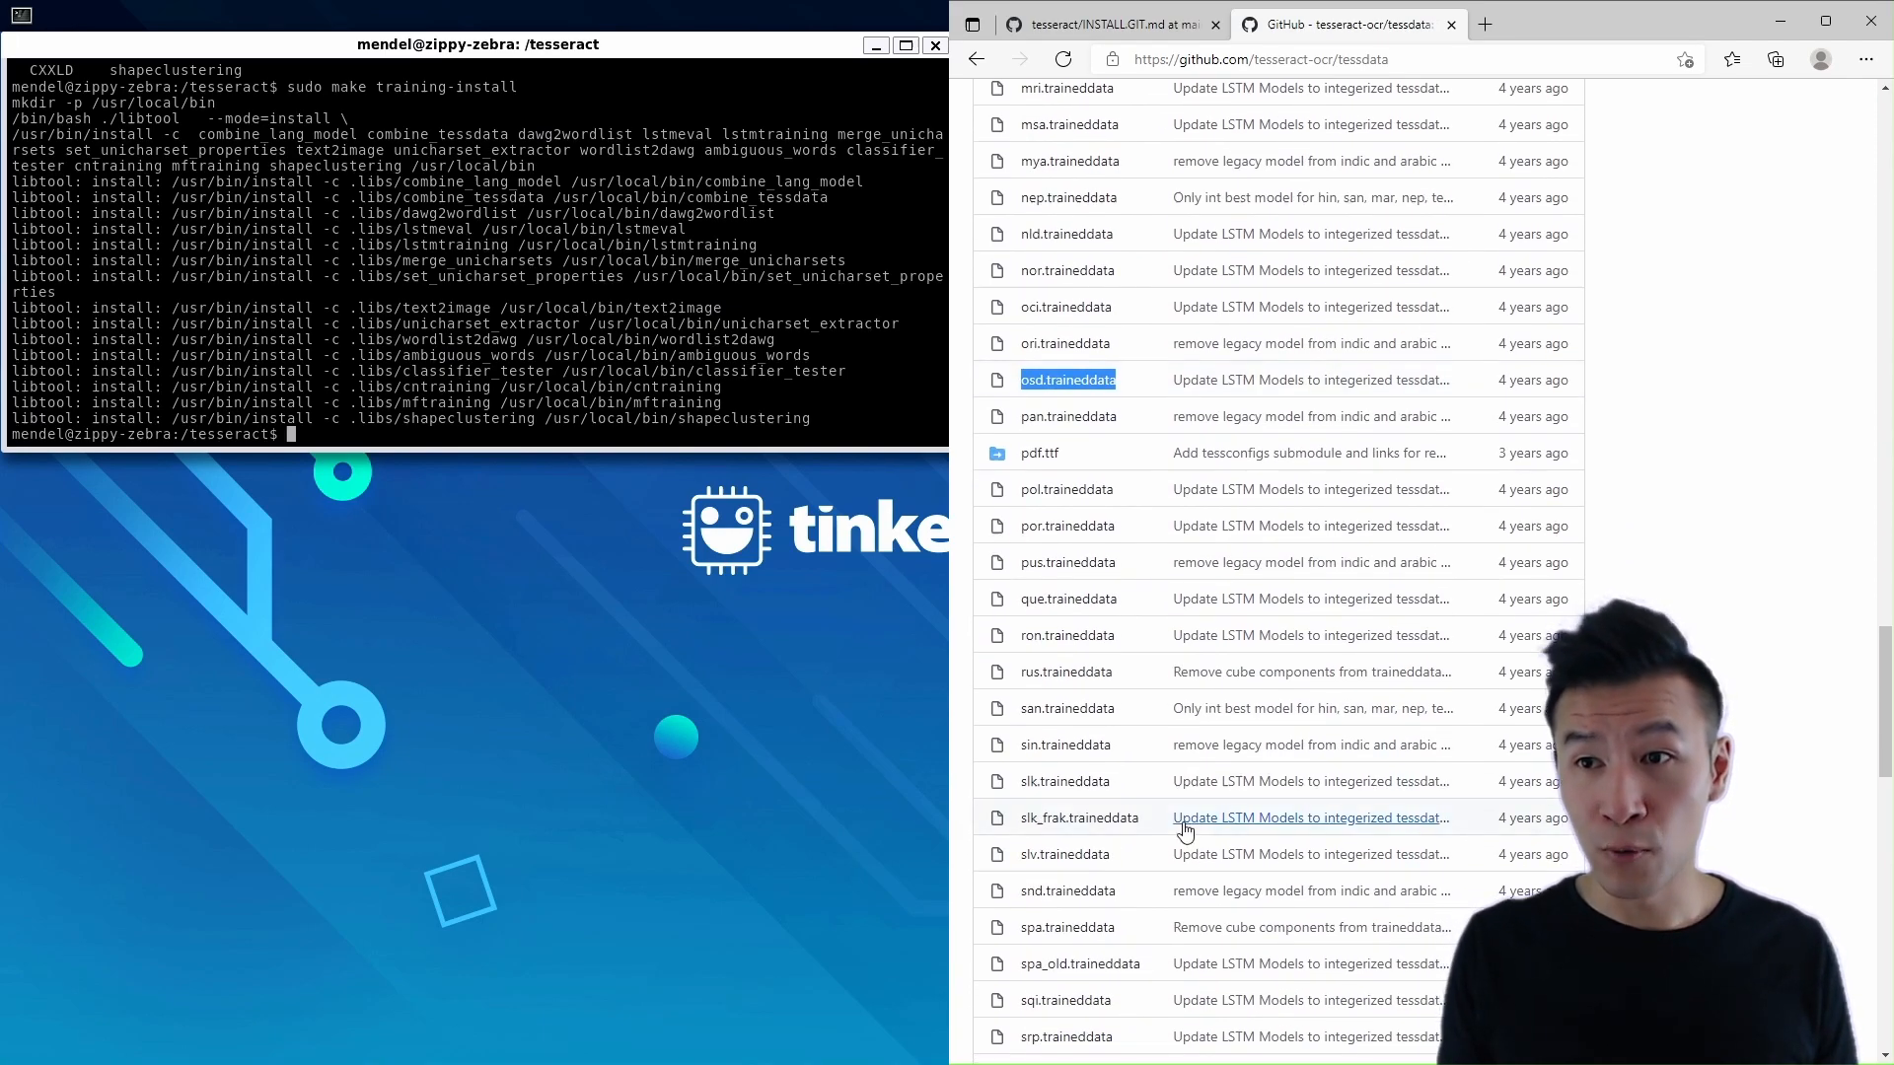
List the tesseract and tessdata folders, then move into /usr/local/share/tessdata
text(ls)
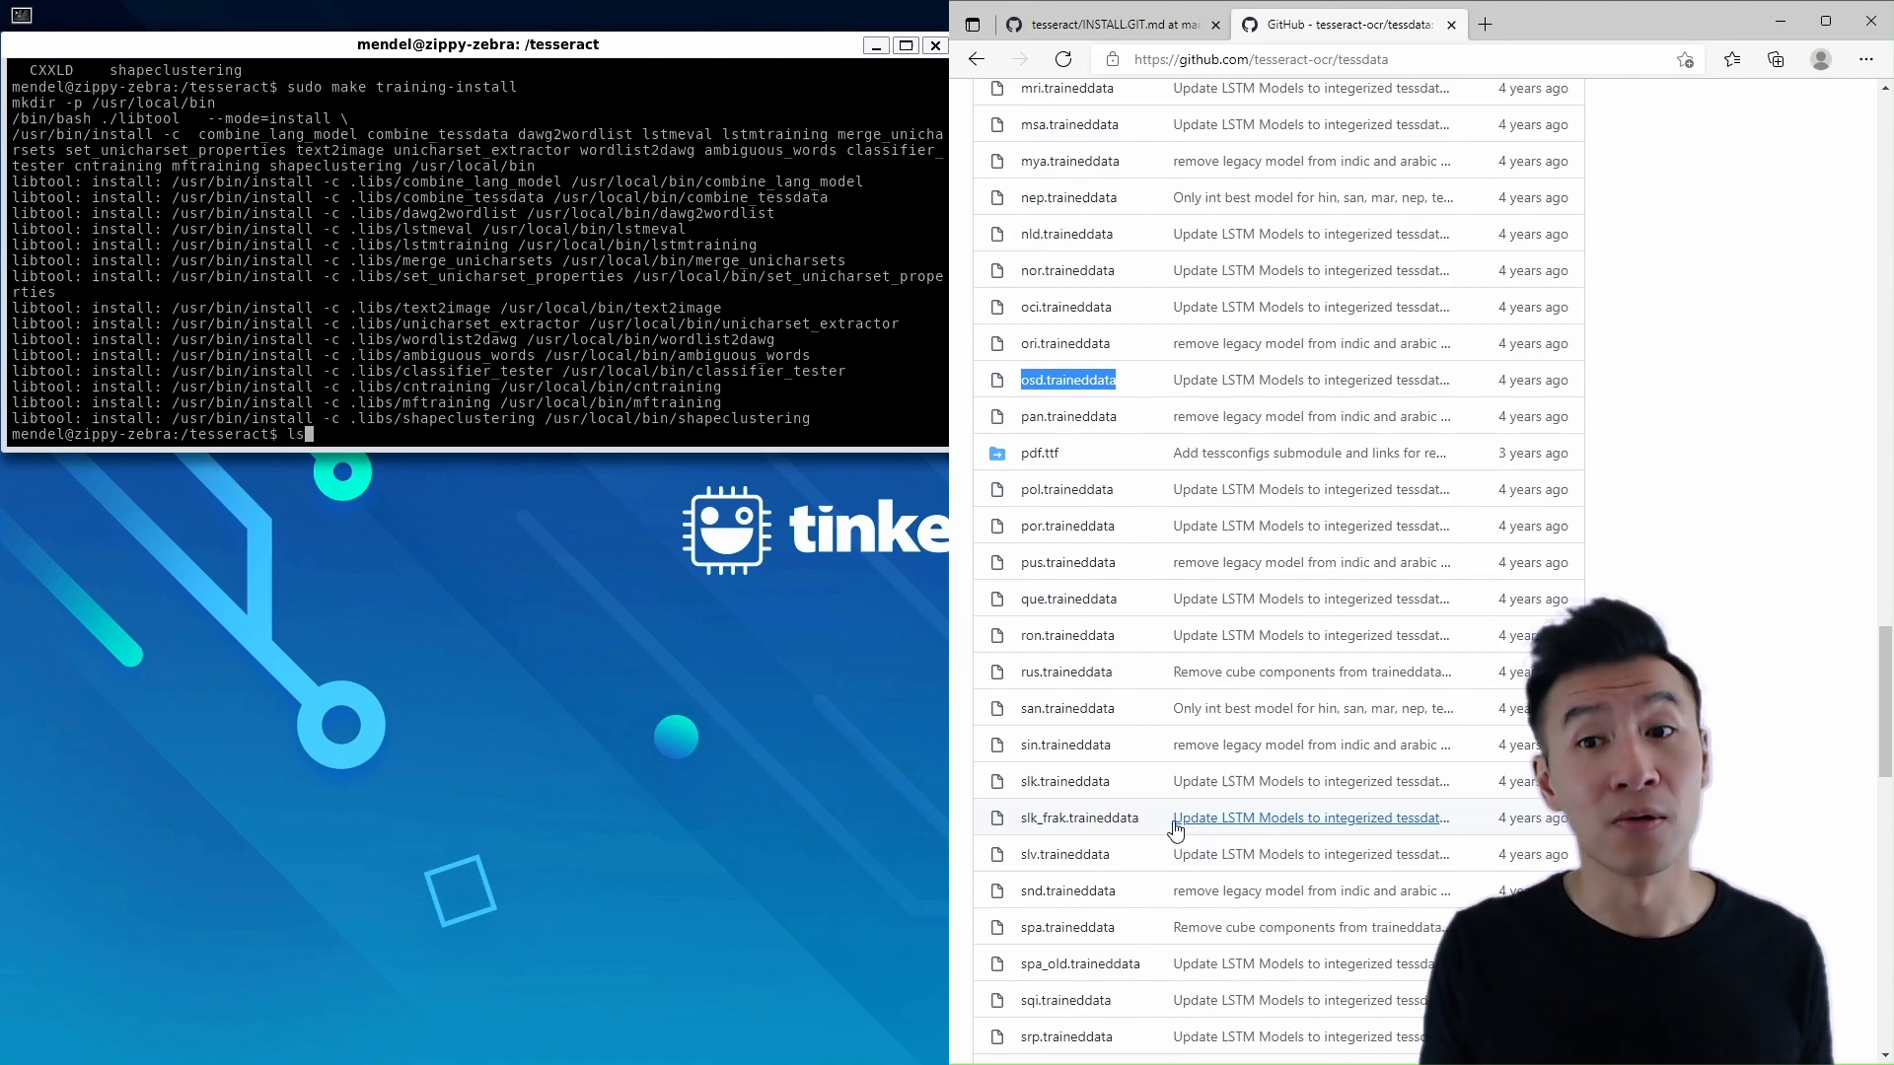
key(Return)
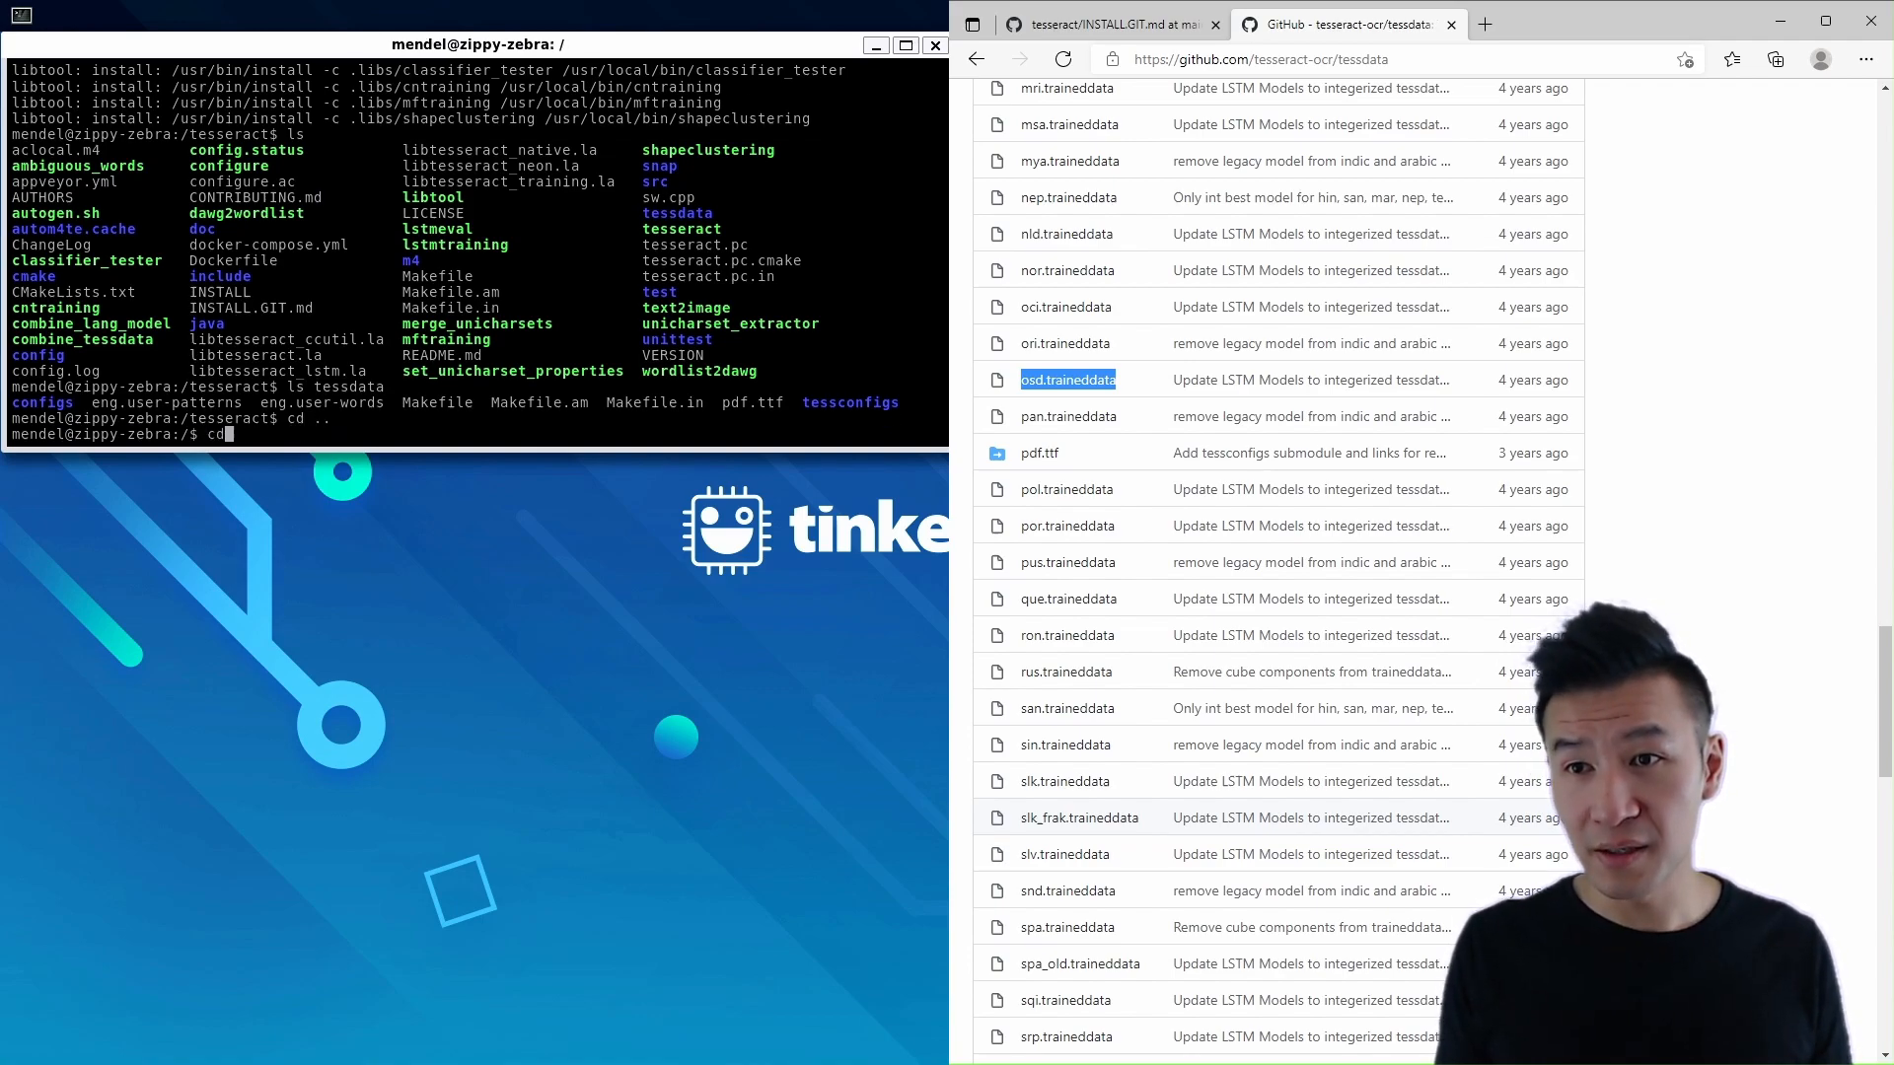
text(usr)
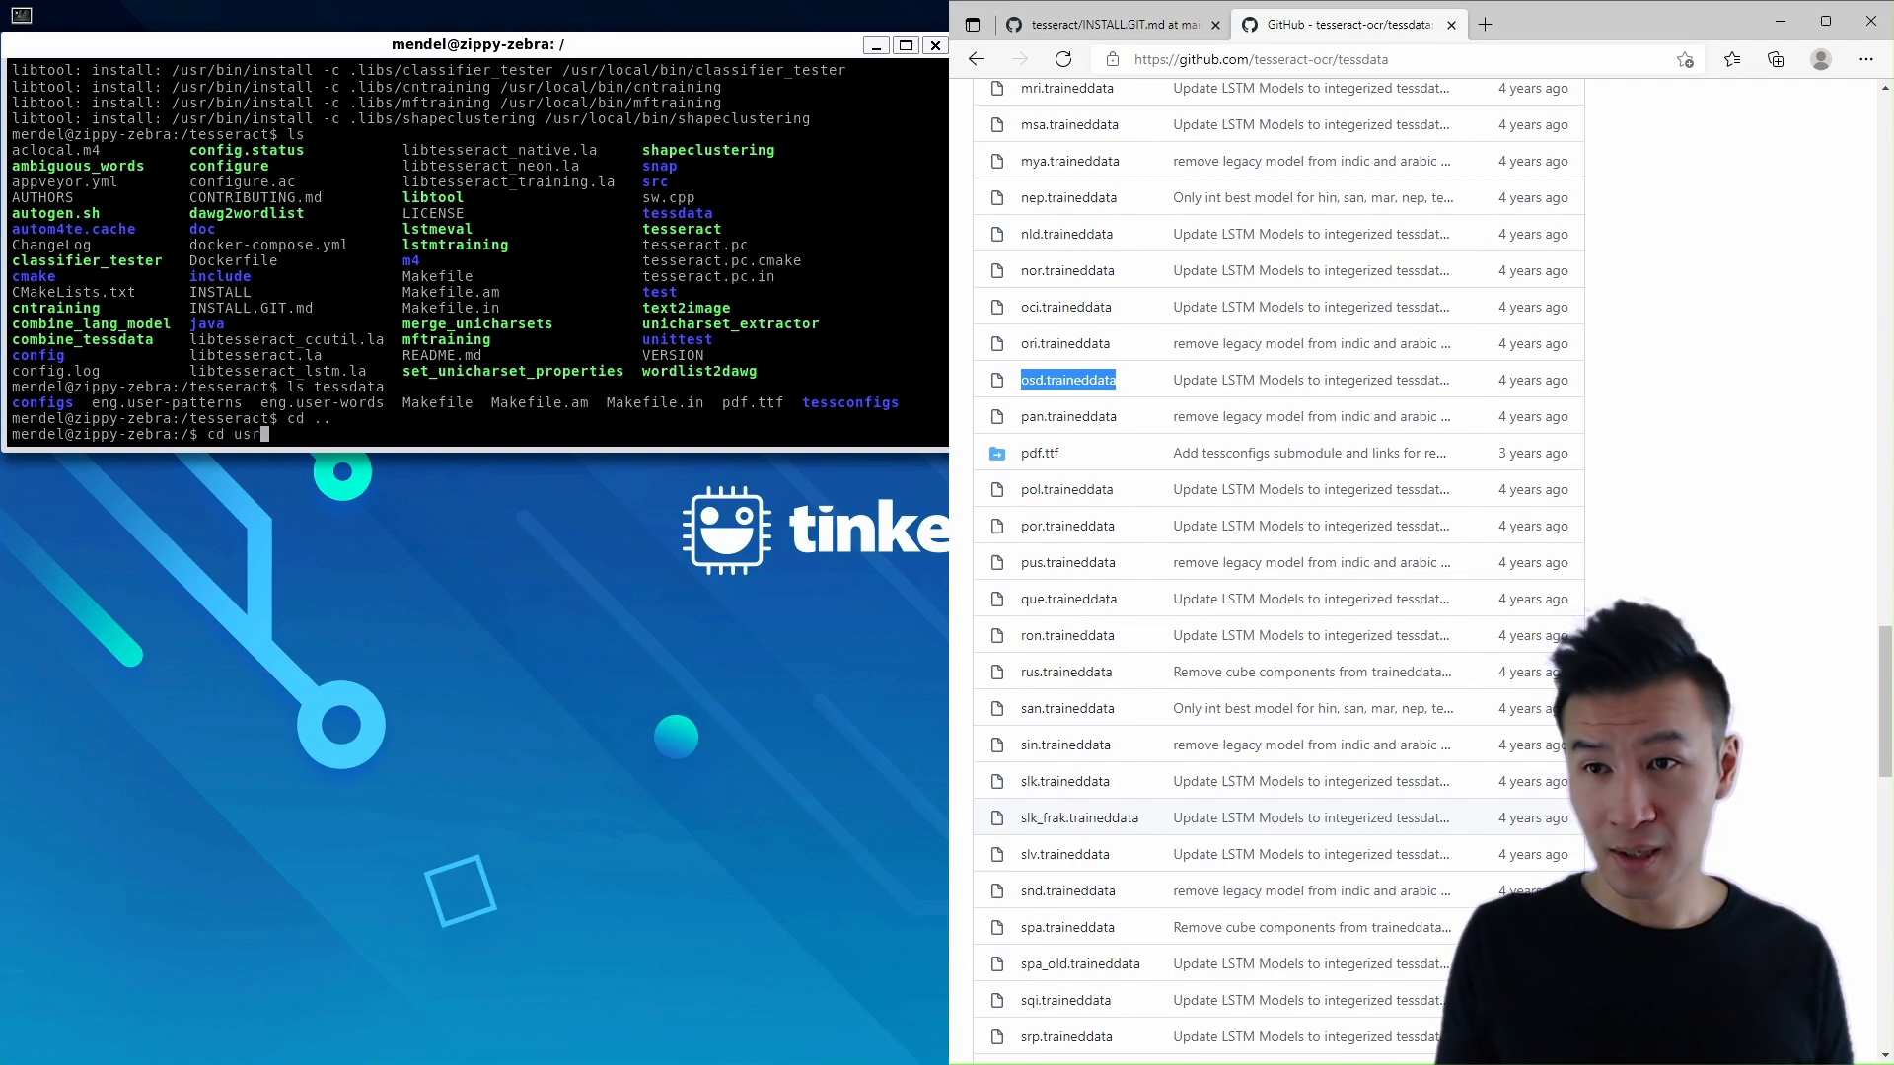
text(/local/sha)
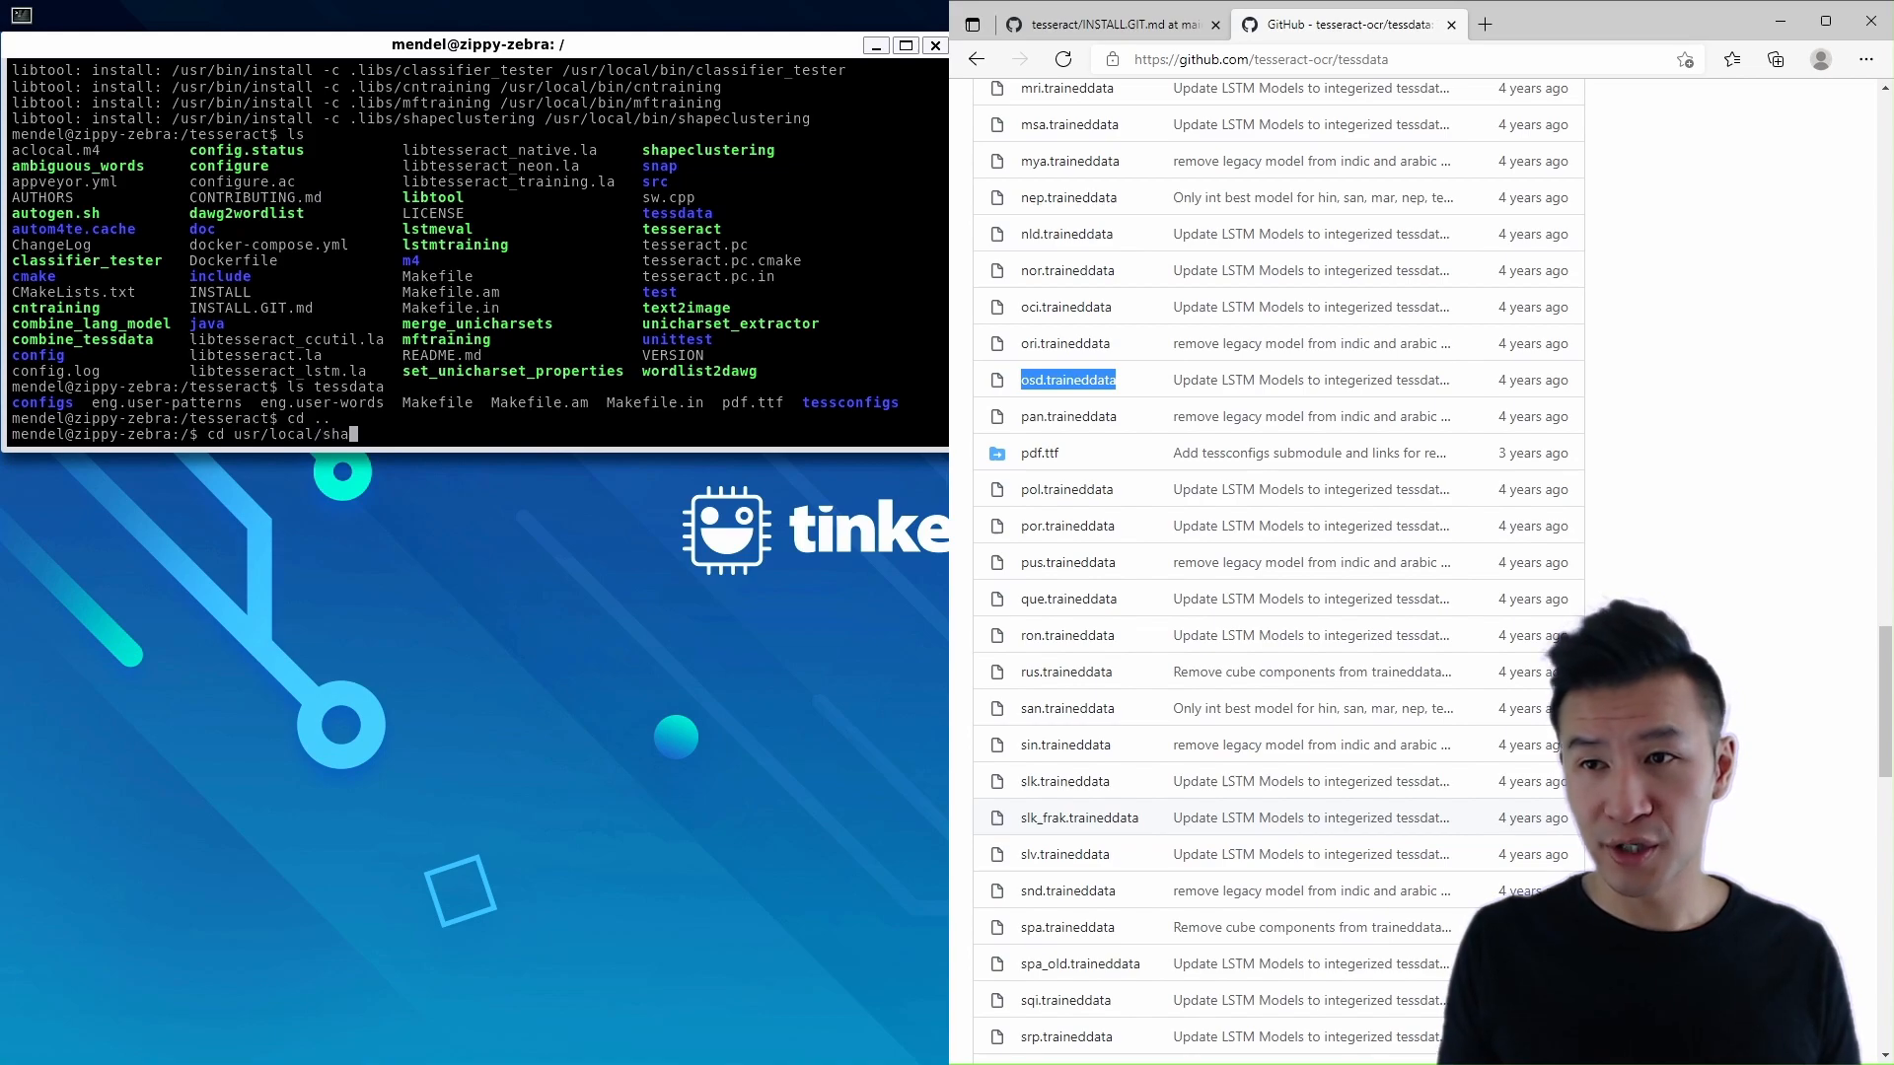
key(Return)
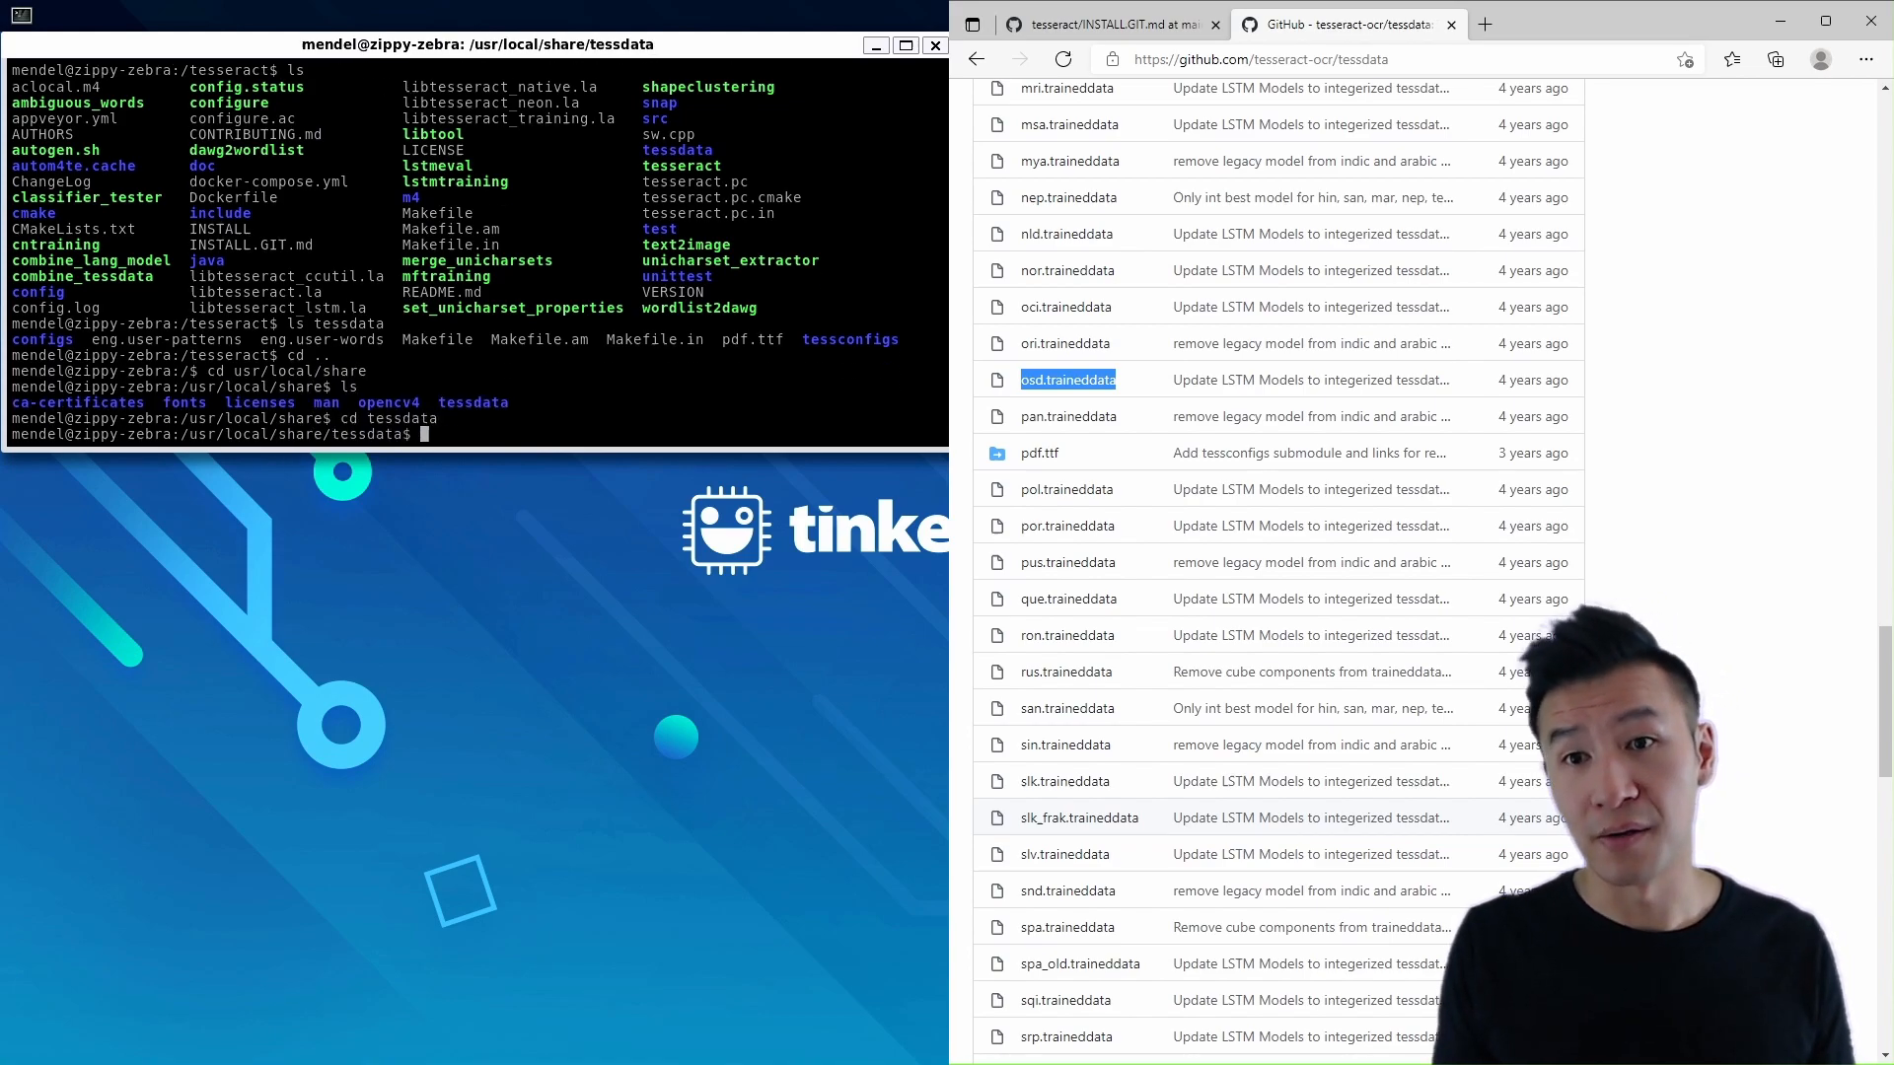
key(Return)
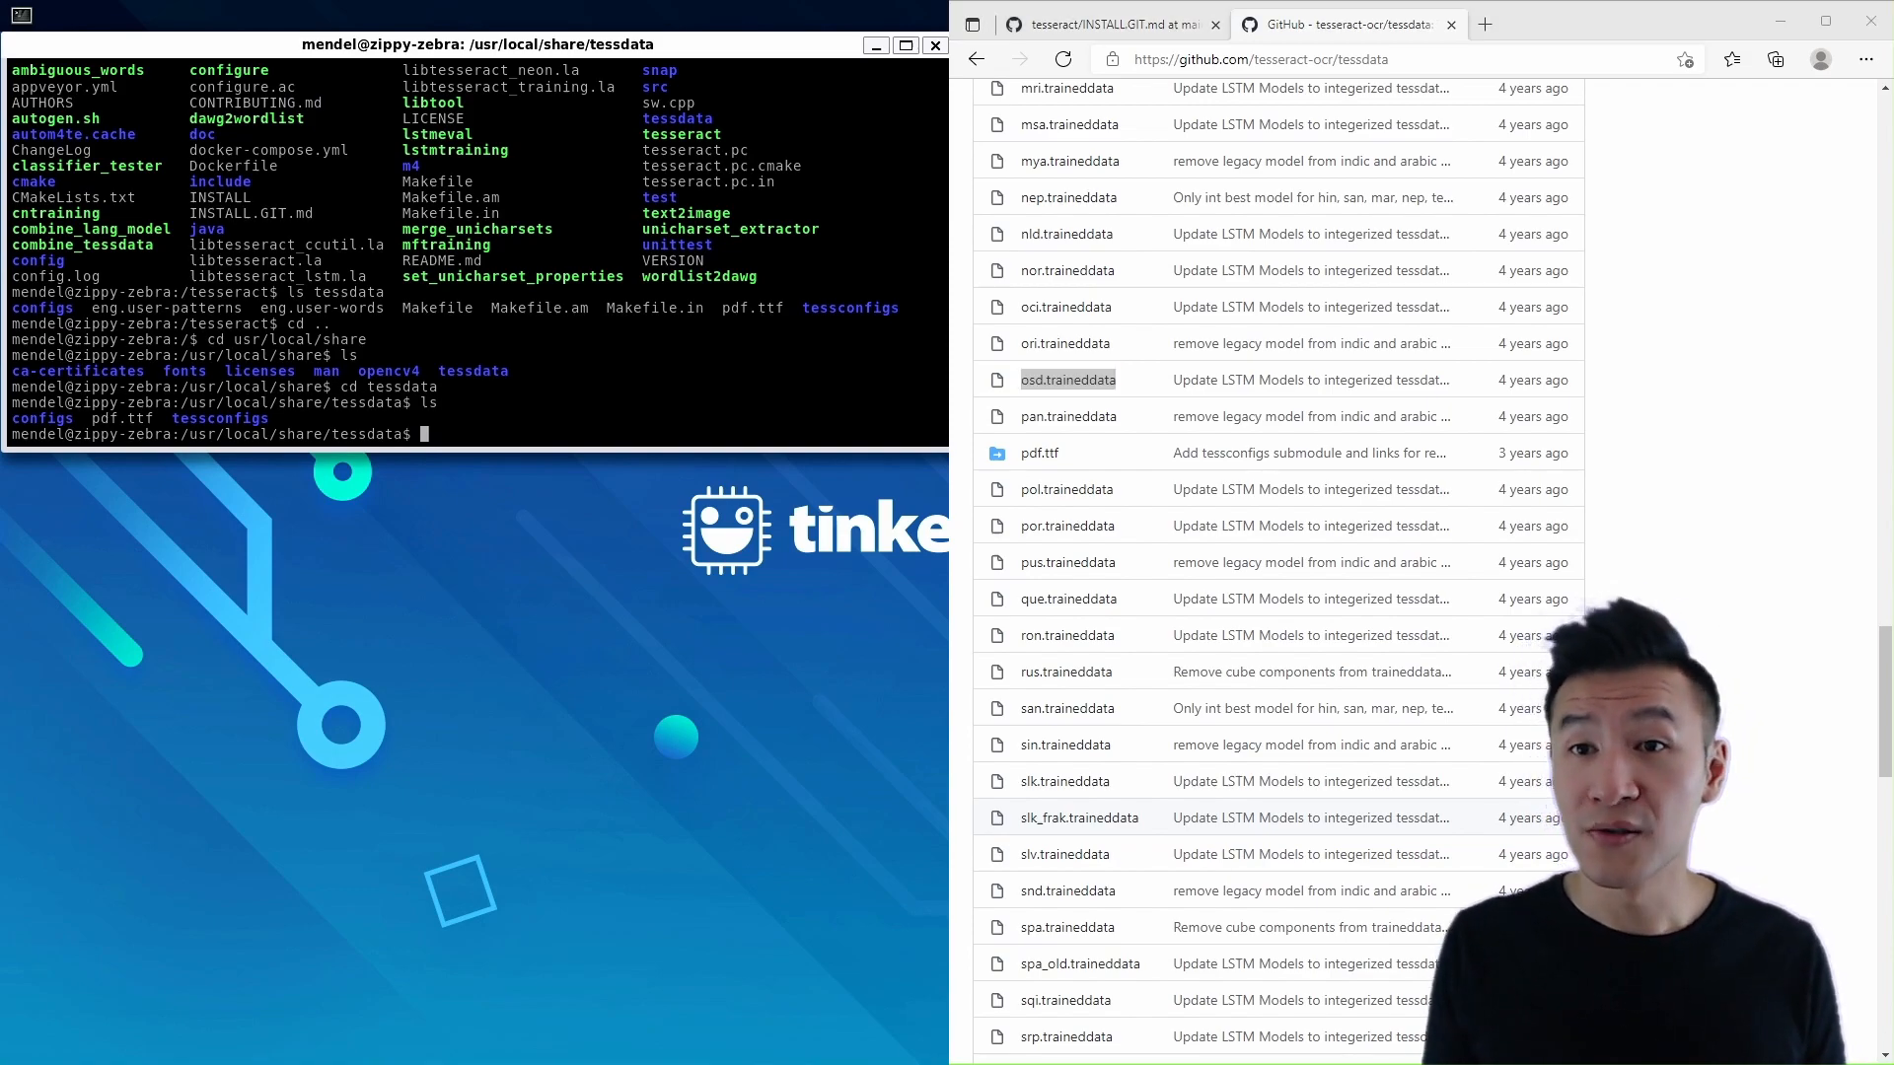
Open the eng.traineddata file page and change its URL from blob to raw
click(1067, 378)
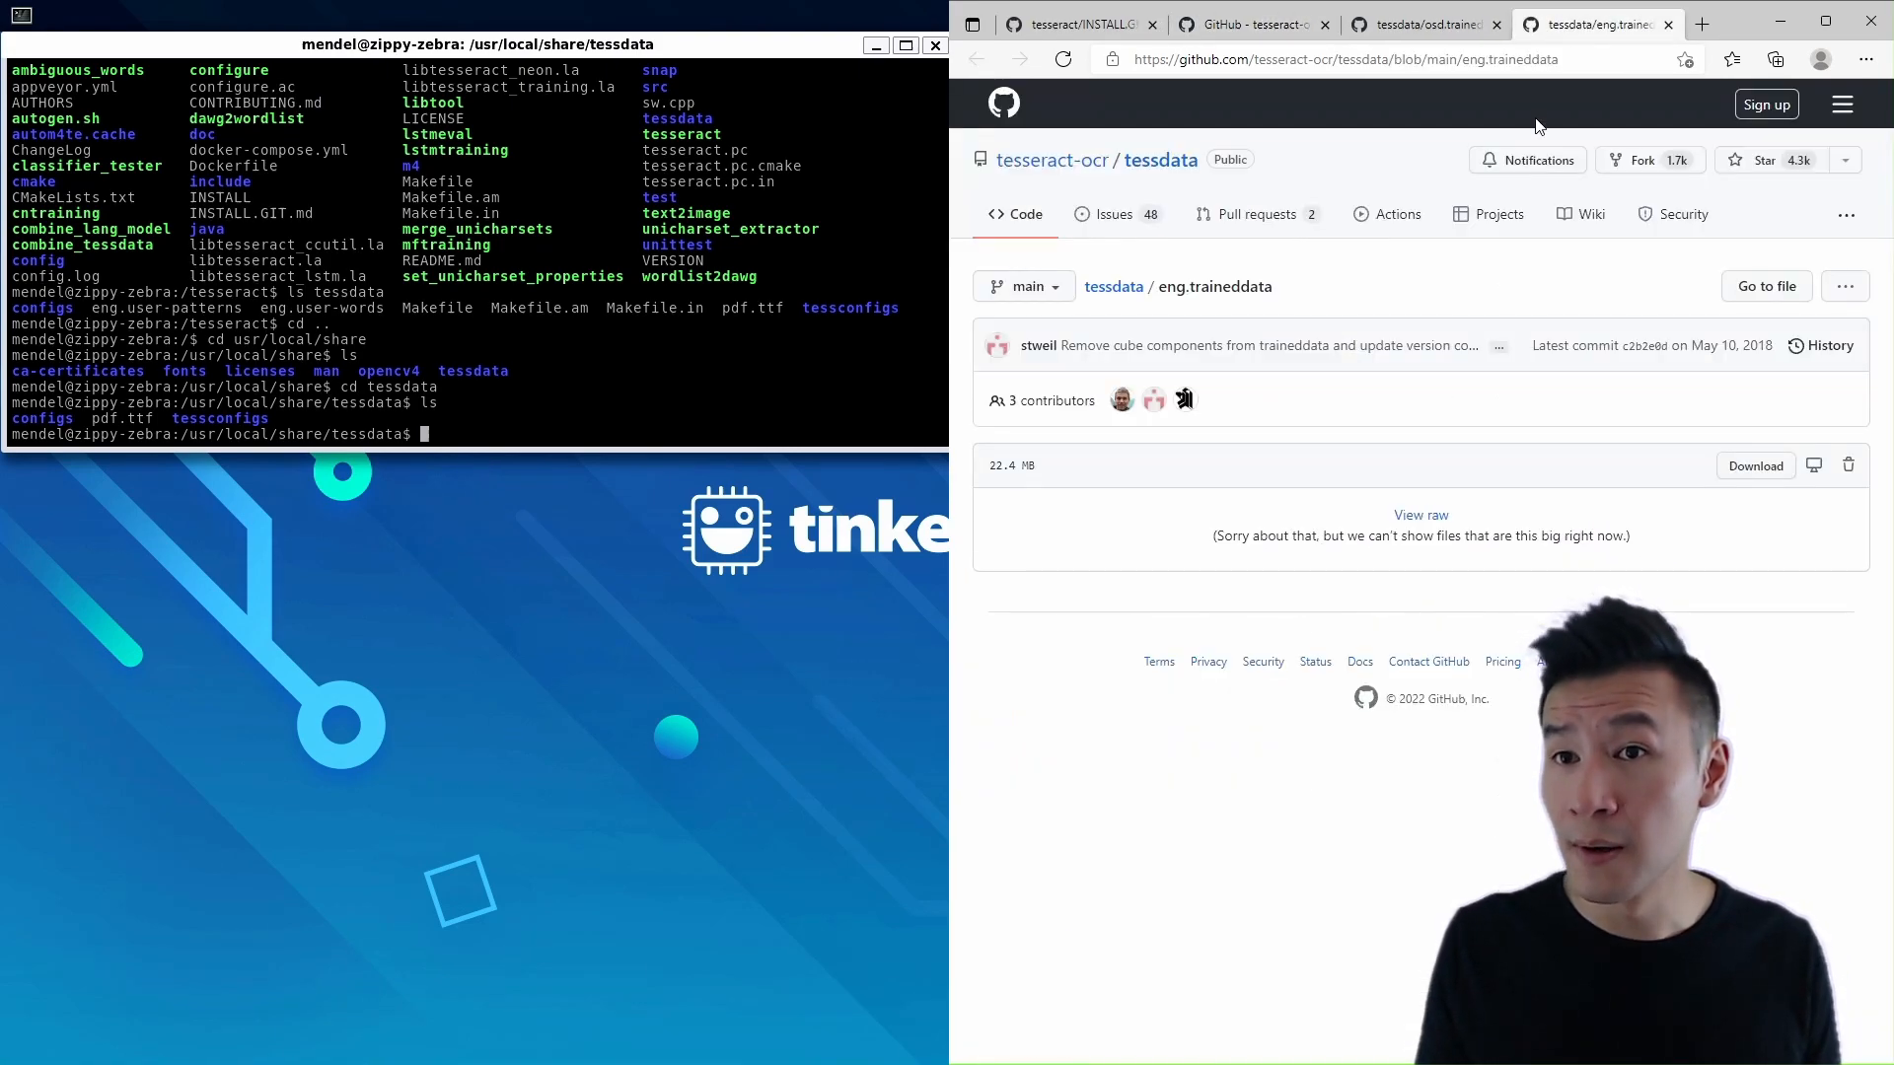
mouse_move(1755, 464)
text(ra)
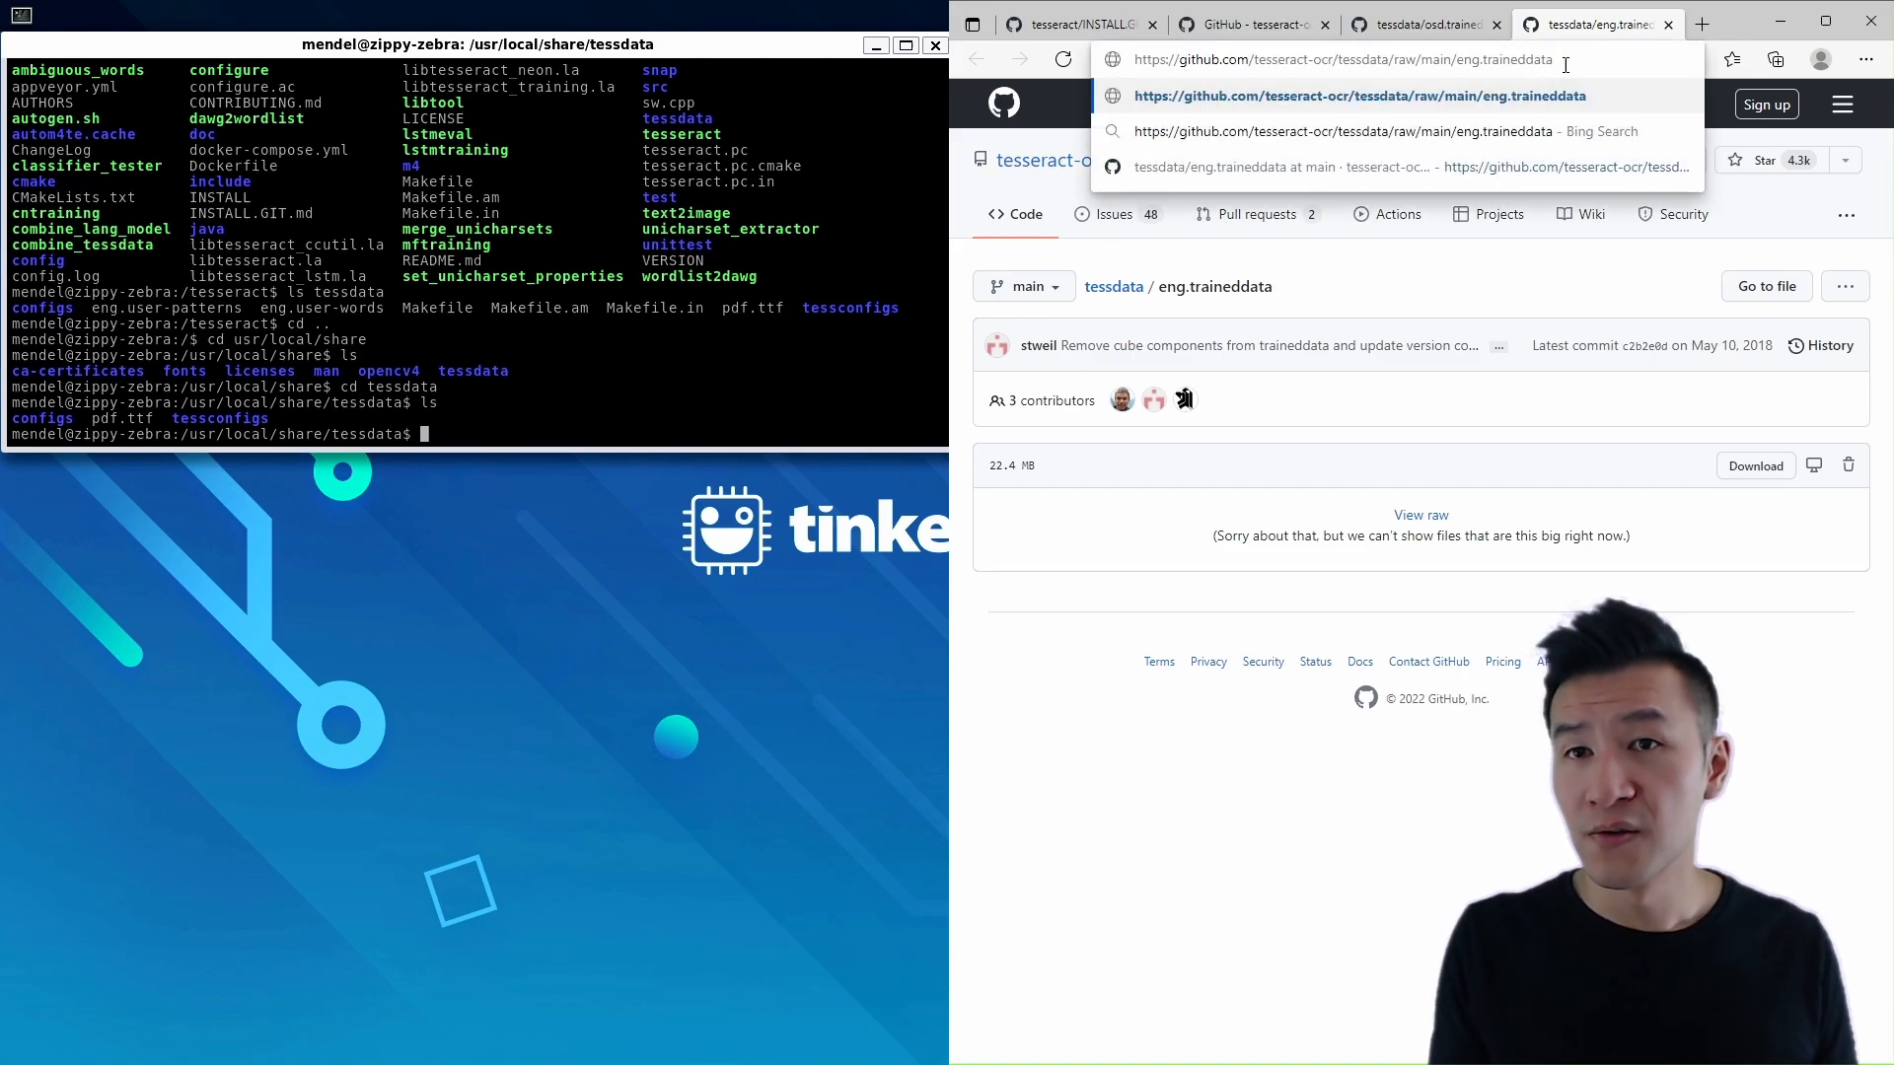
Download eng.traineddata and osd.traineddata into tessdata with sudo wget using raw GitHub URLs
text(w)
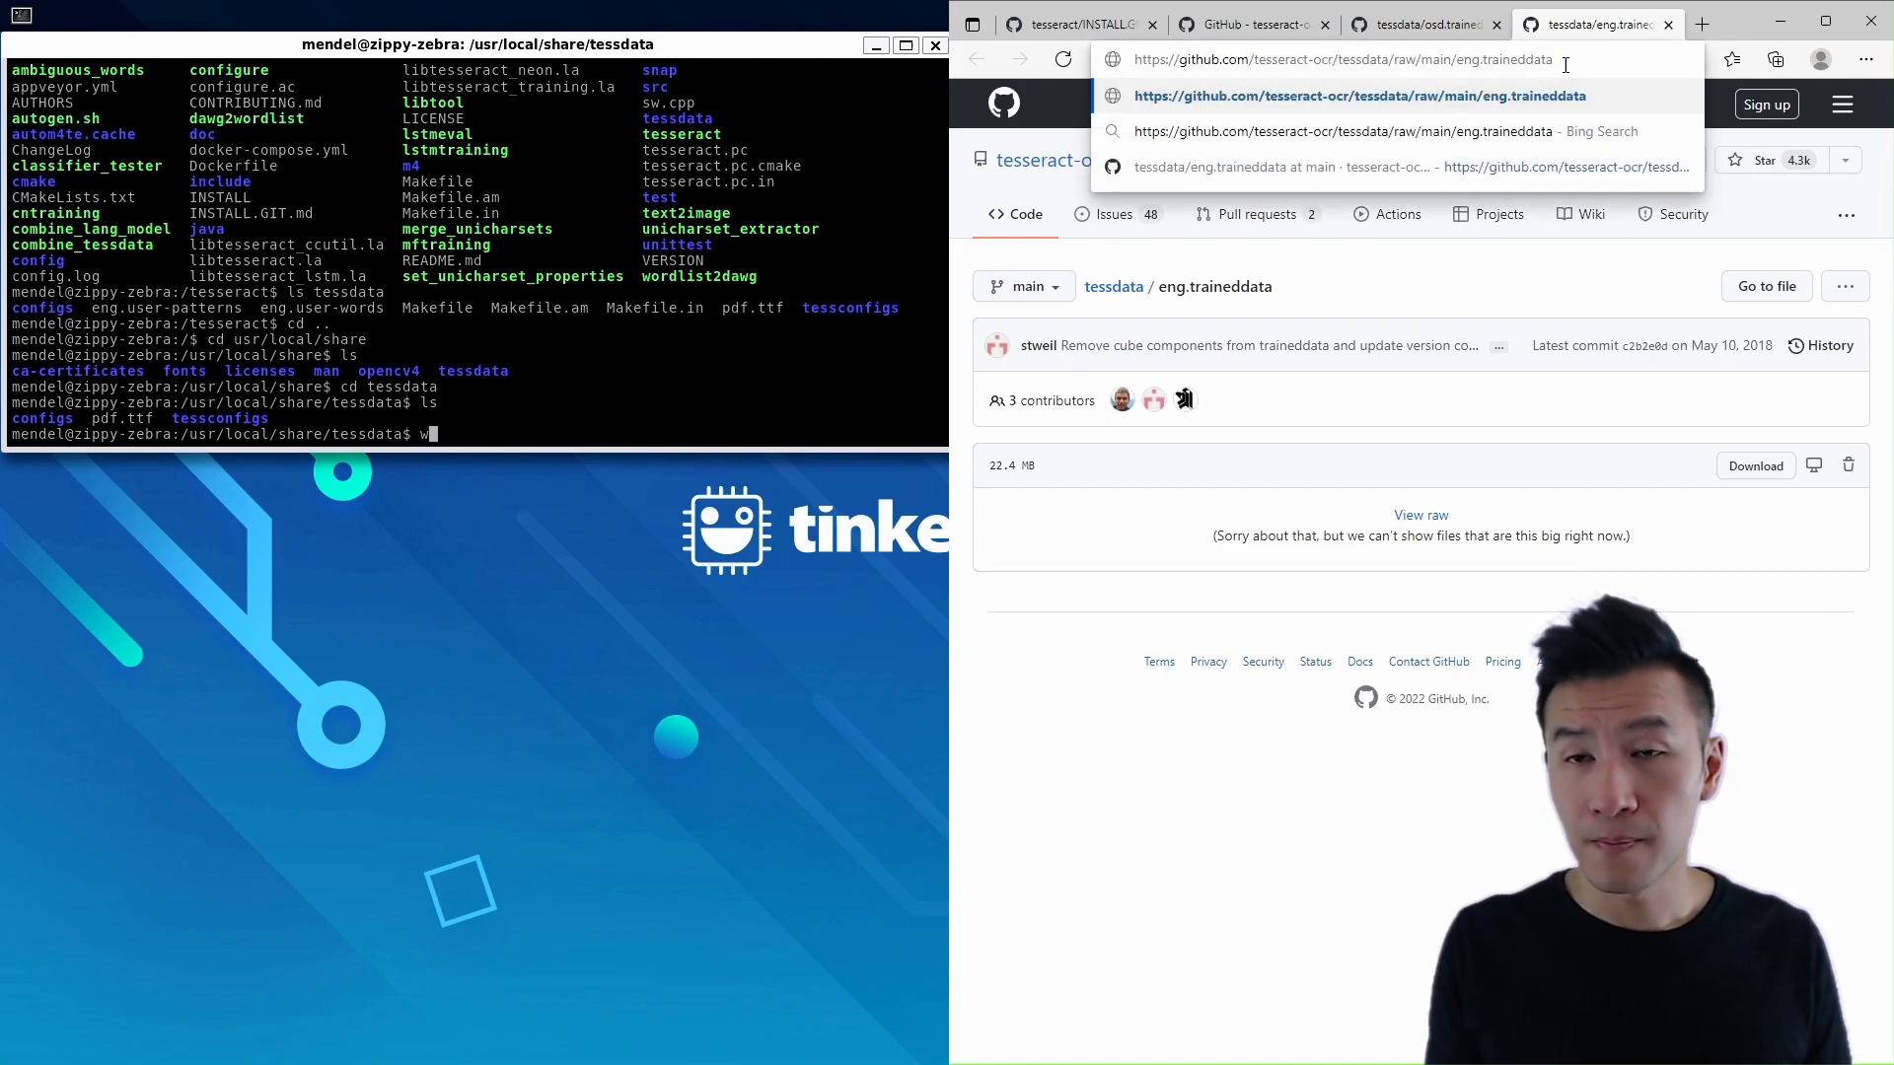
text(sudo wget)
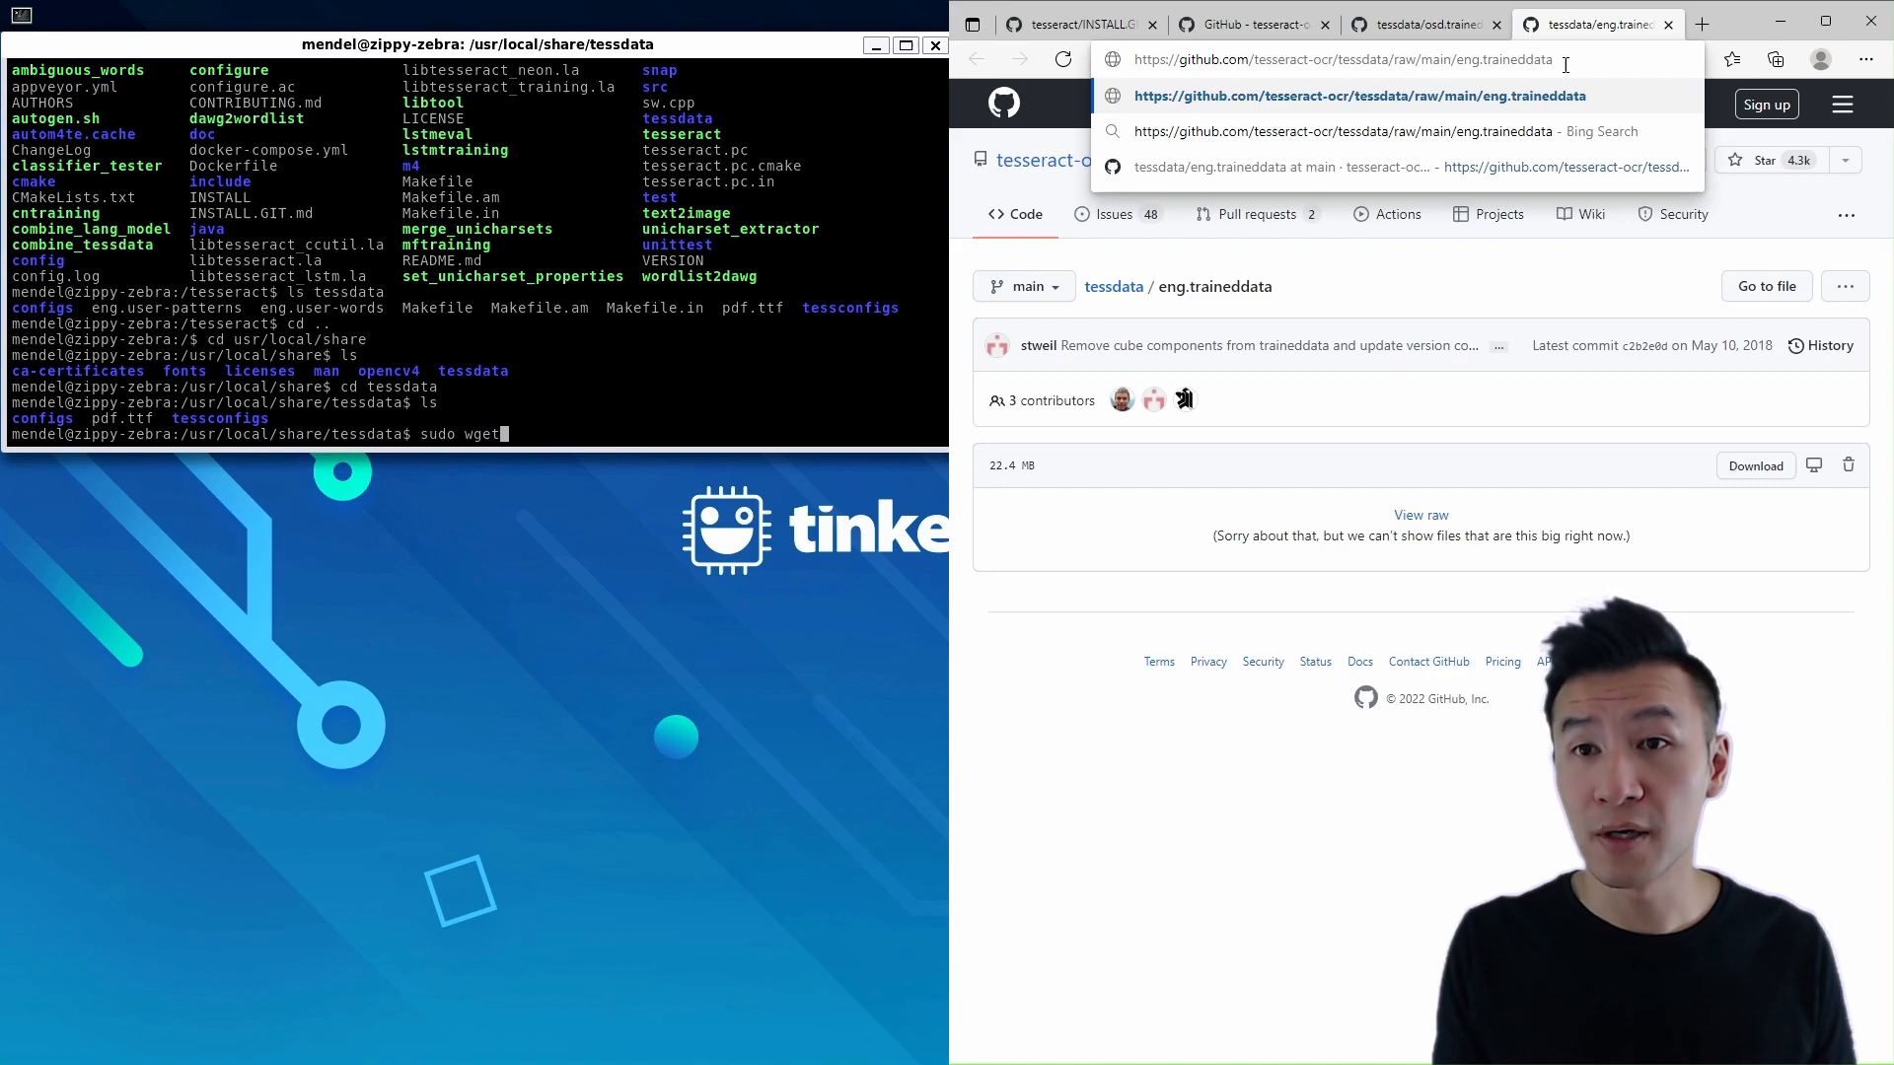
text(https:/)
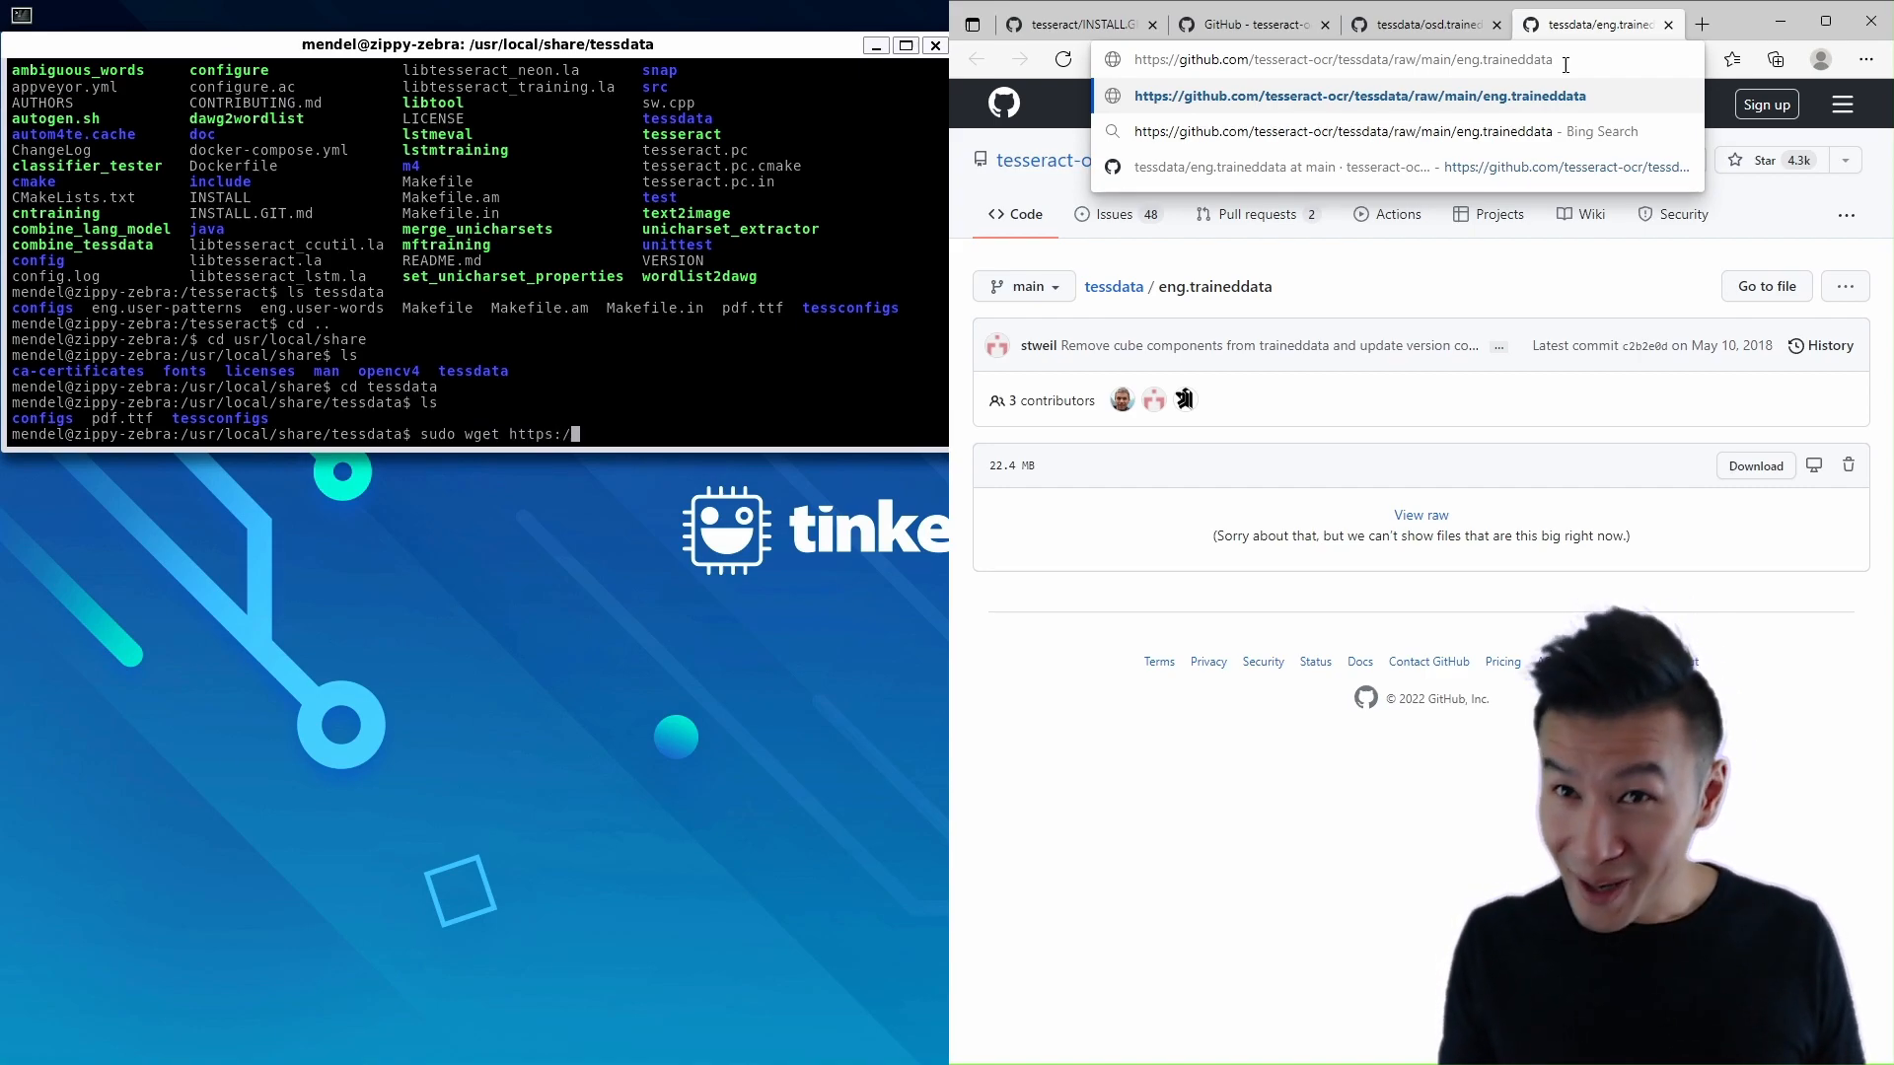
text(github)
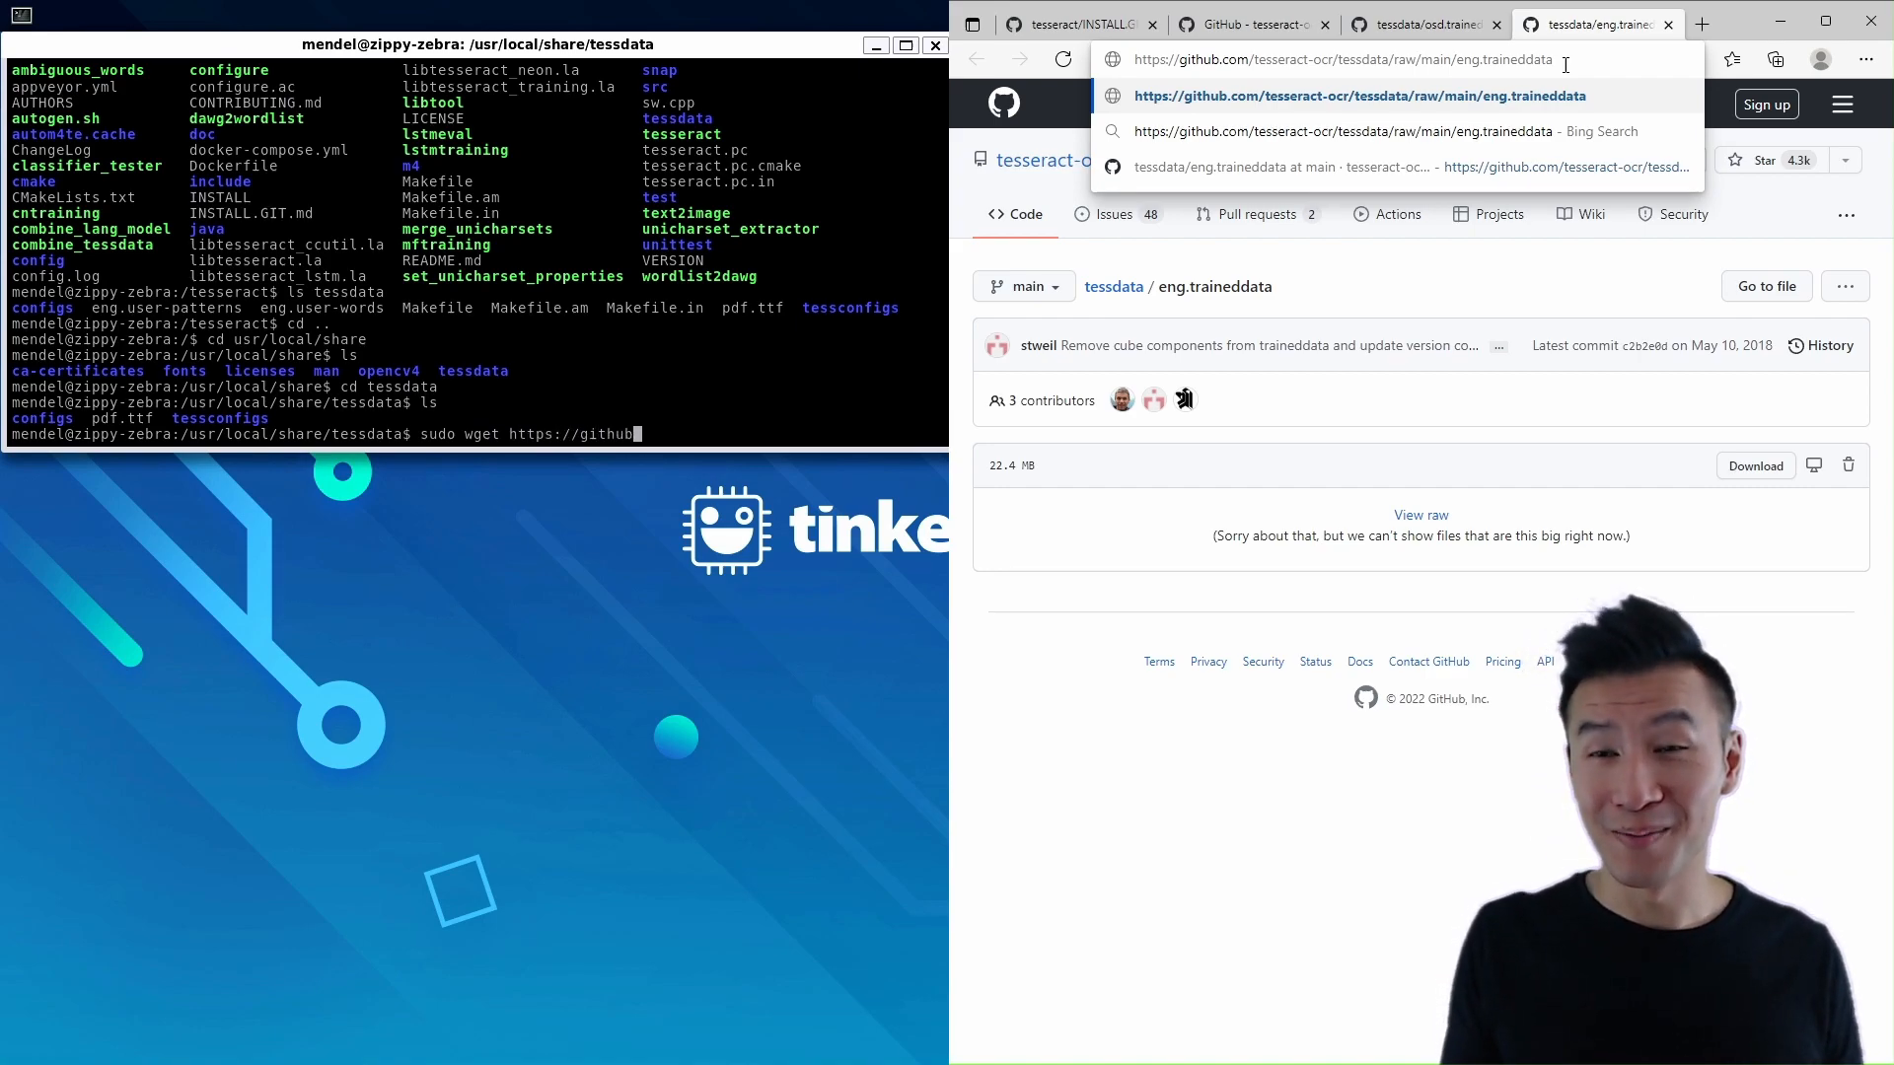
text(.com/)
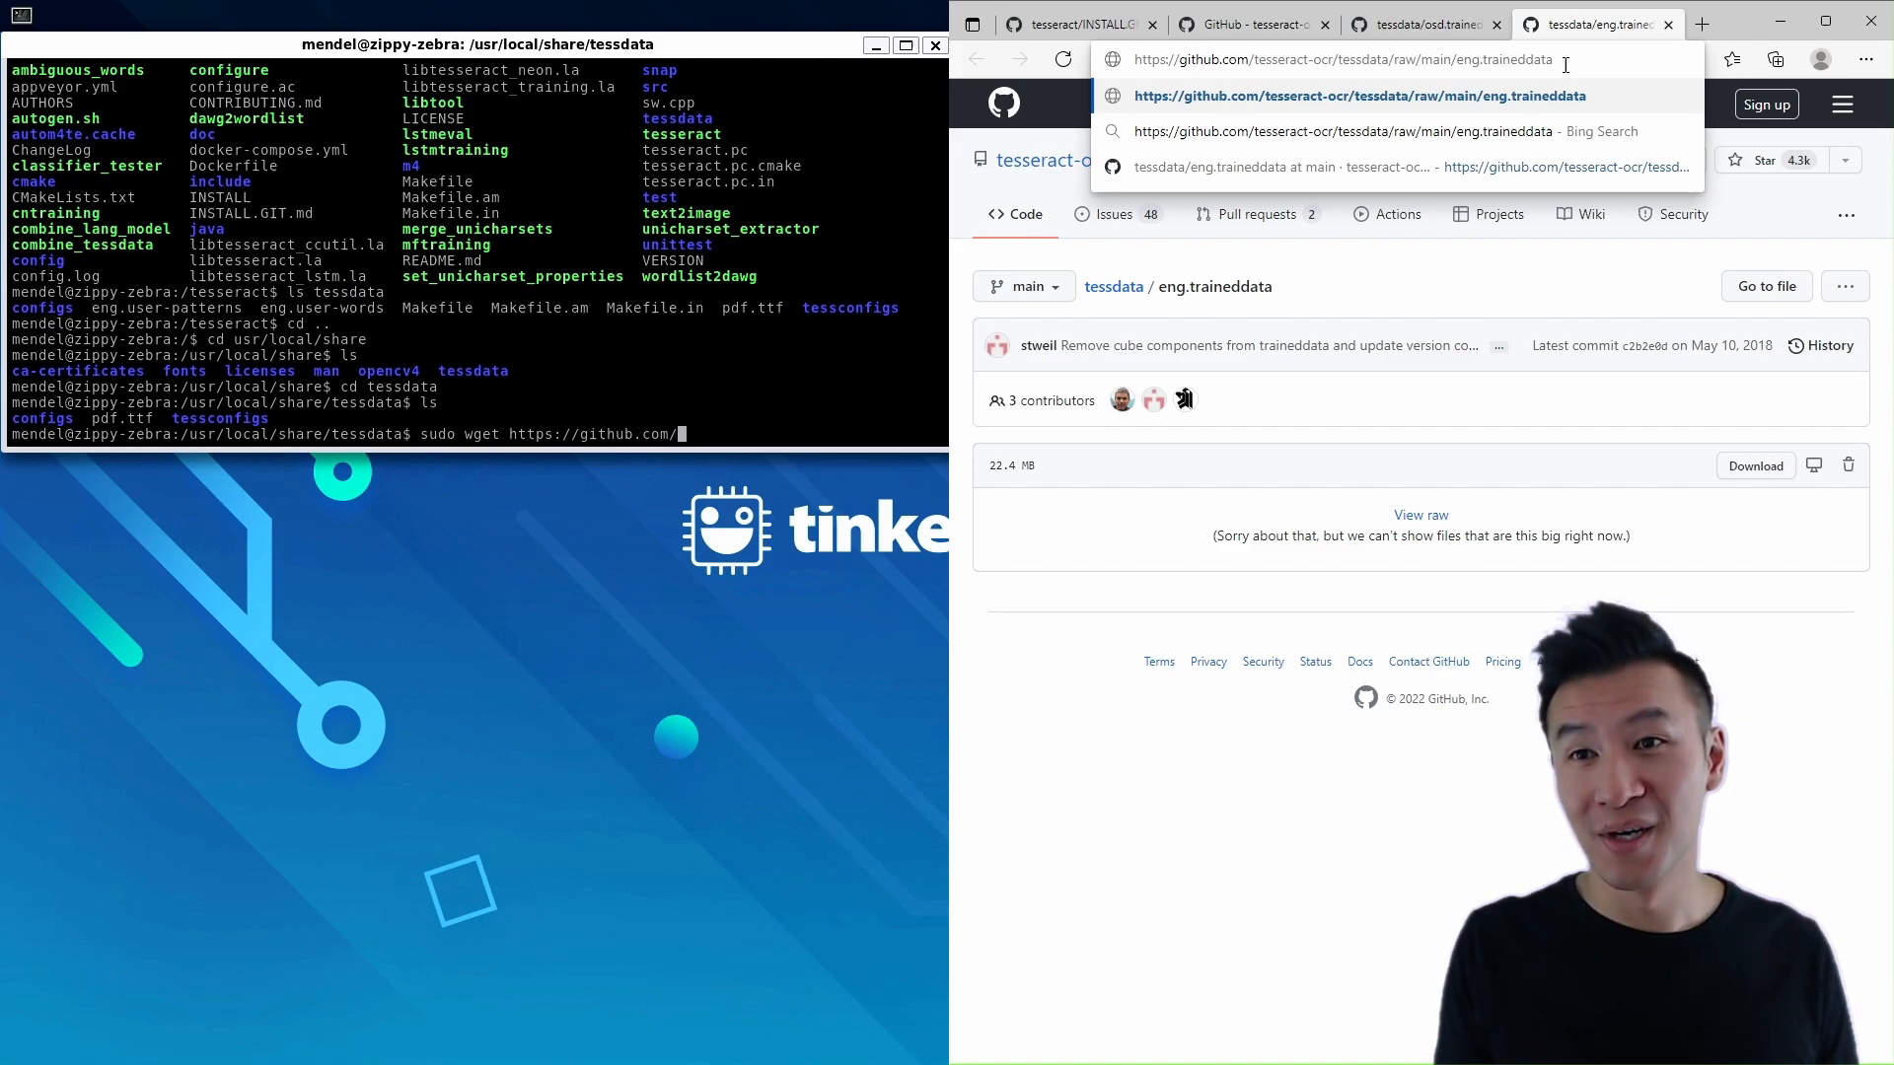
text(tesseract-ocr/tessdata/raw/main/eng.traineddata)
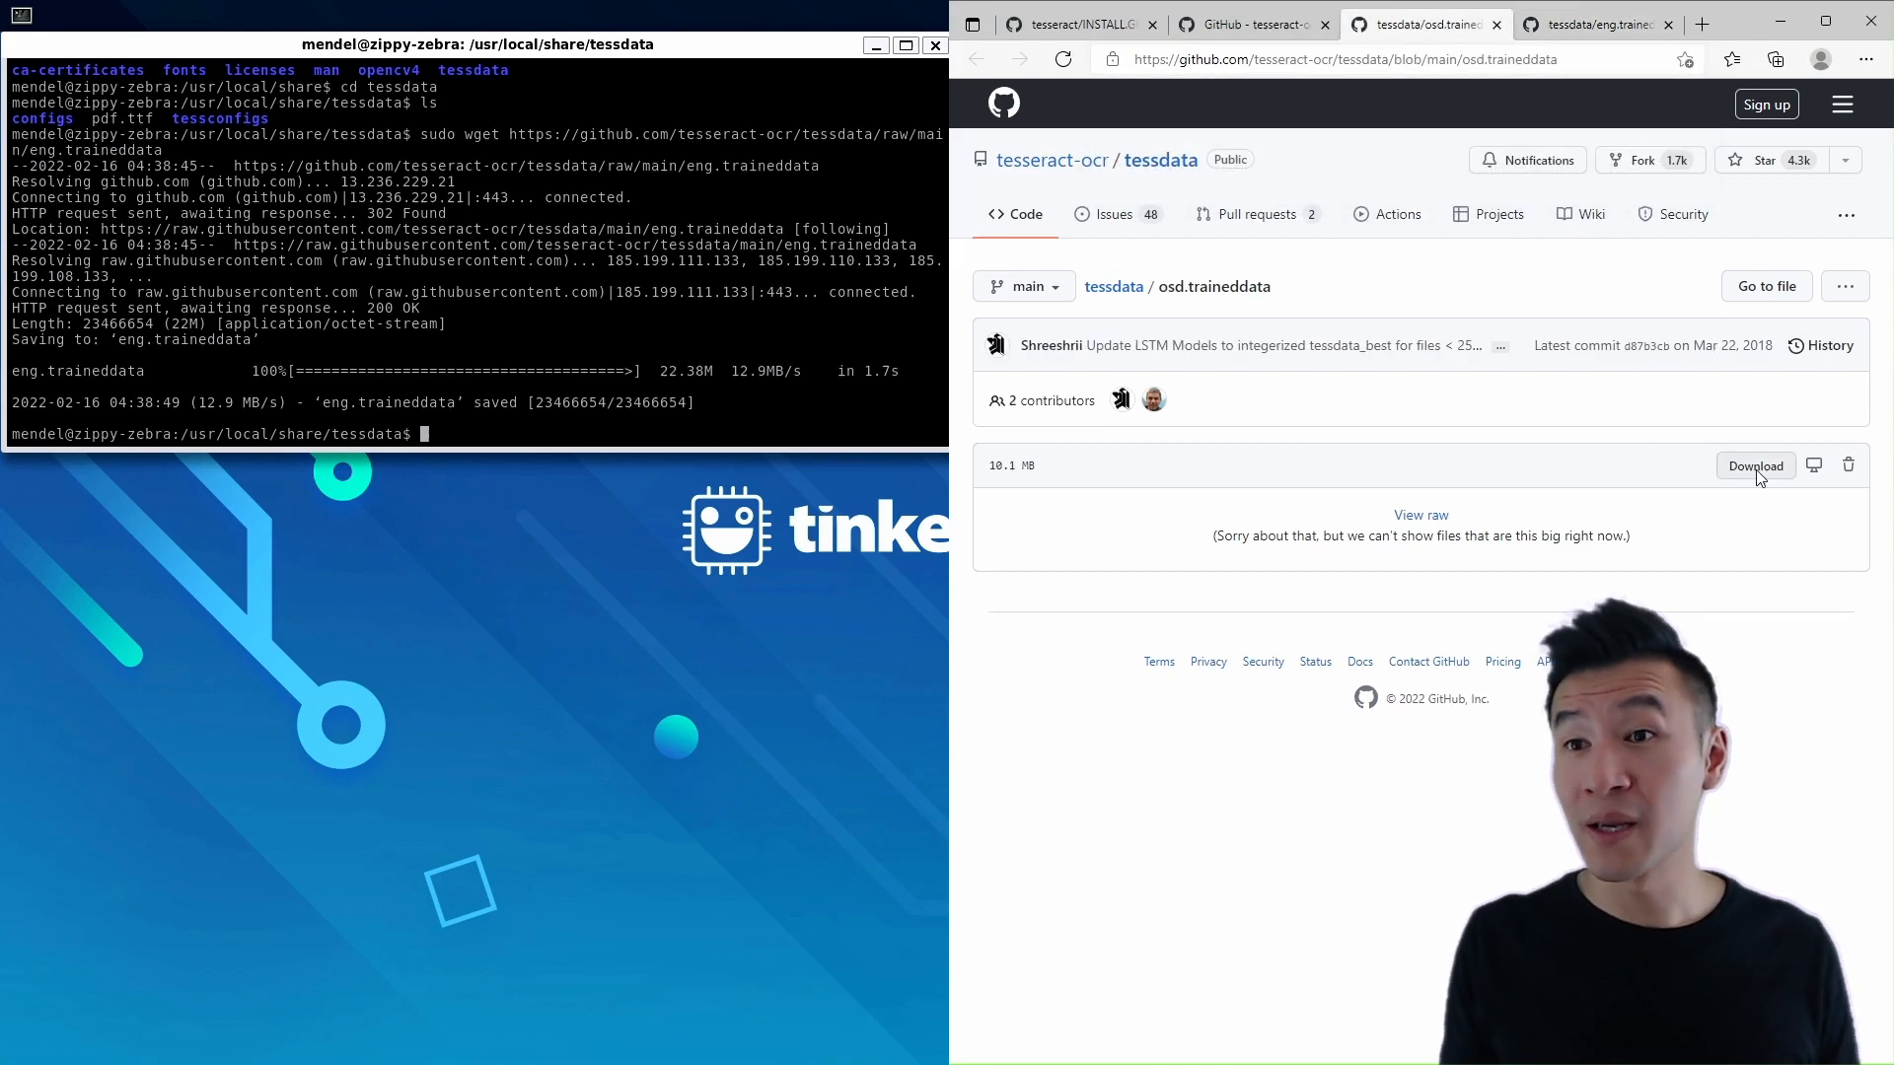
click(1345, 59)
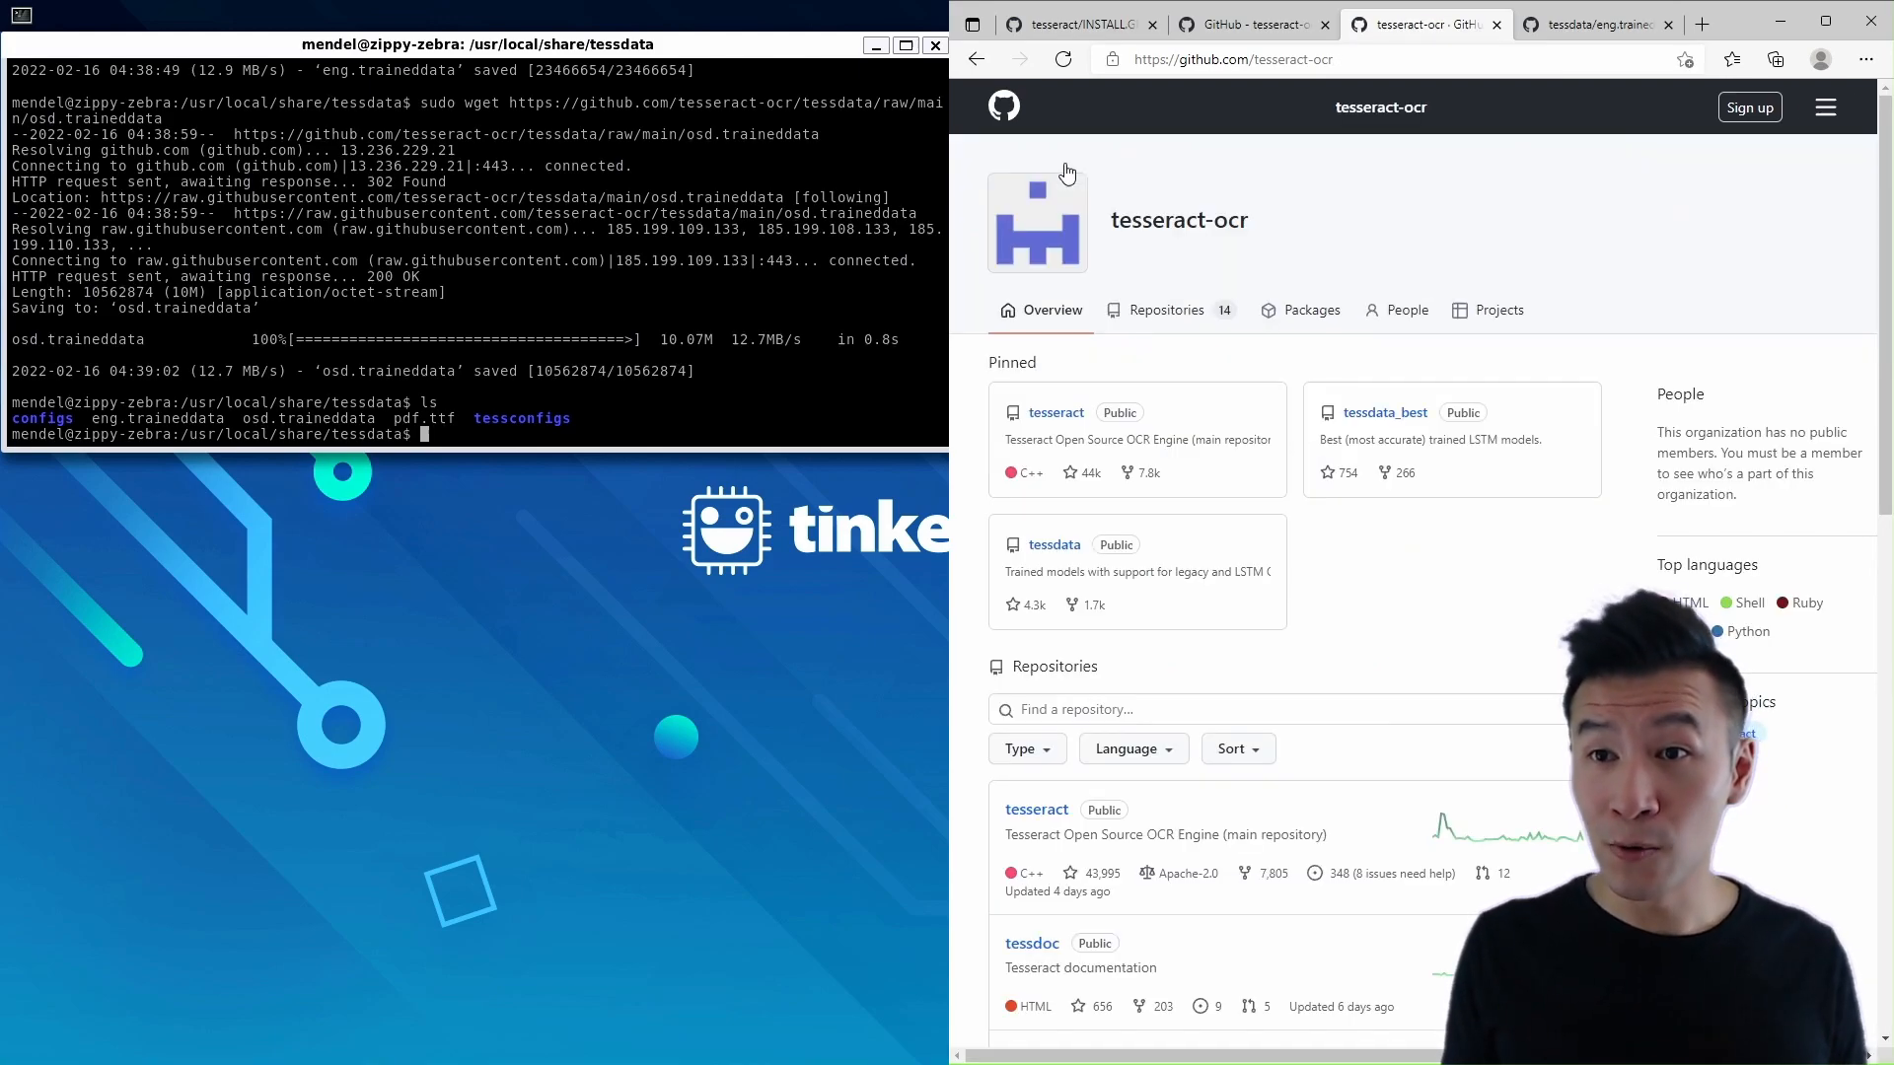
Follow the README's Running Tesseract documentation link to the eurotext.png sample
click(1054, 412)
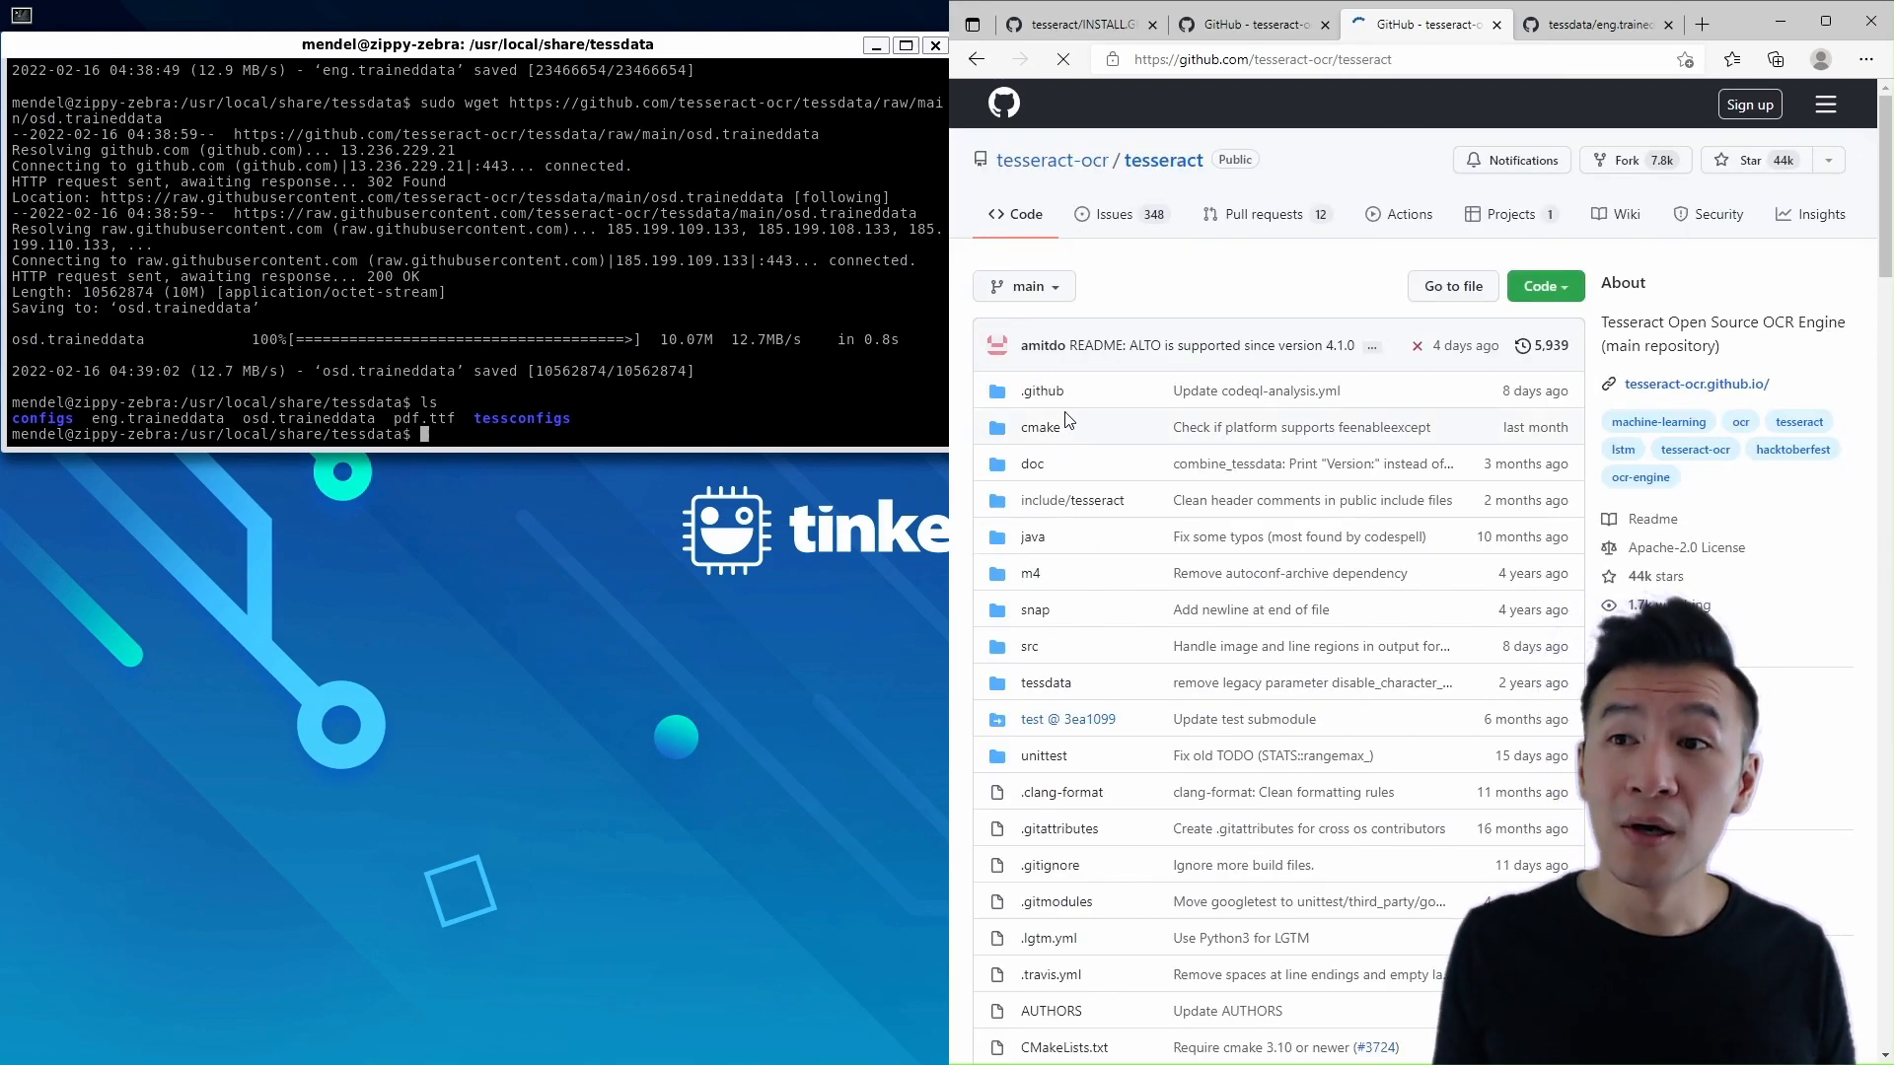
scroll(down, 3)
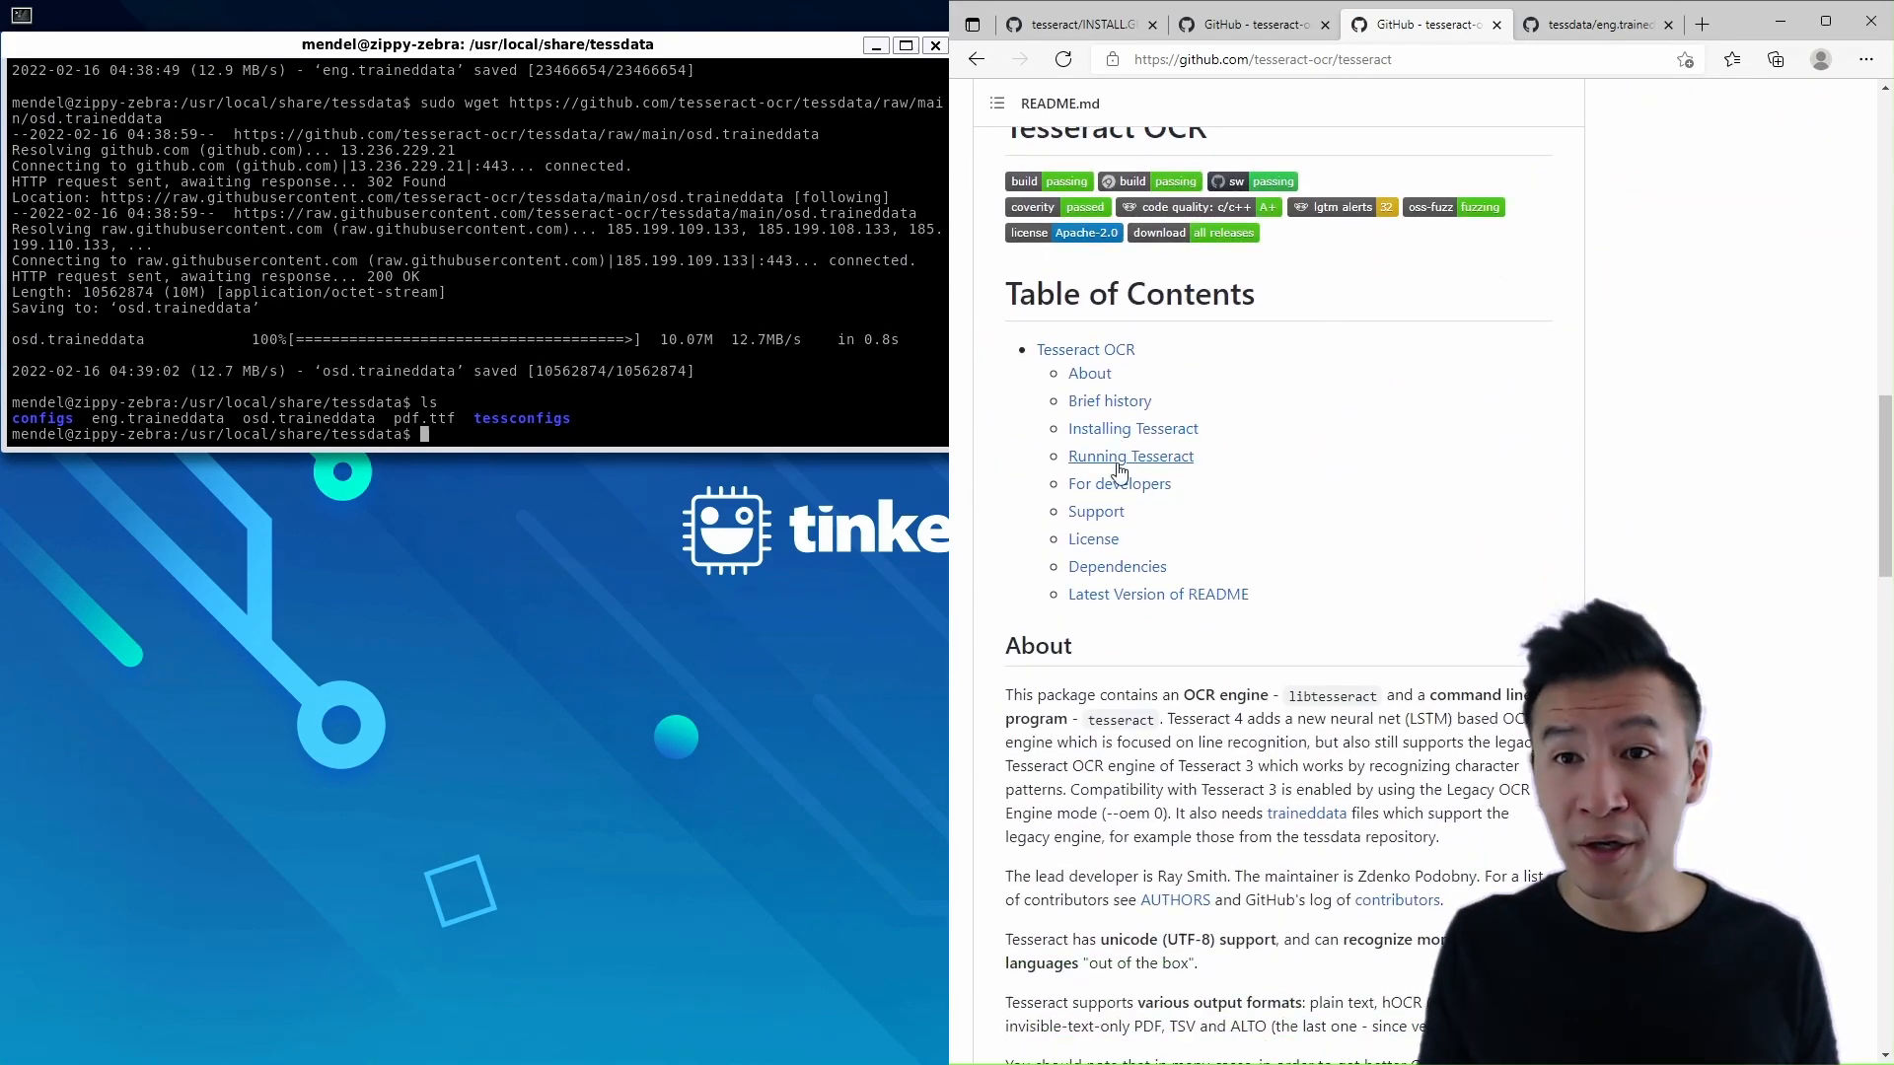
click(1131, 455)
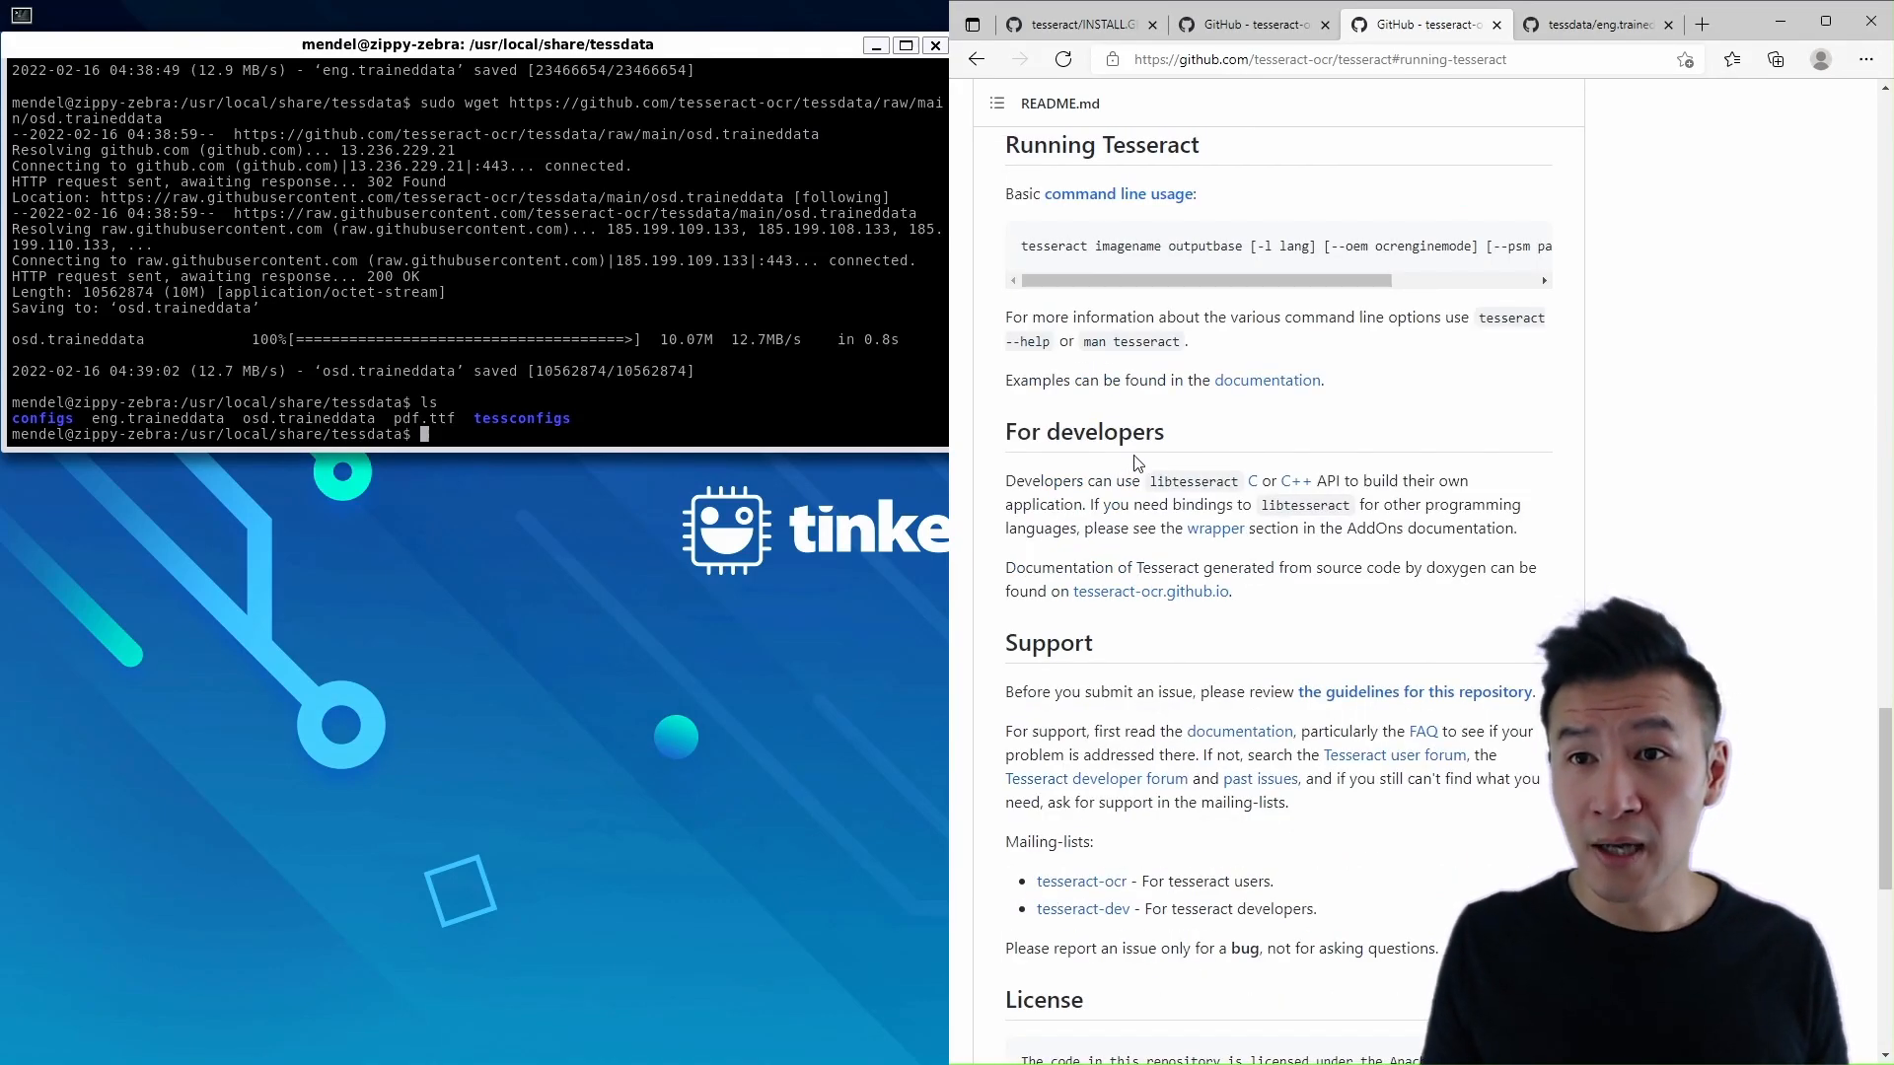
click(1267, 378)
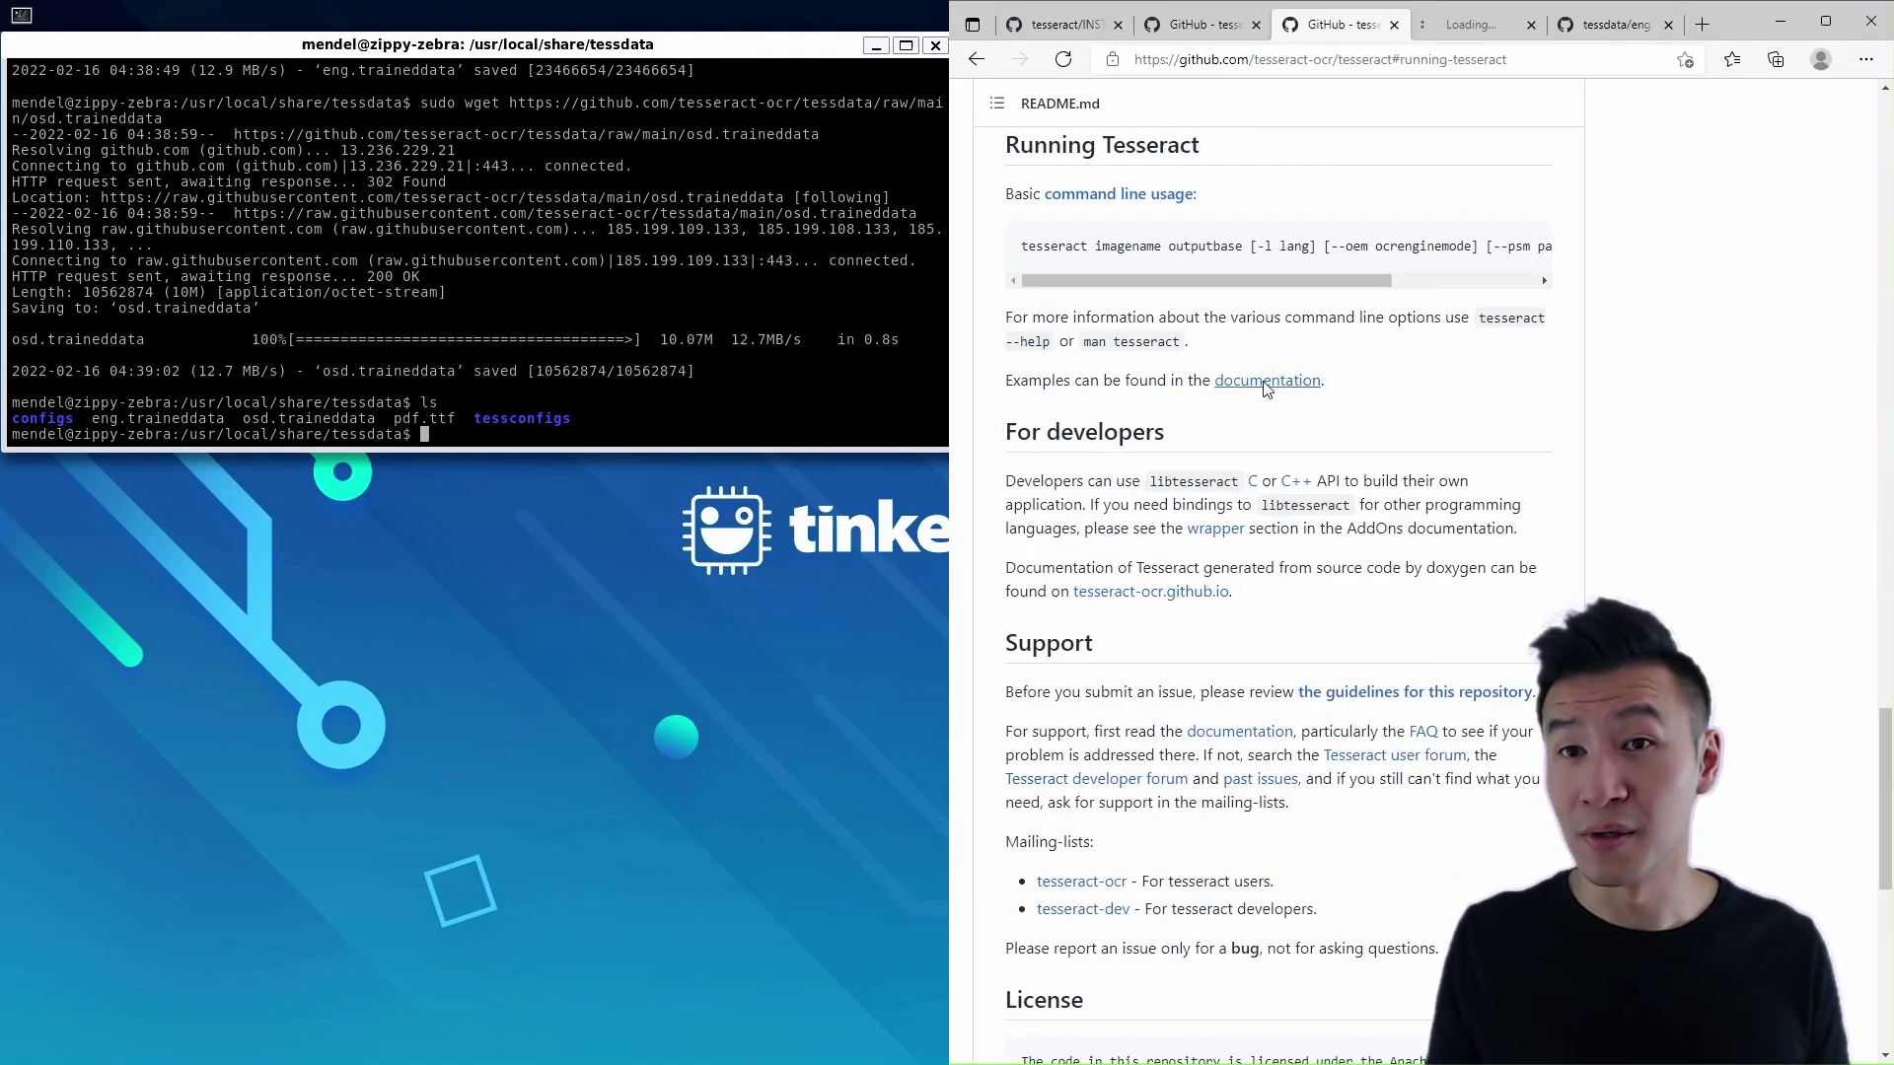
click(1266, 379)
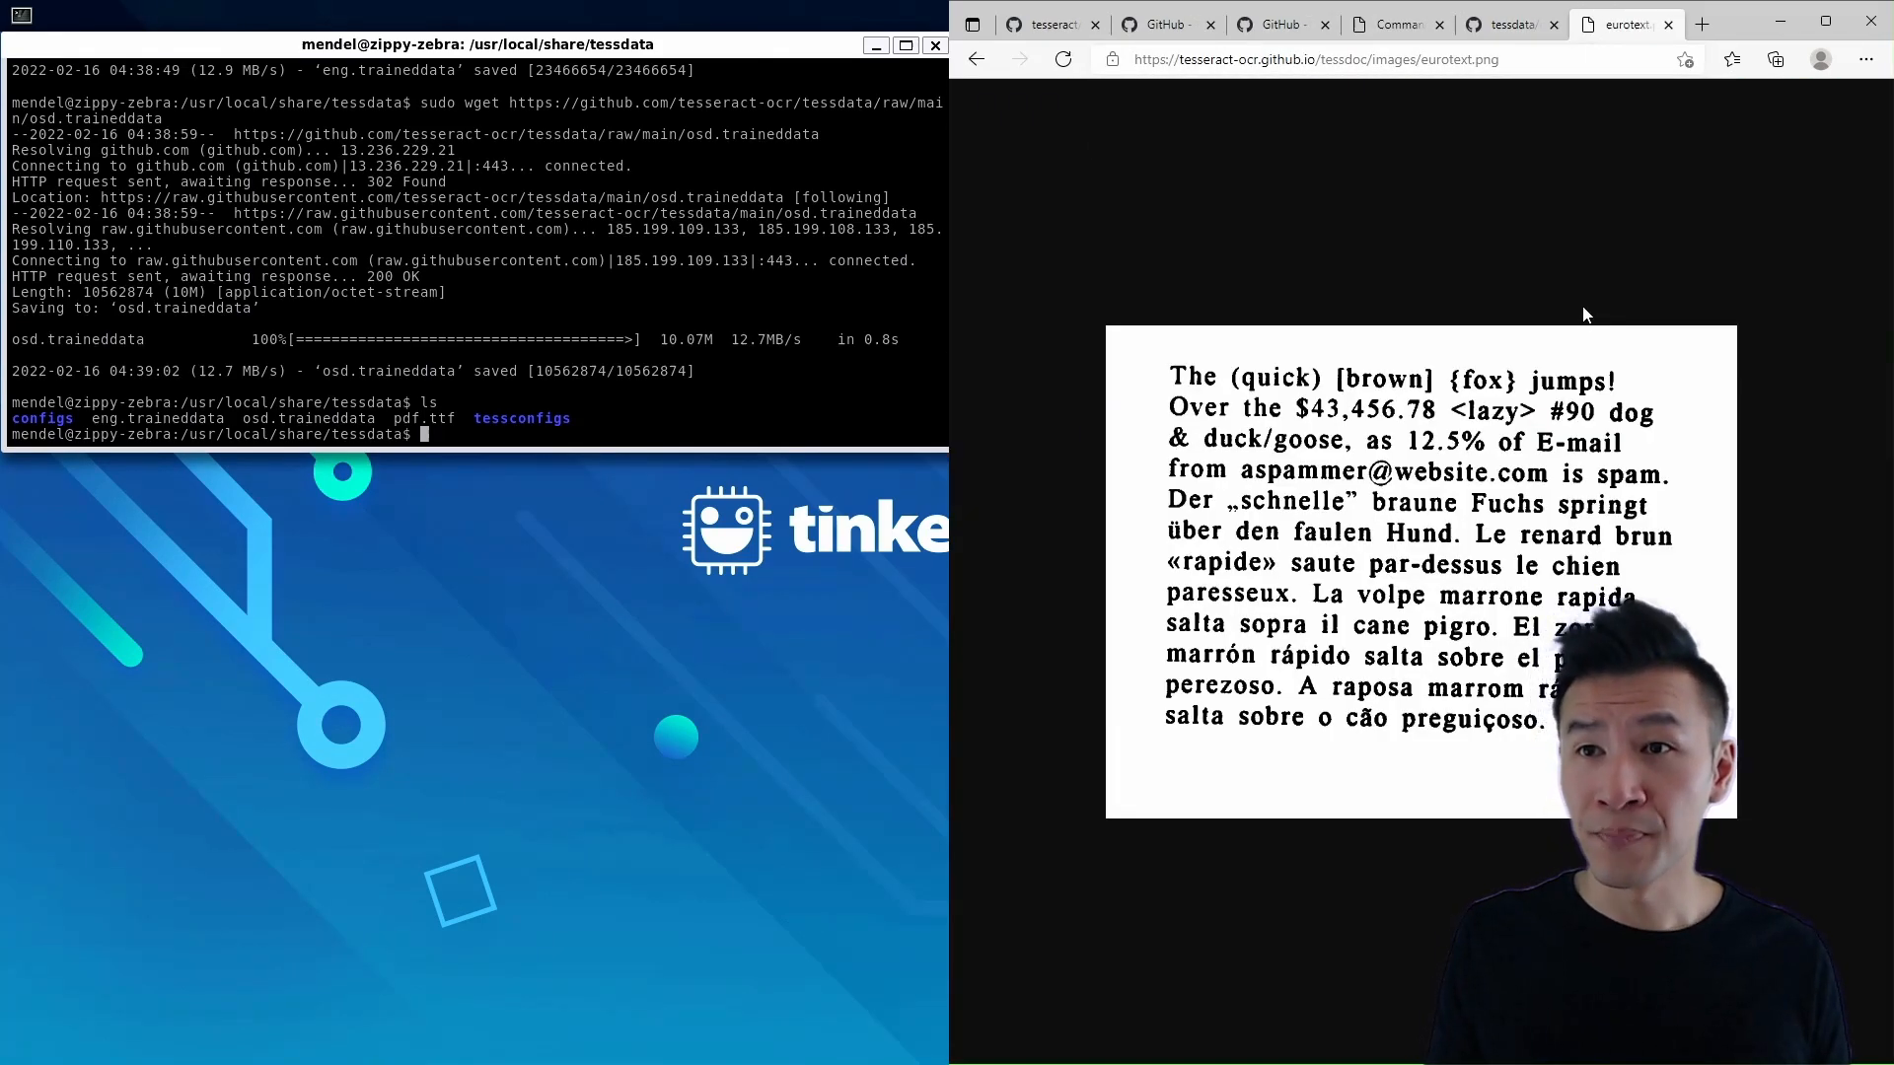
Return to the tesseract folder and download eurotext.png there with sudo wget
text(cd ../../..)
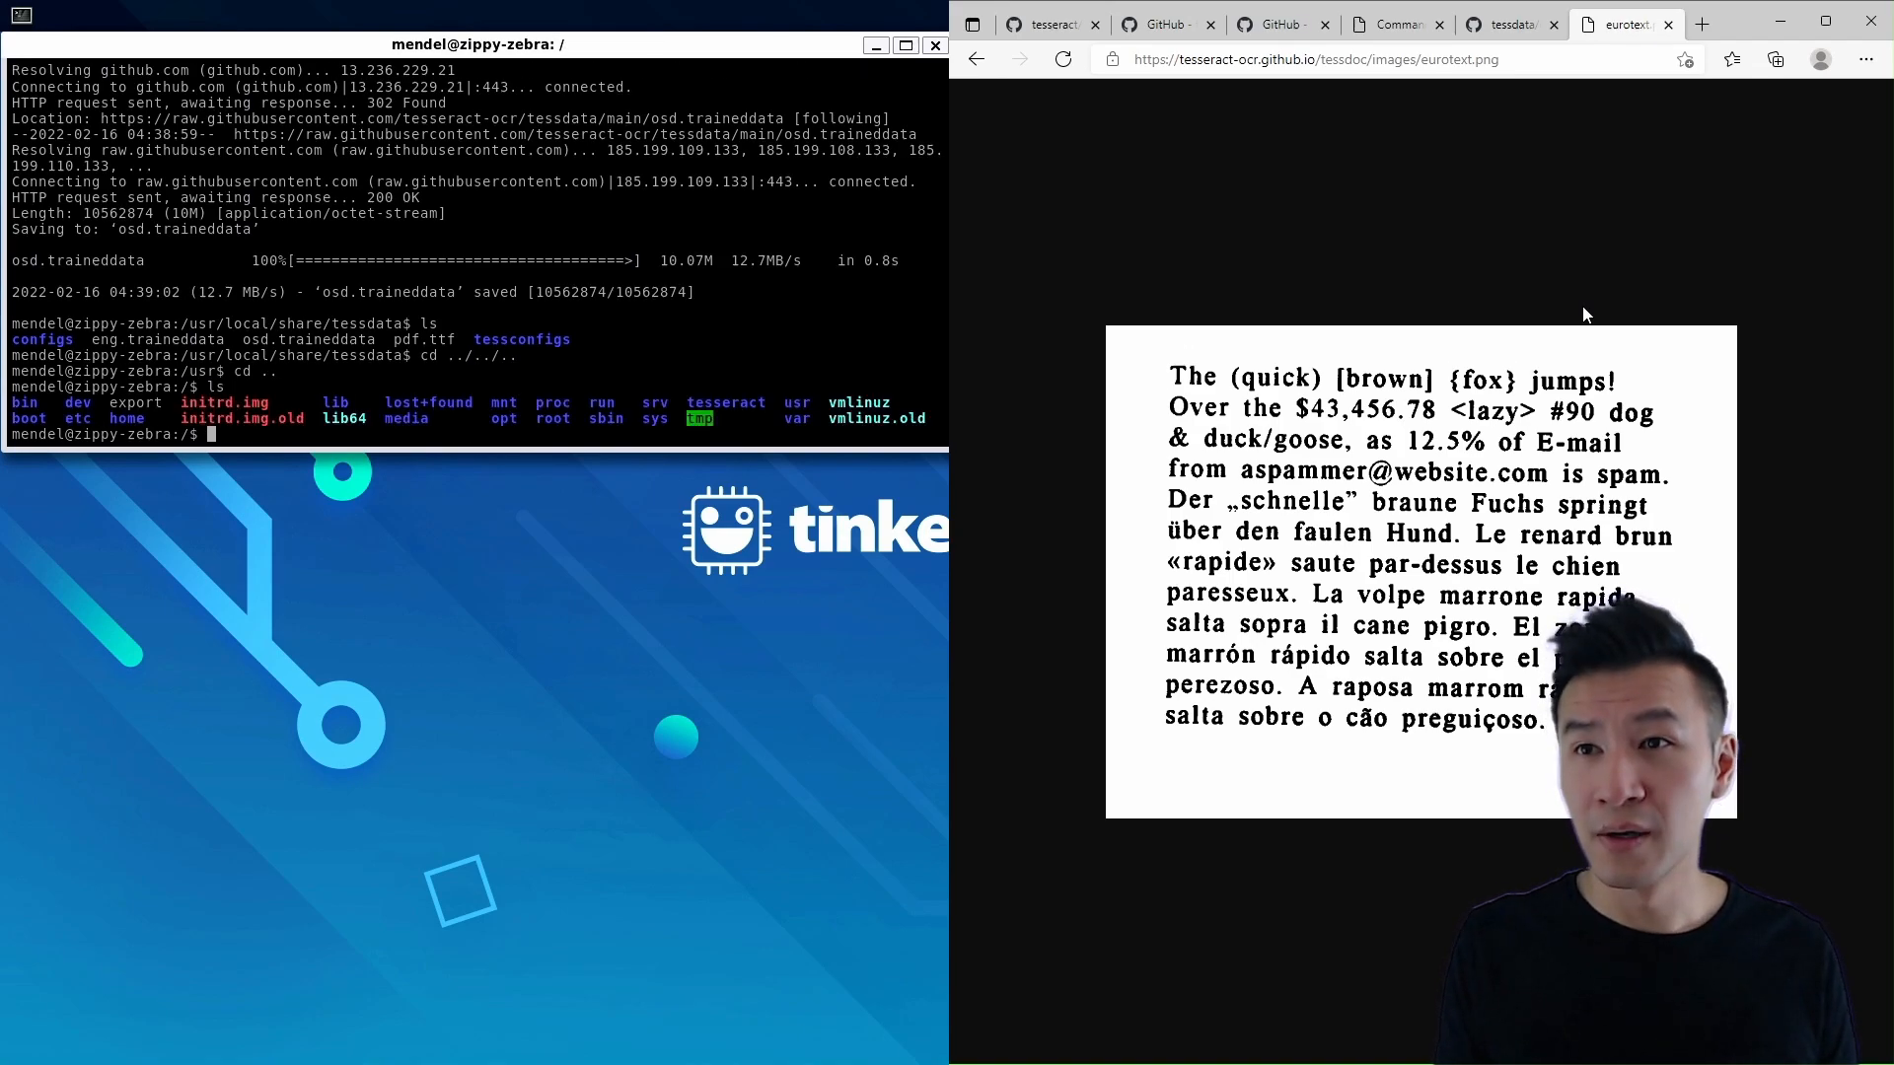
text(cd tesseract/)
text(sudo wget https://tesseract-ocr.github.io)
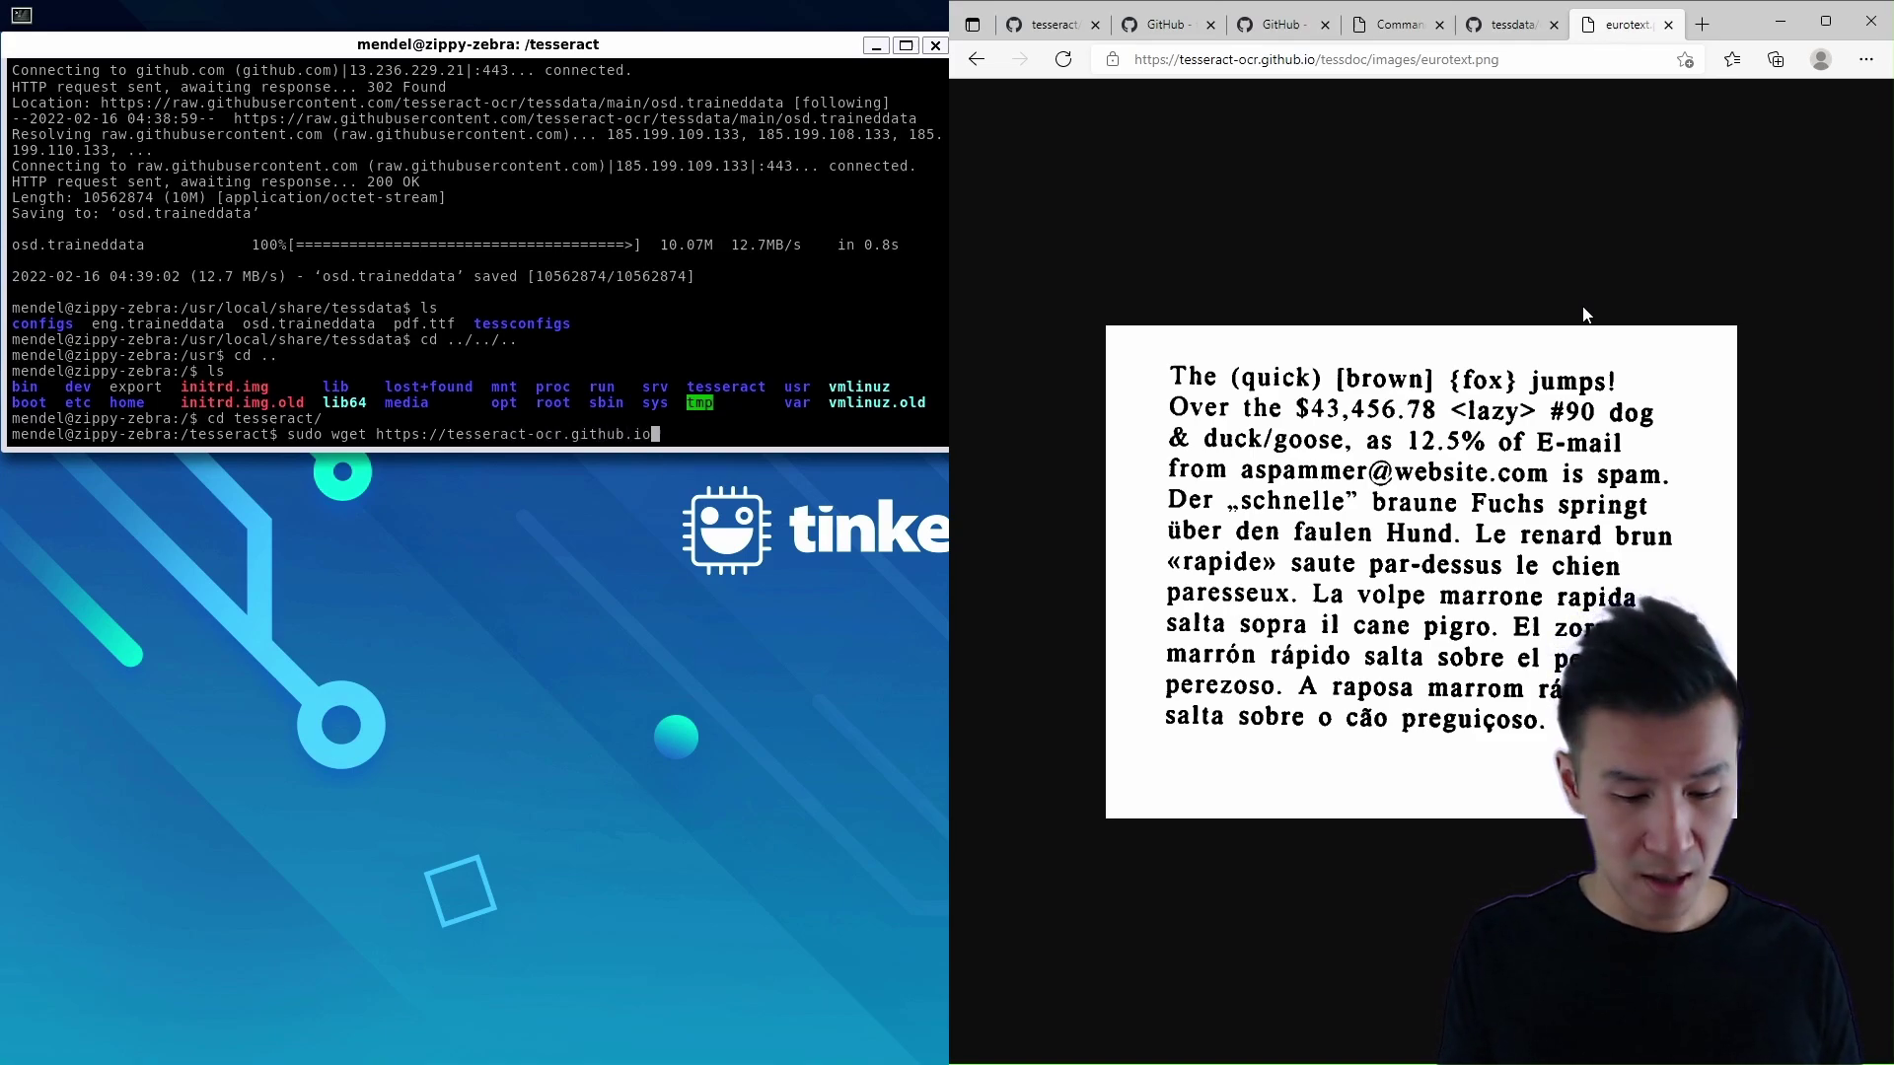
text(/tessdoc/images)
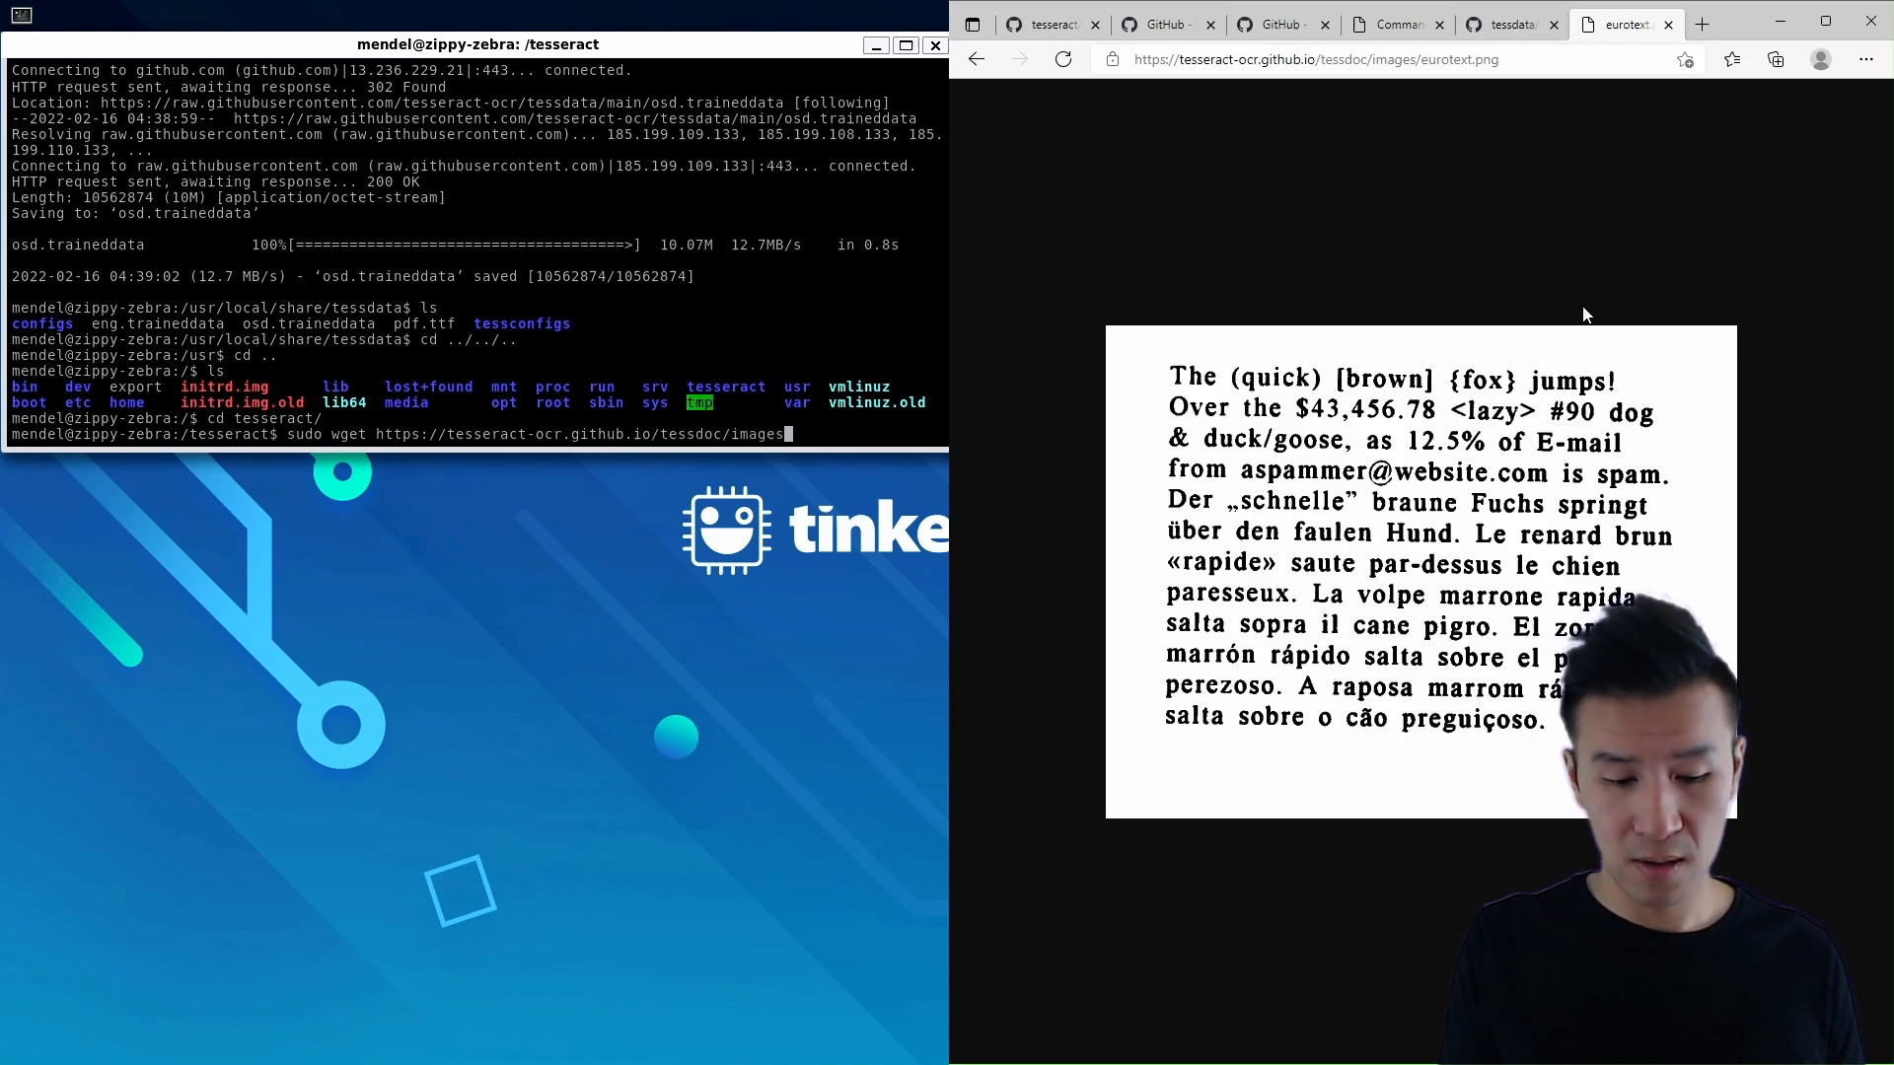
text(eurotext.p)
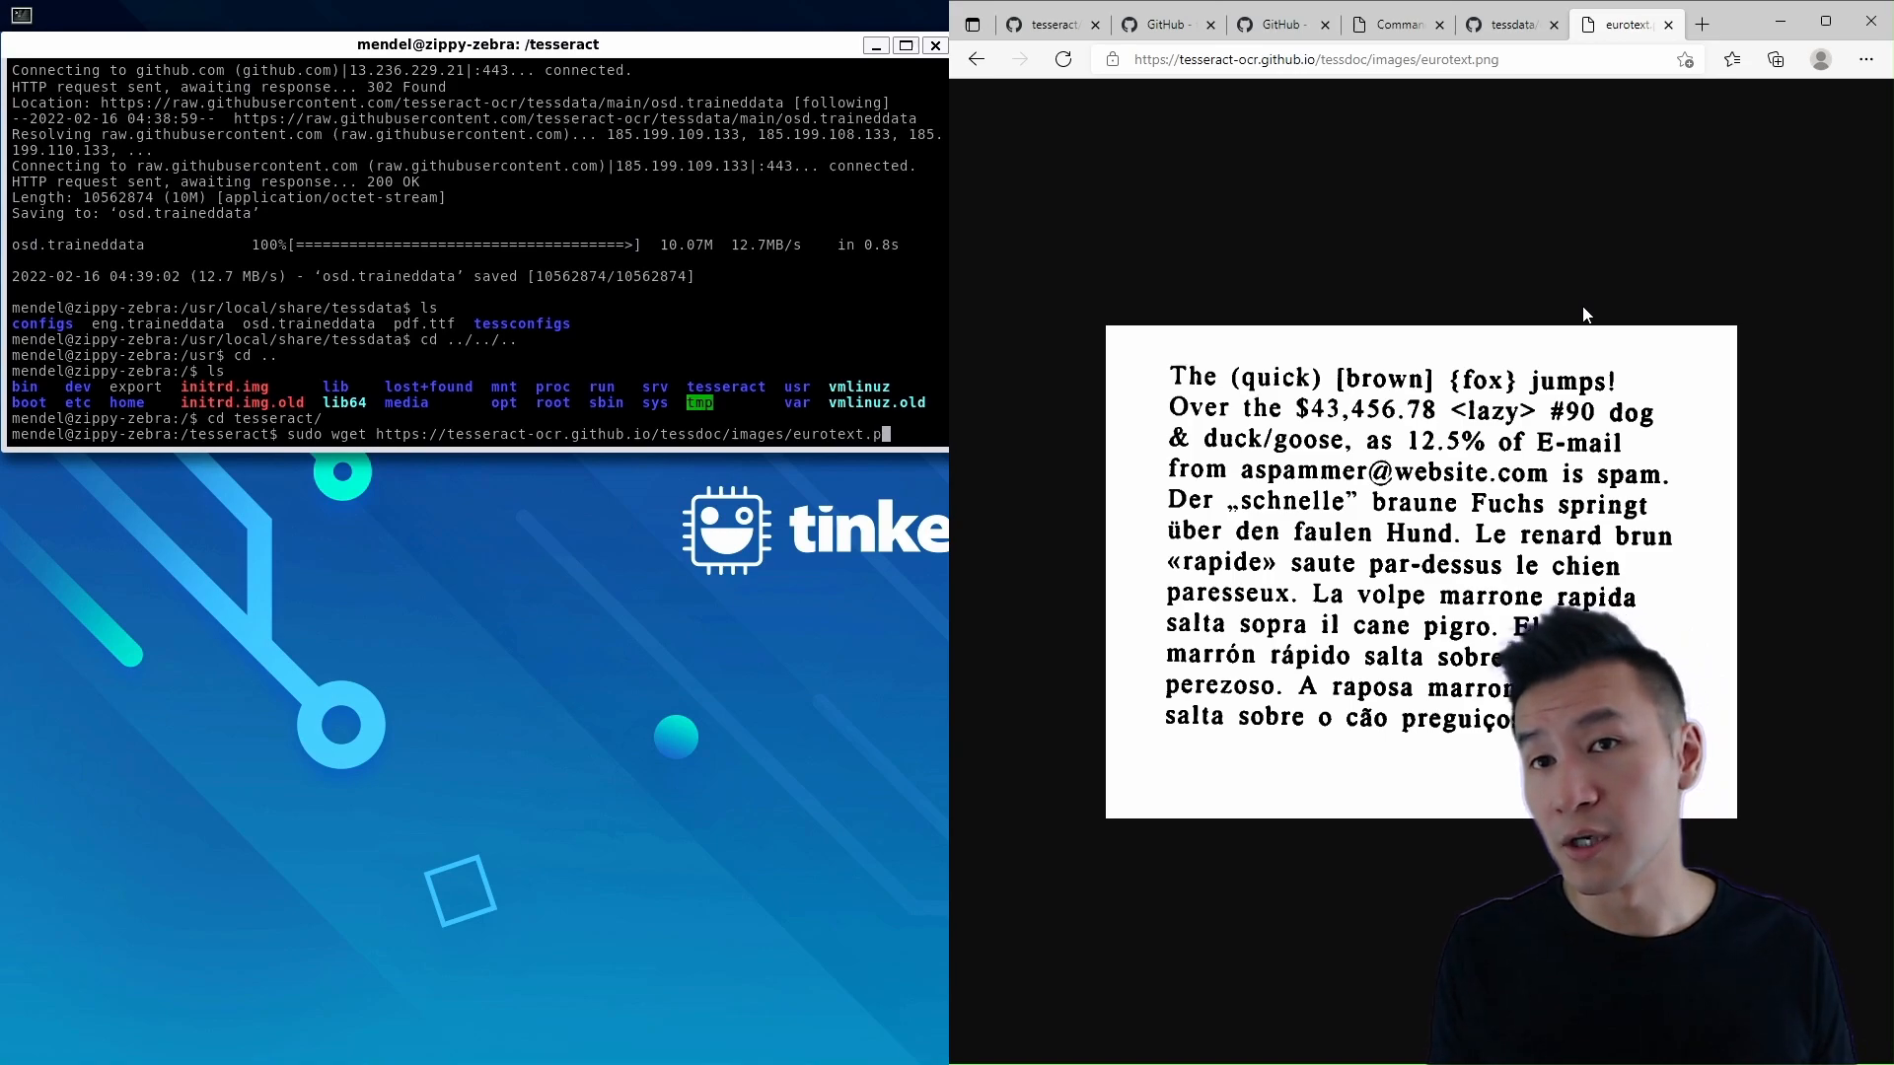
click(1395, 23)
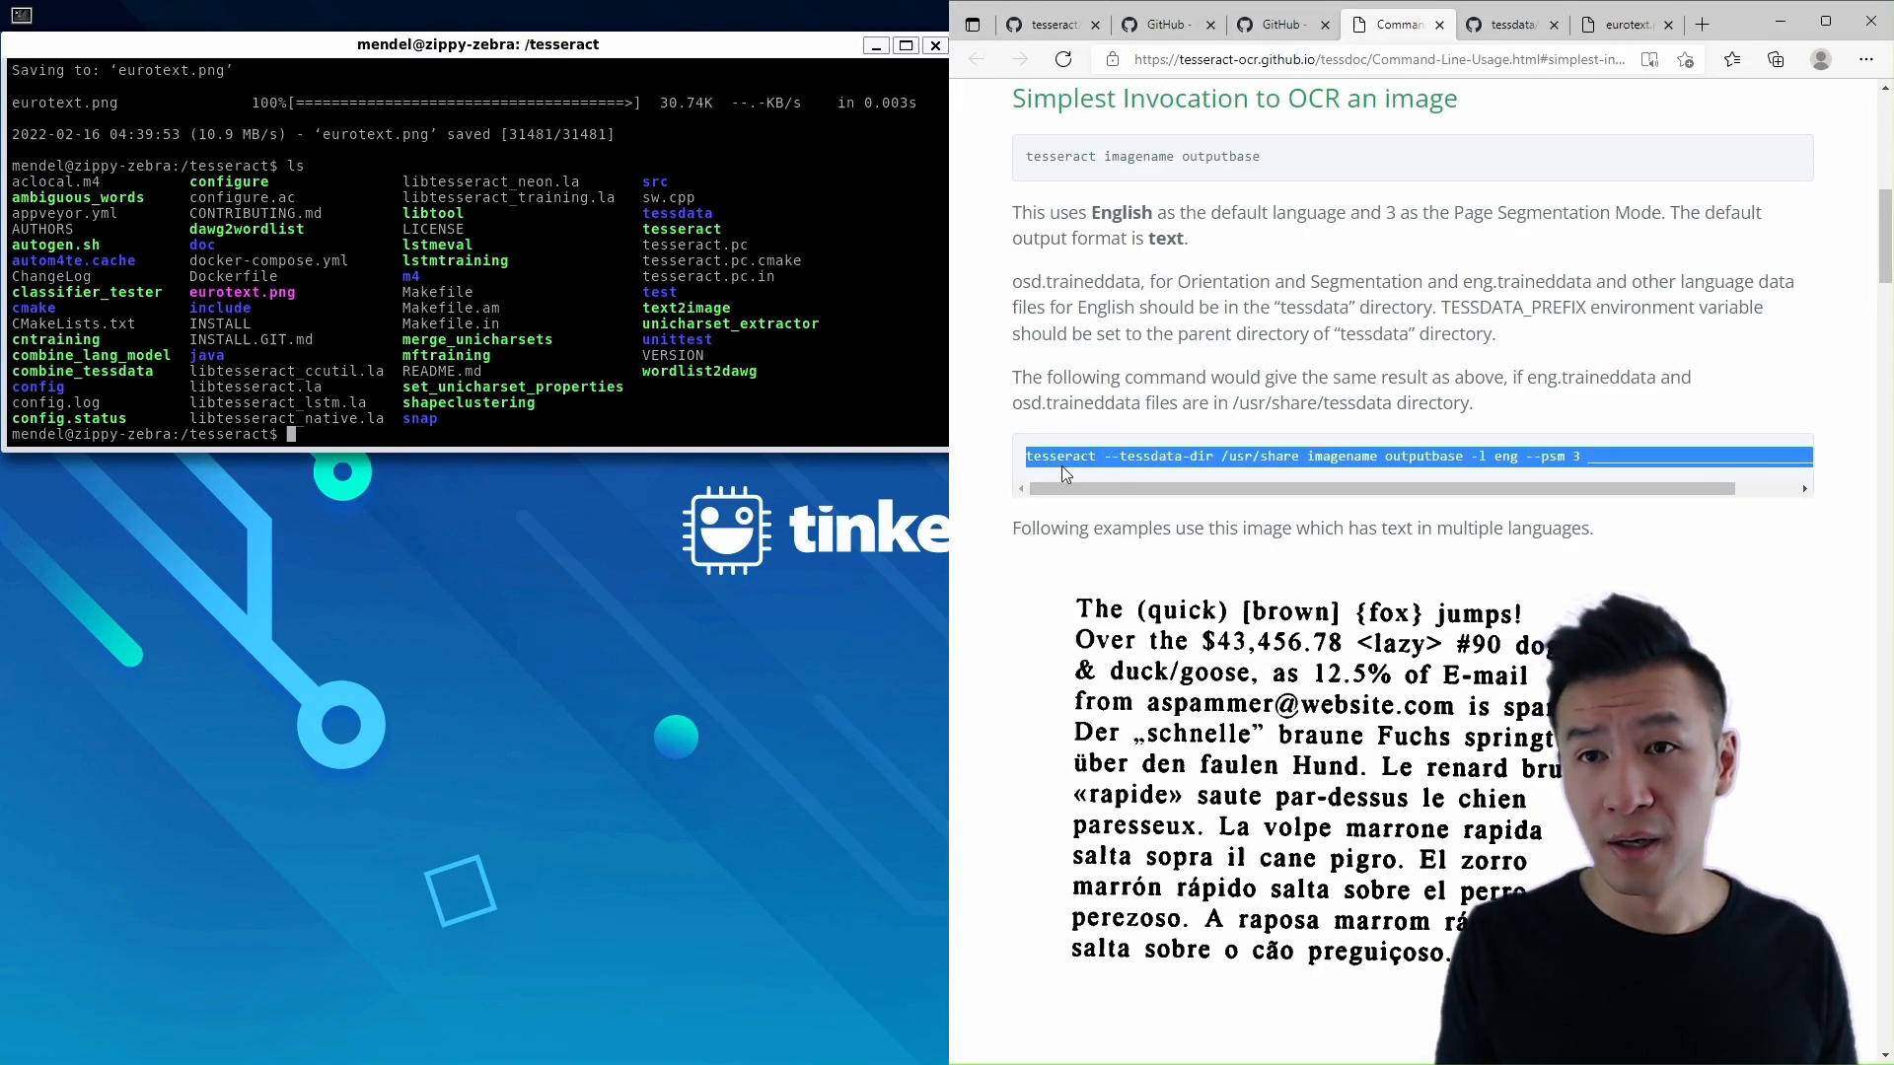
OCR eurotext.png into 'output' with English (-l eng) and --psm 3, then list the folder
text(sudo tesseract eurotext.png output)
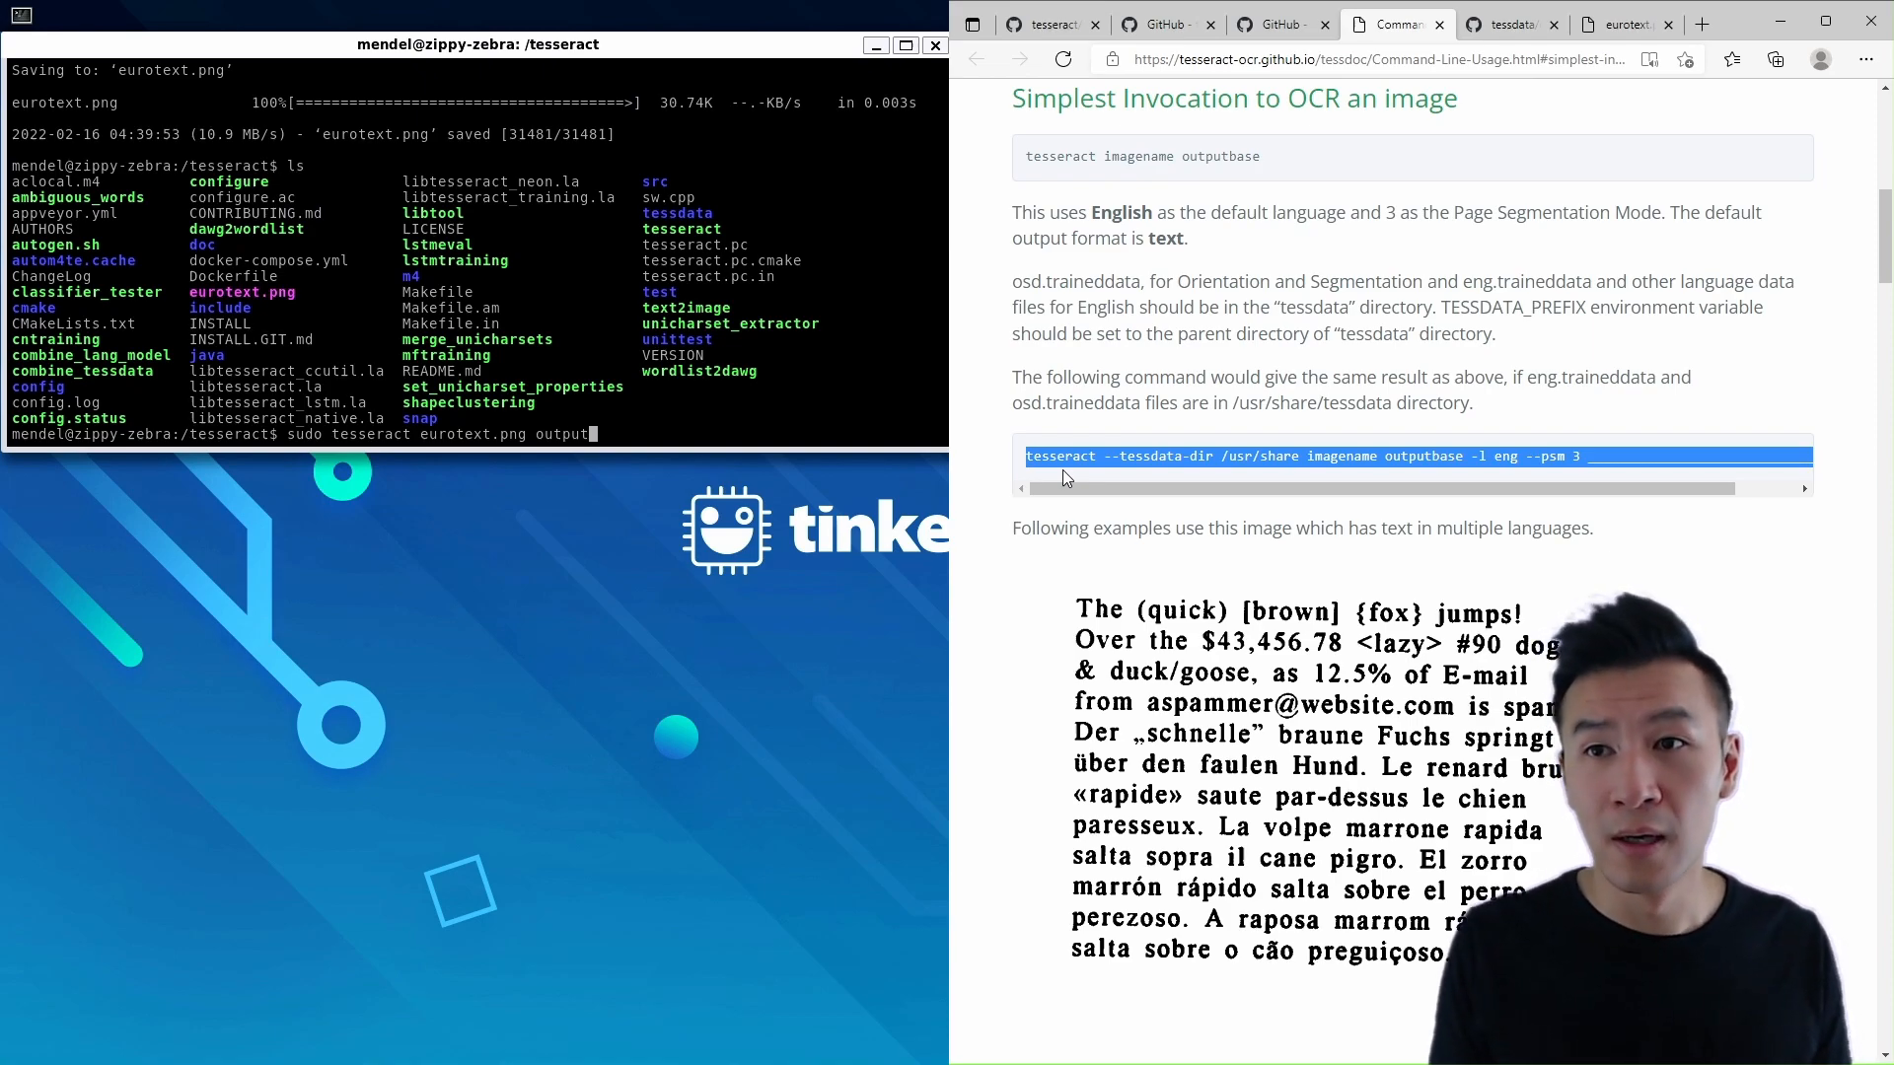
text(-l eng --psm)
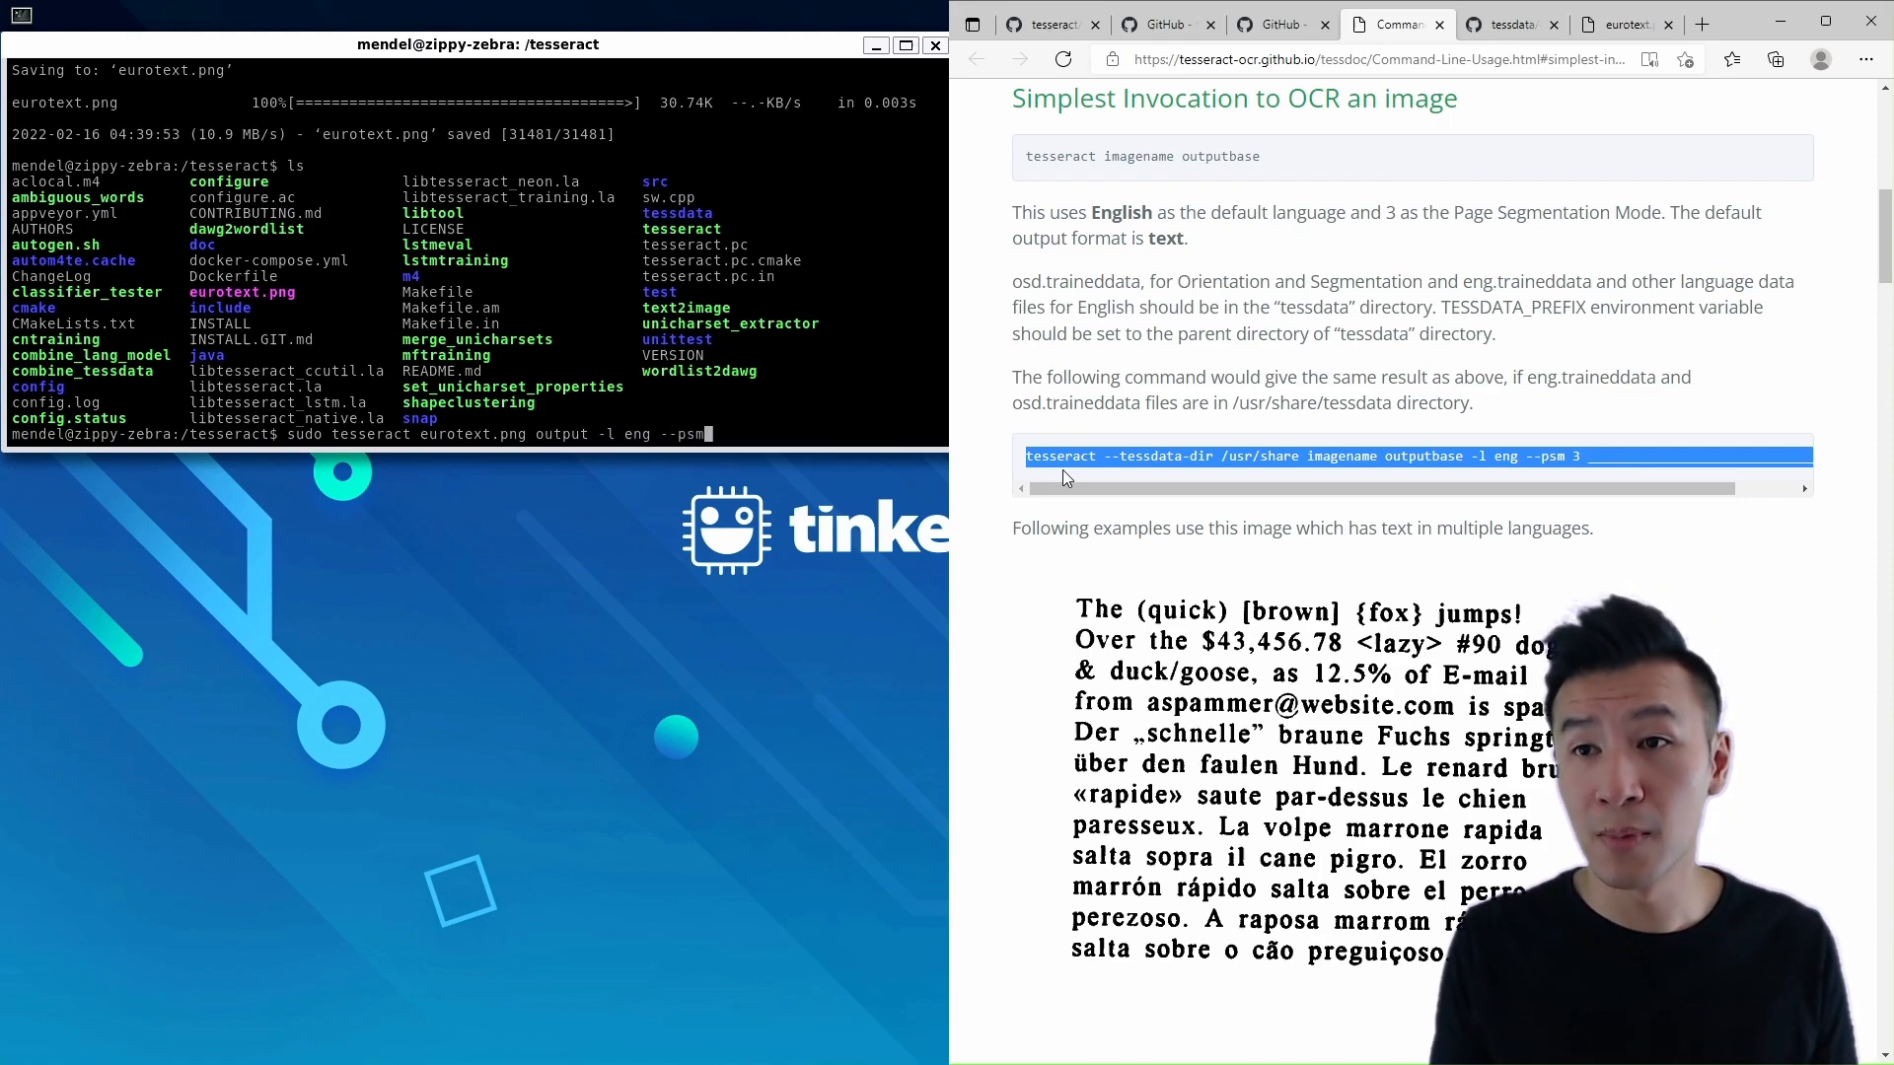
text(3)
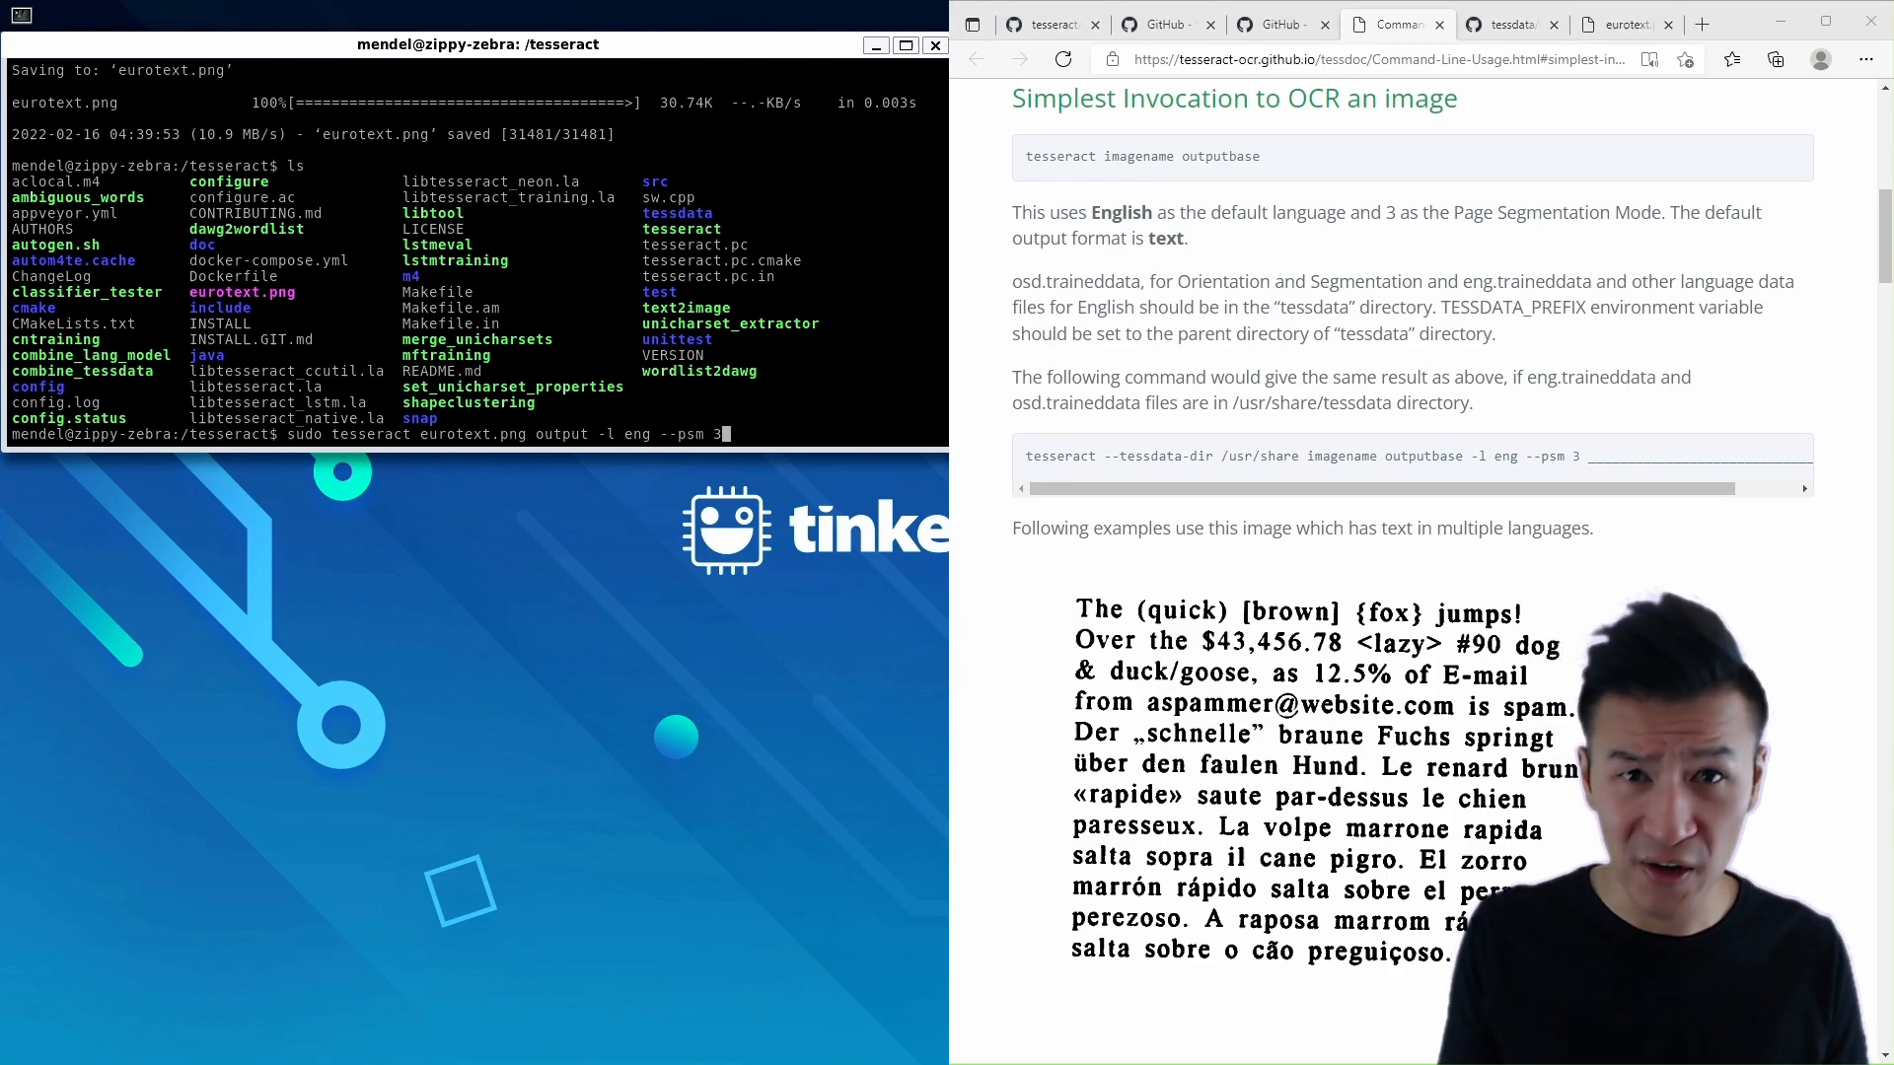
key(Return)
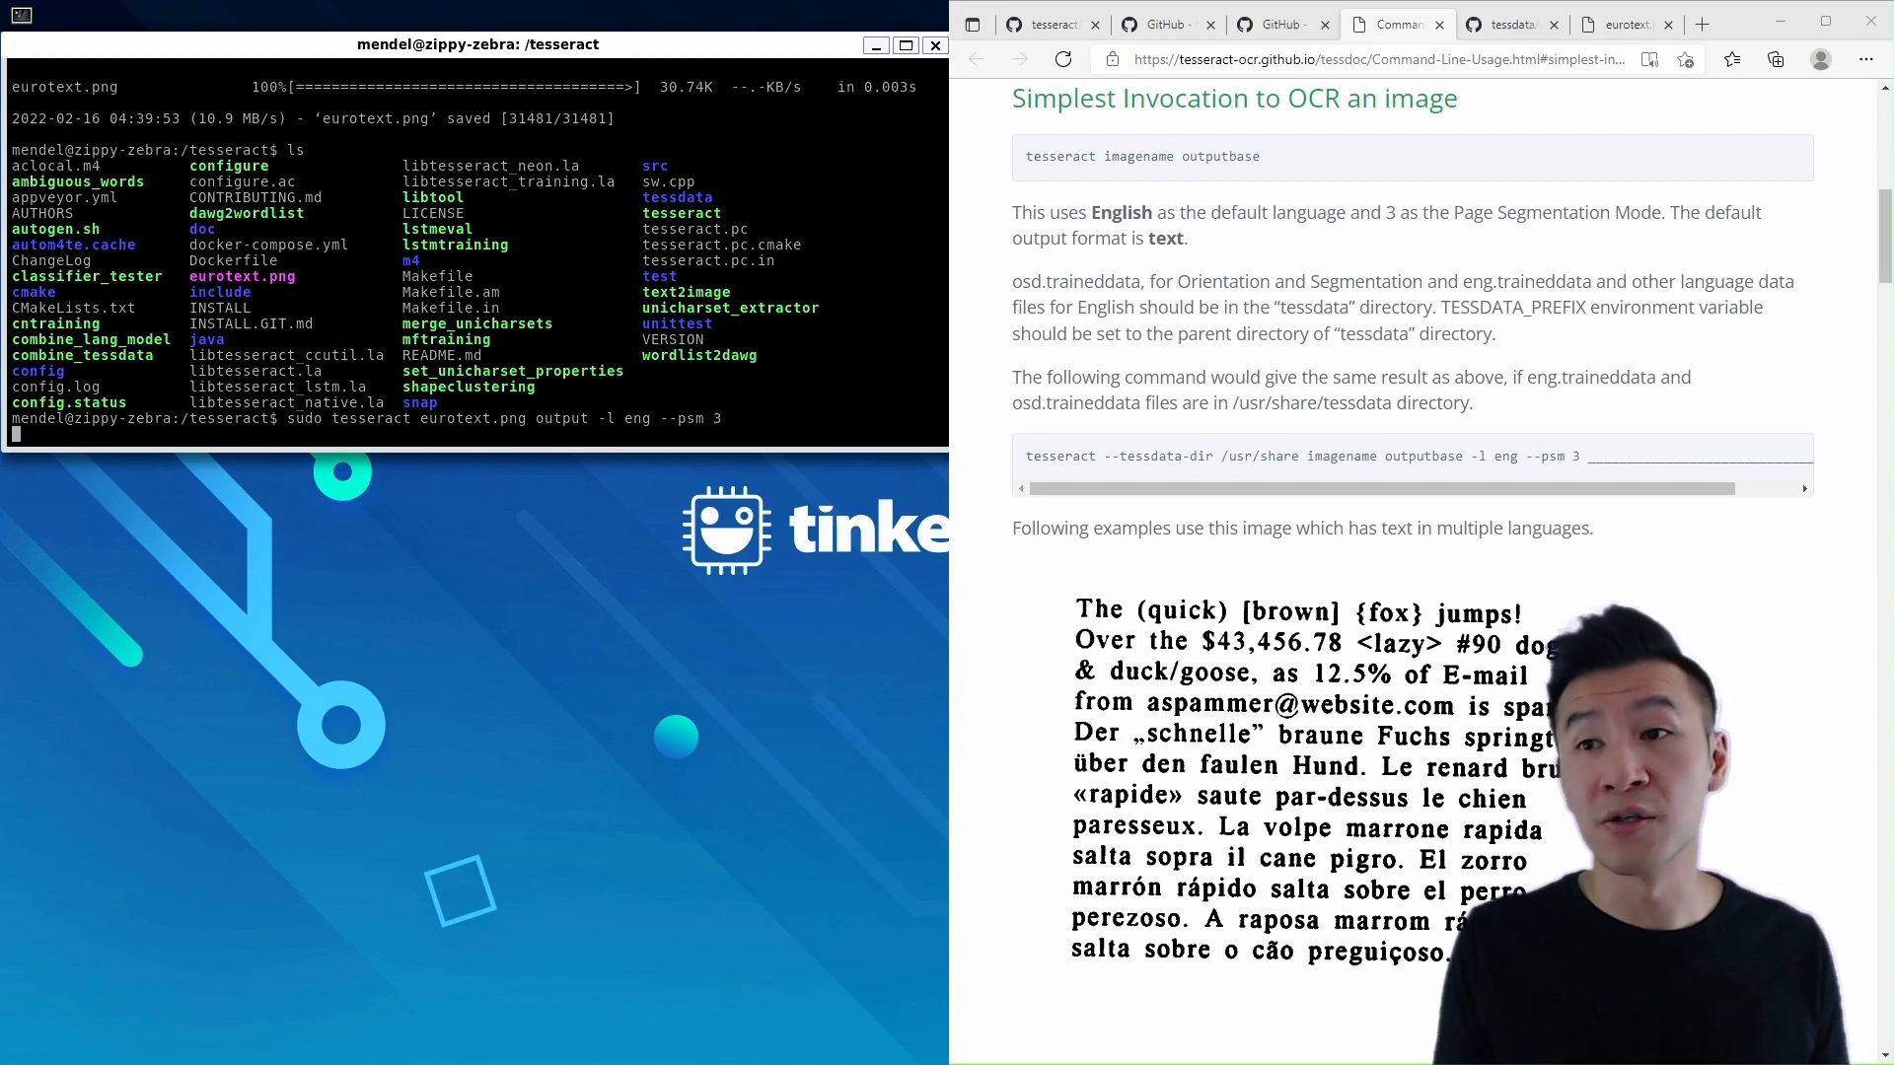
key(Return)
text(l)
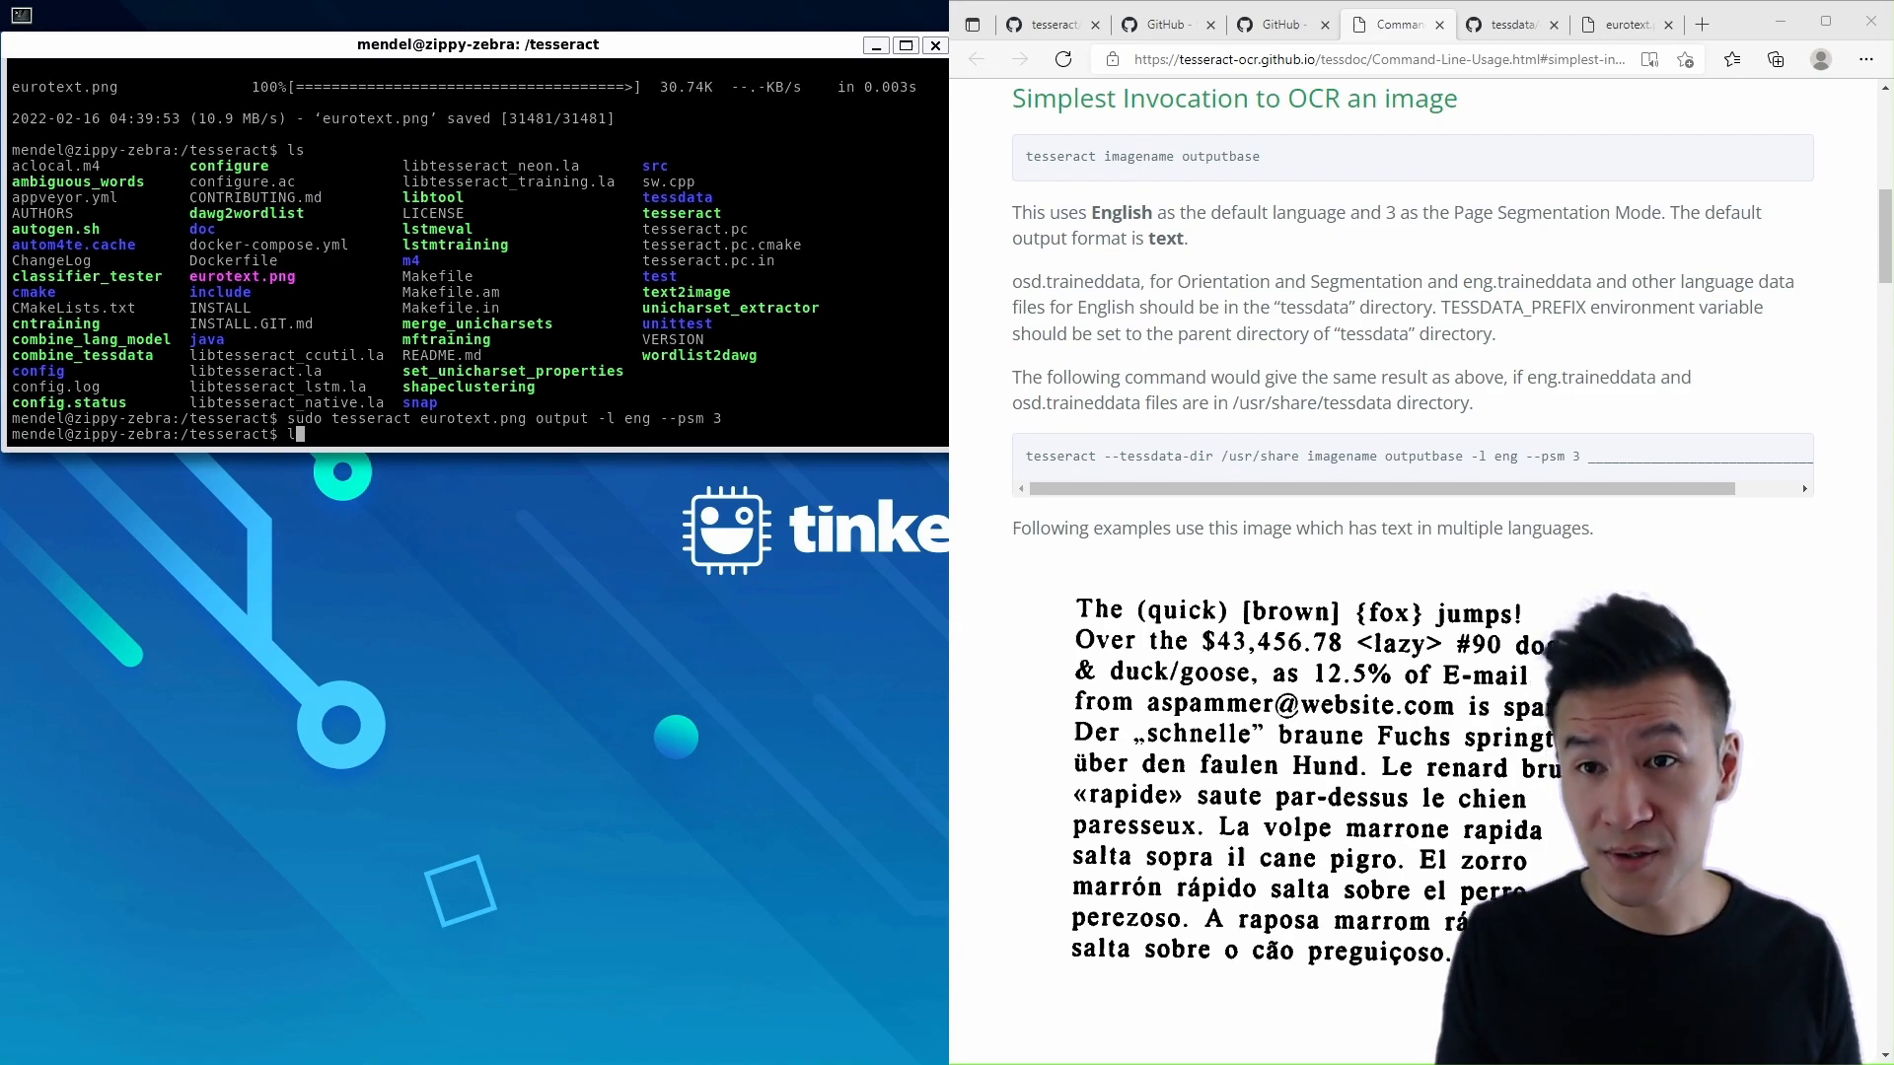
key(Return)
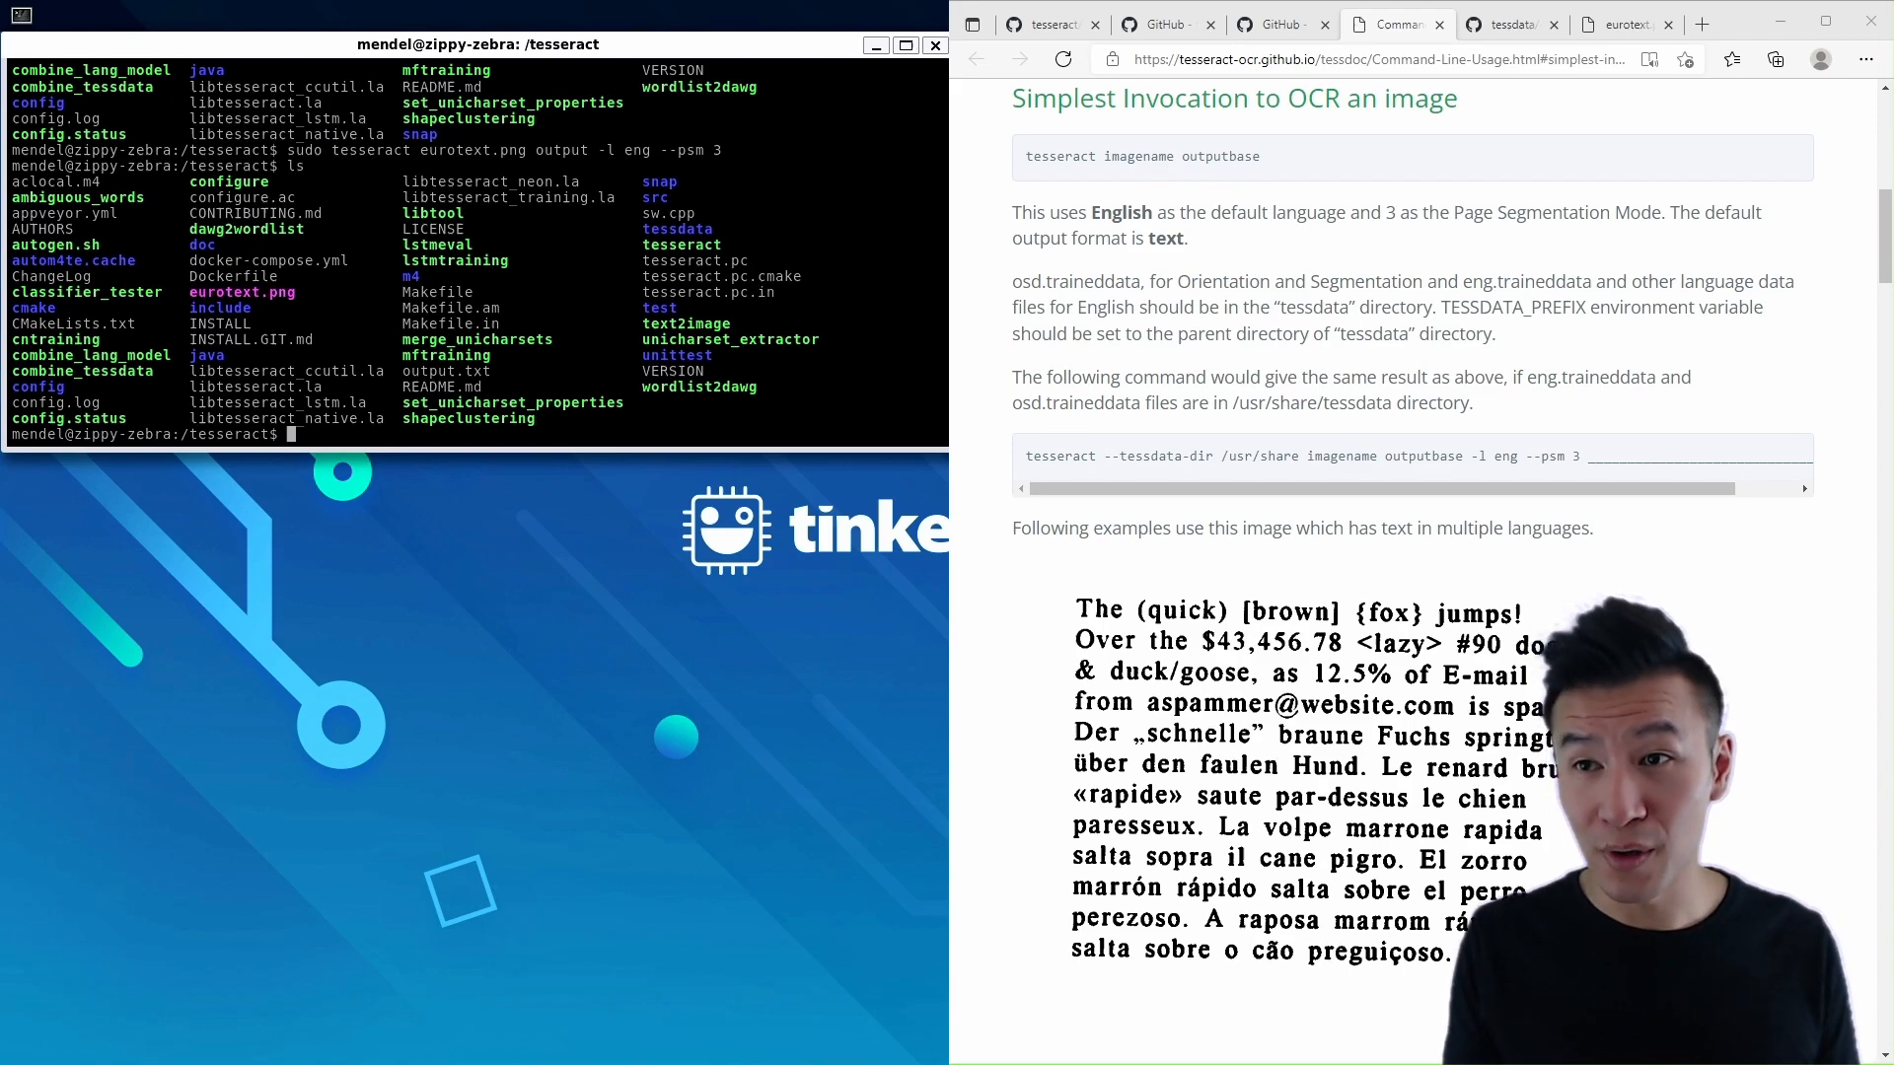
View the eurotext OCR result in output.txt with nano, then confirm tesseract version 5.0.1
text(nano output.)
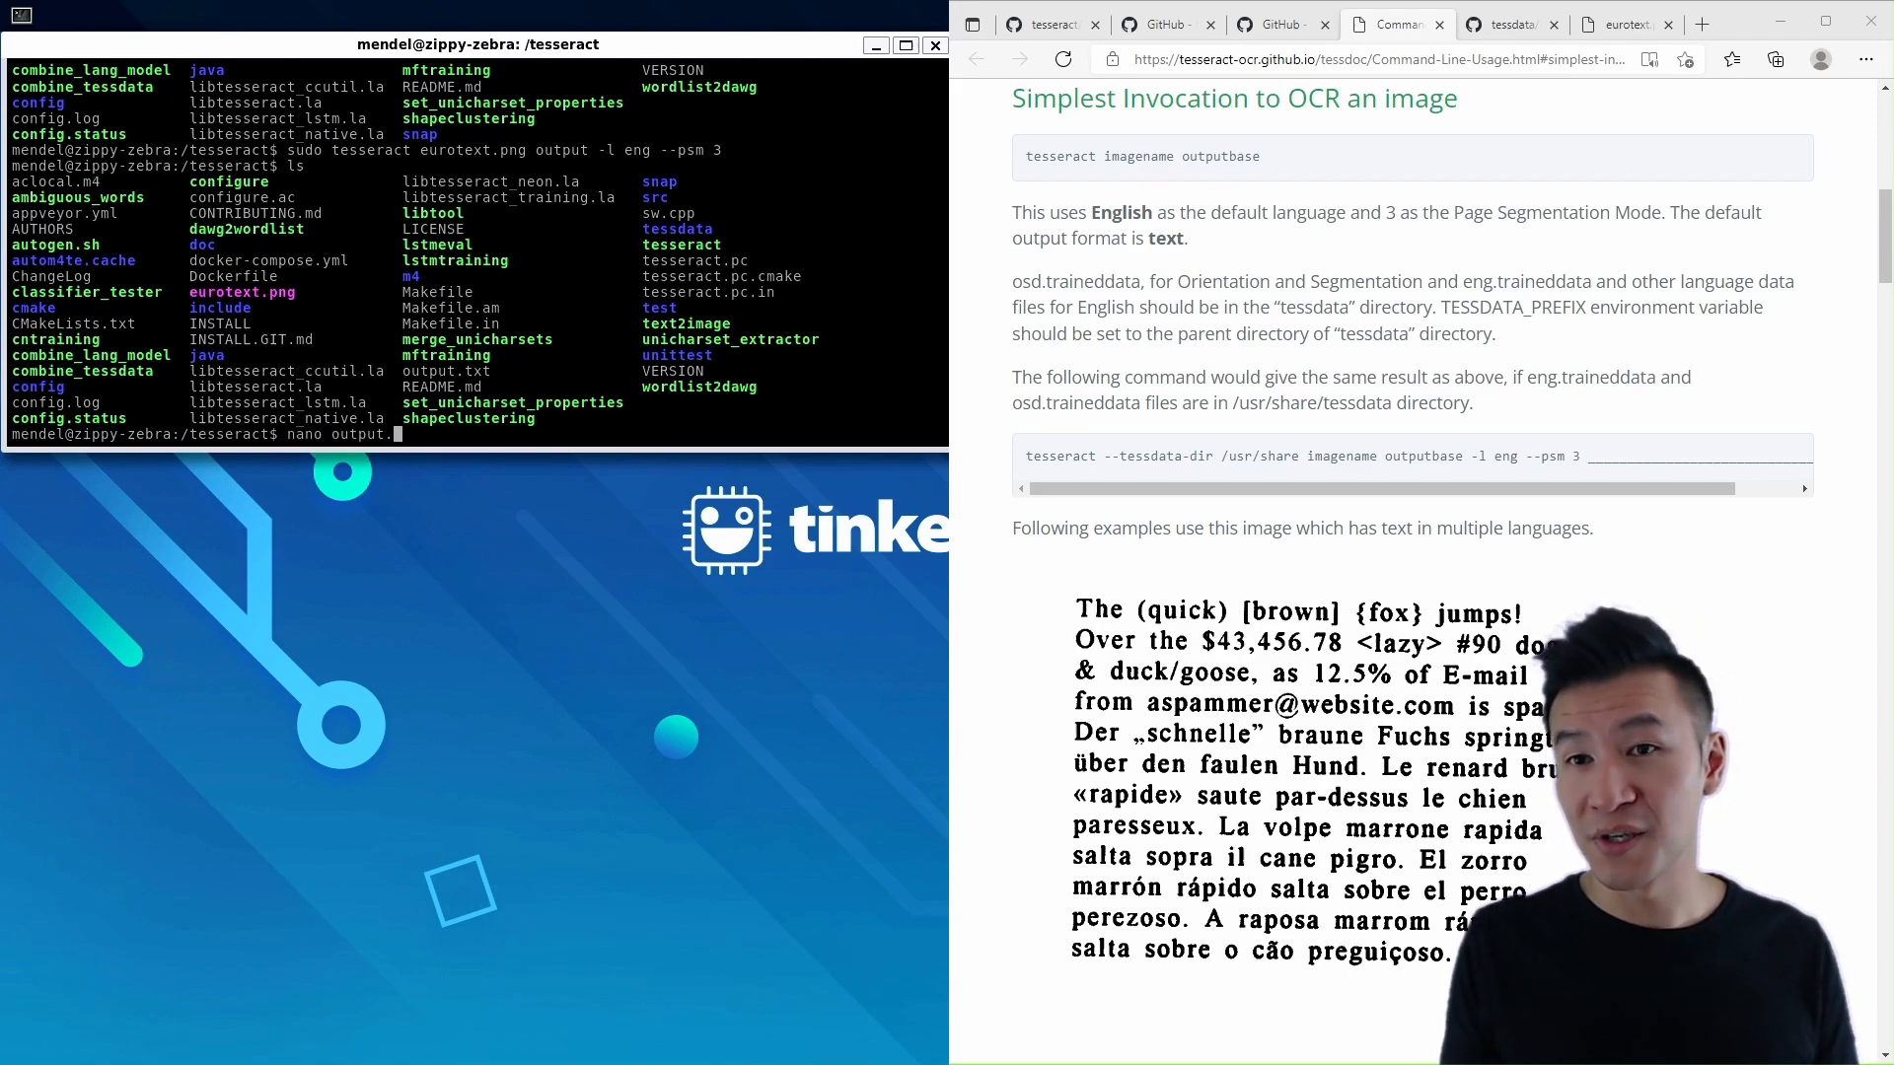
key(Return)
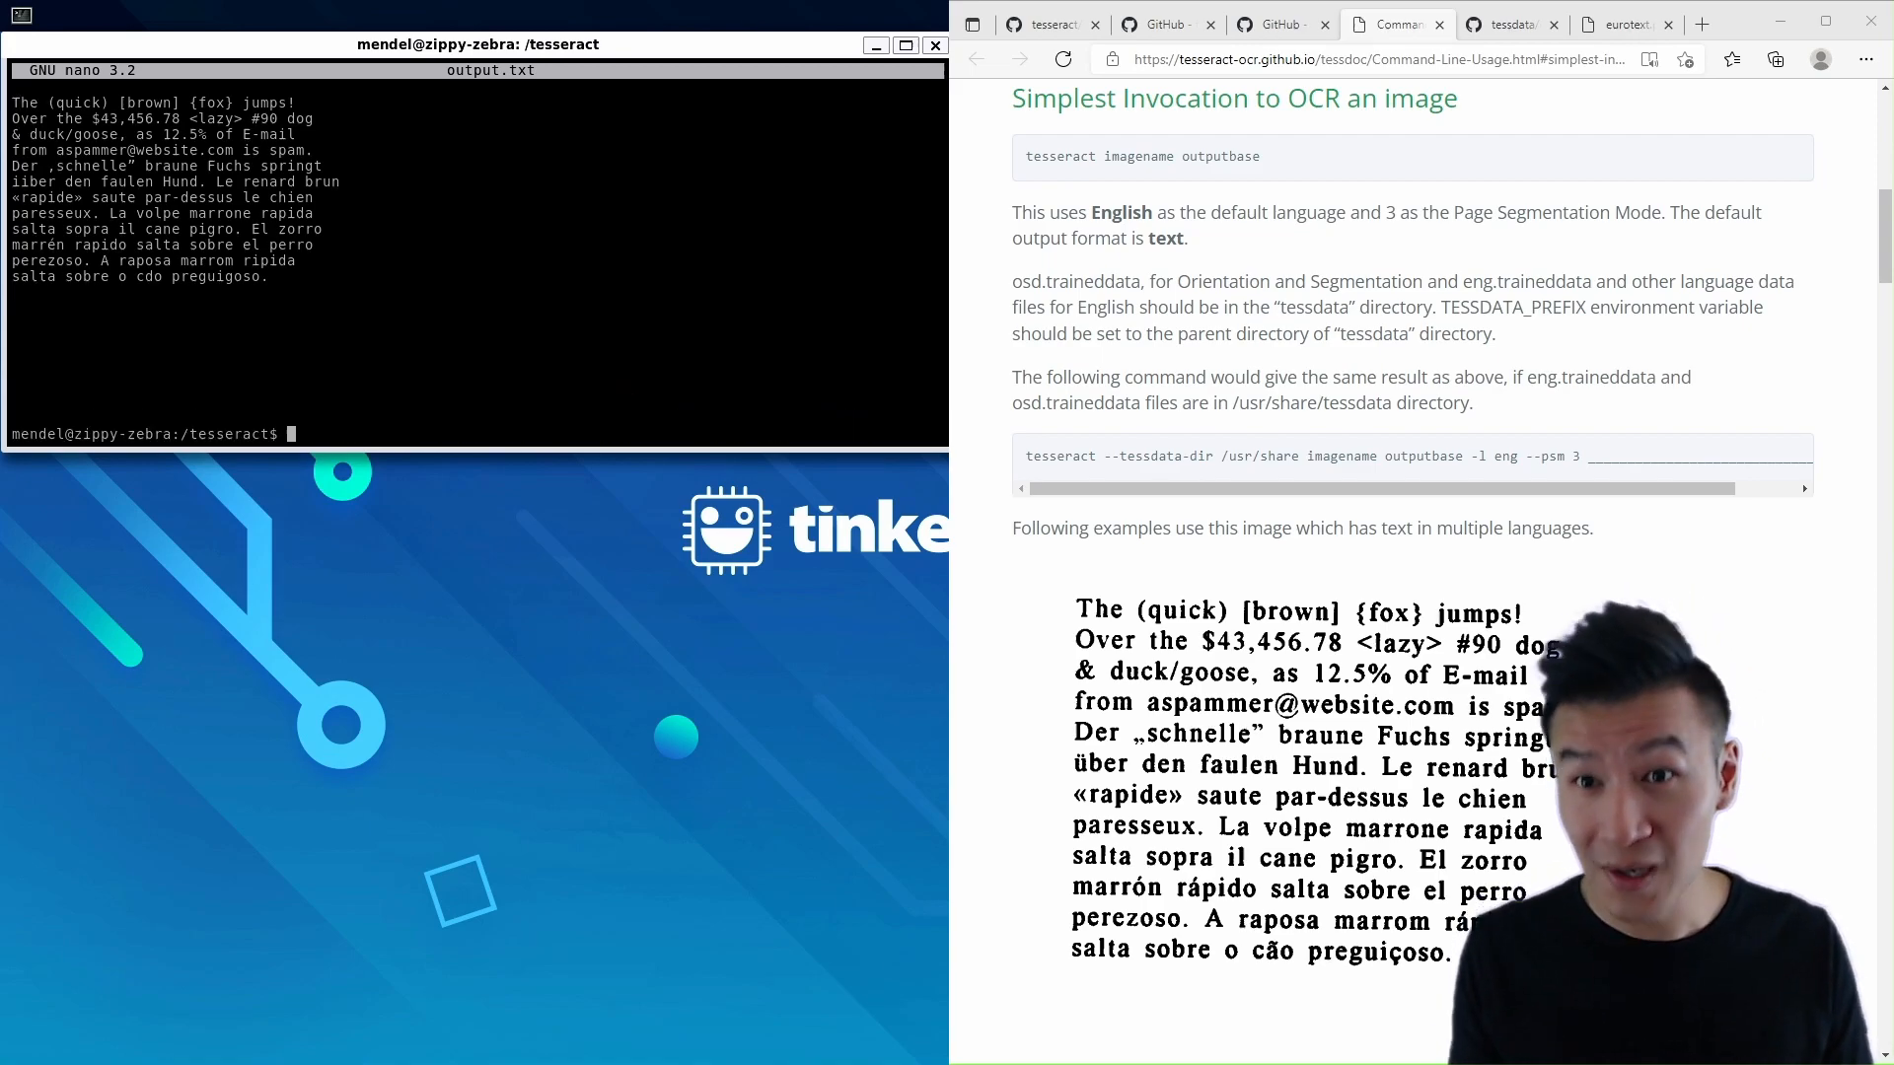
text(tesseract --vers)
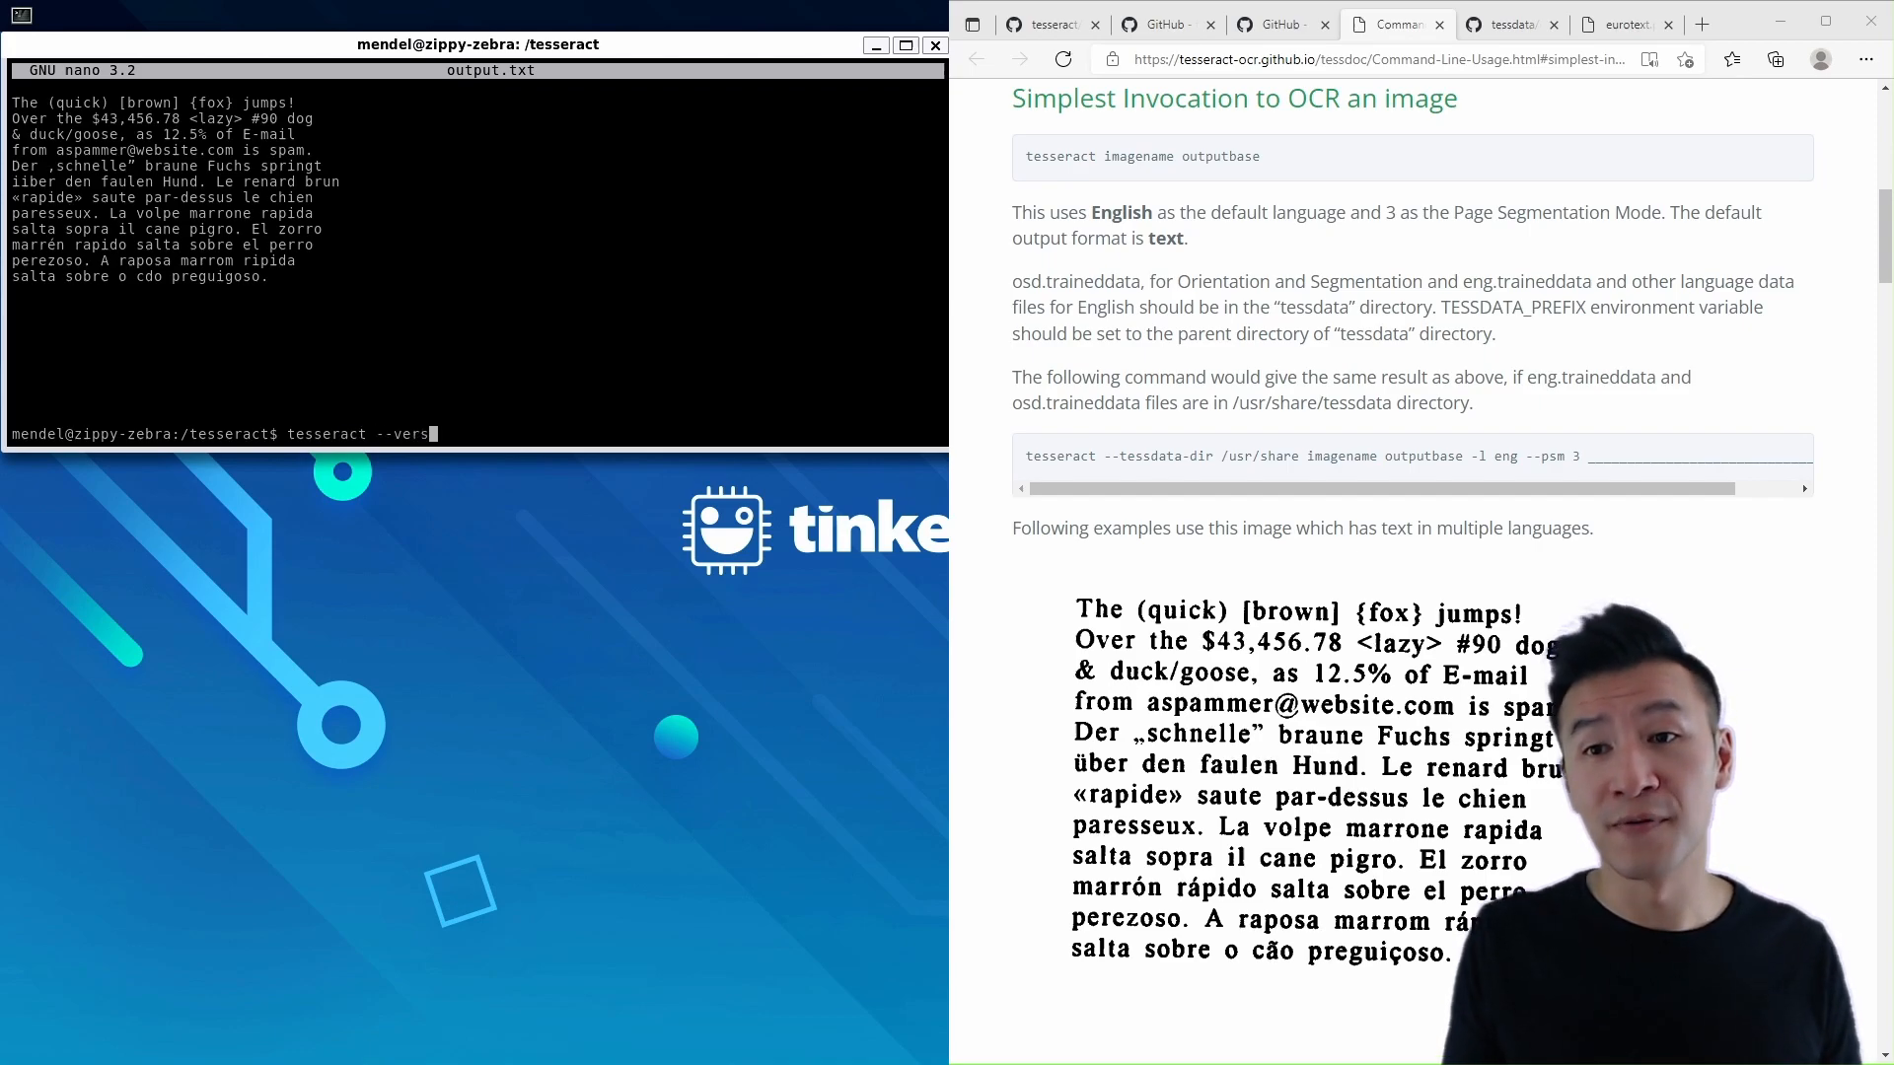
key(Return)
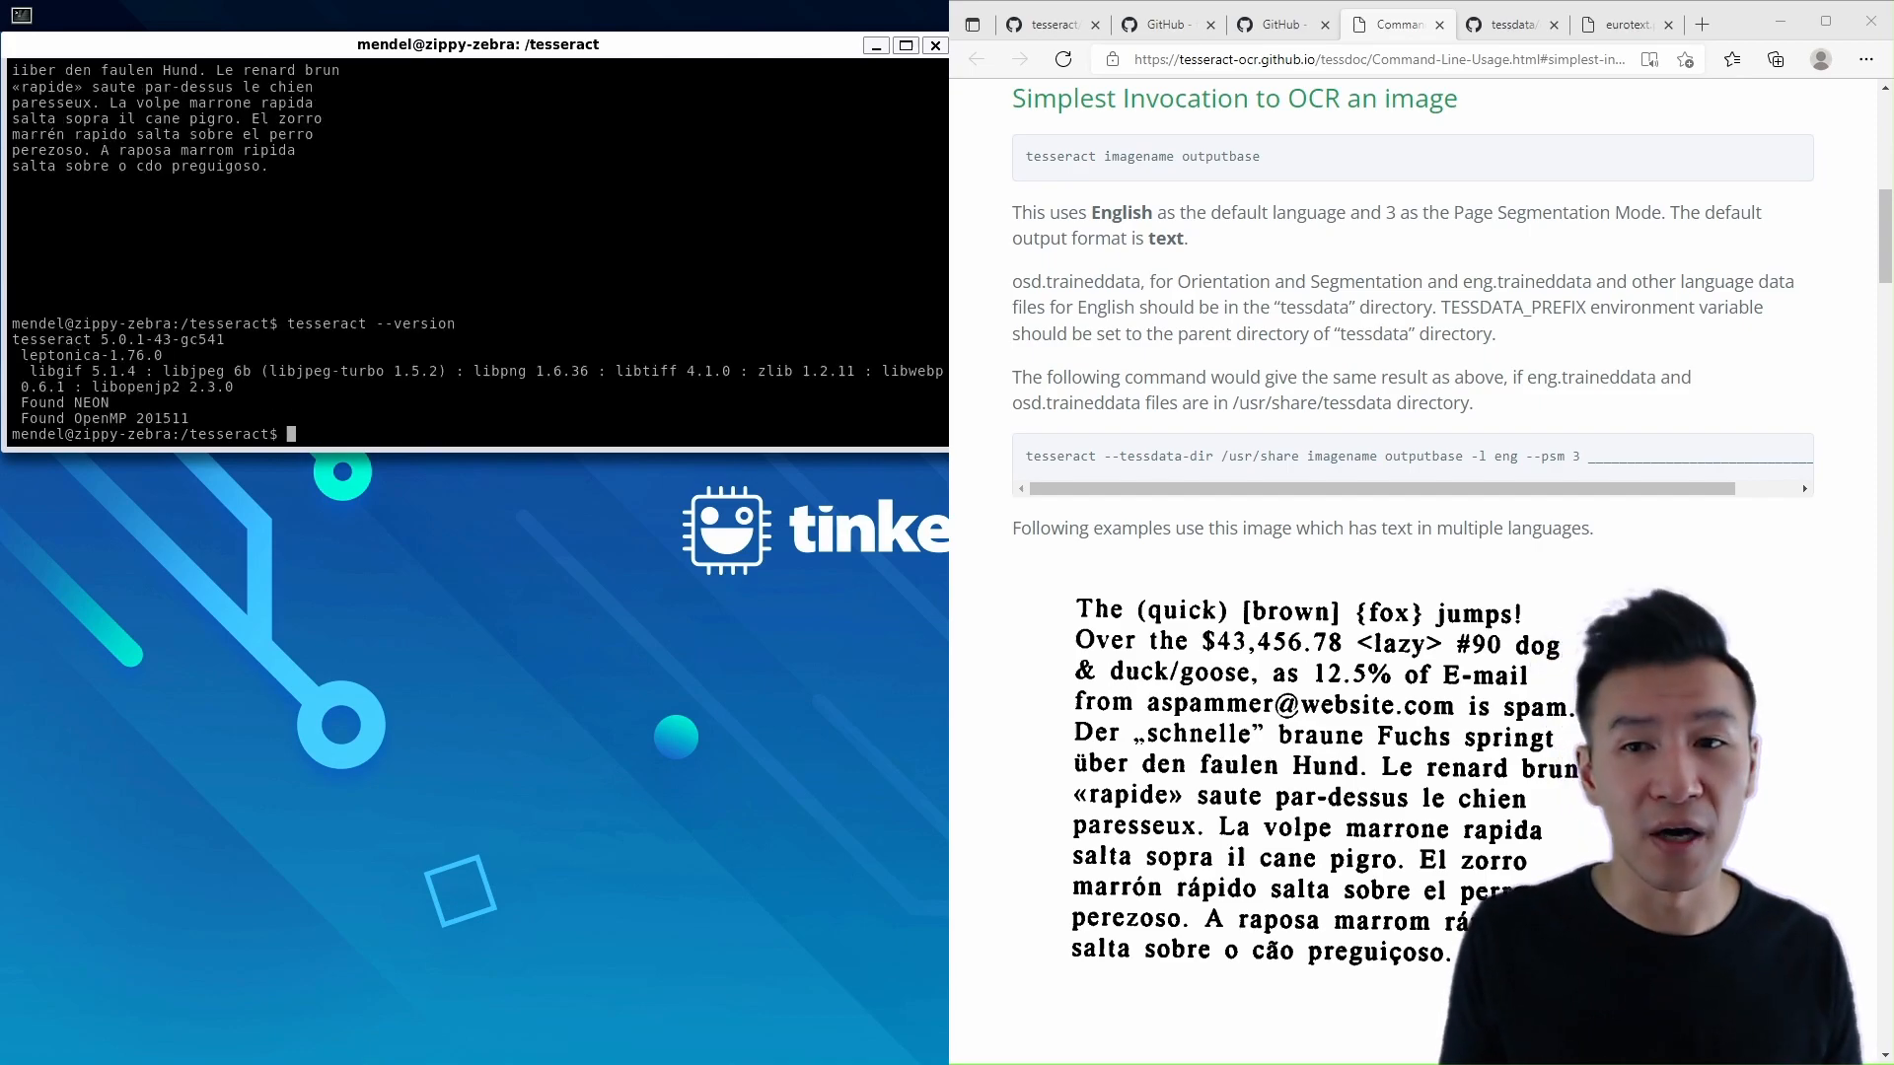